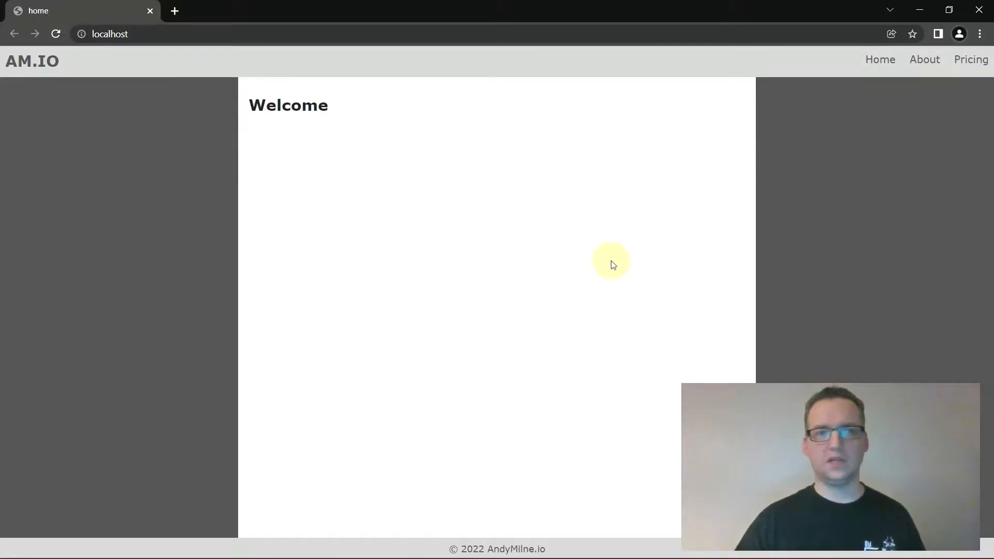
mouse_move(415, 211)
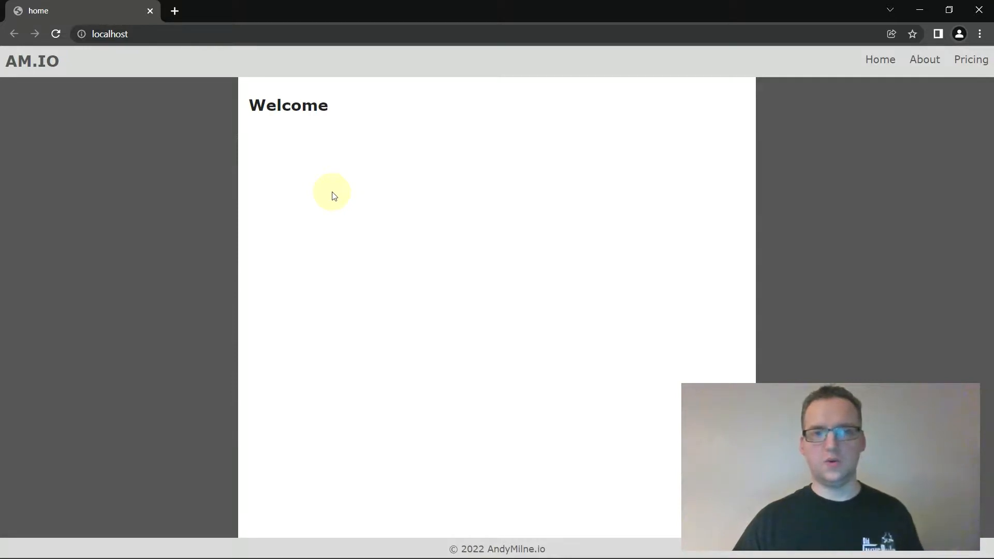
mouse_move(361, 138)
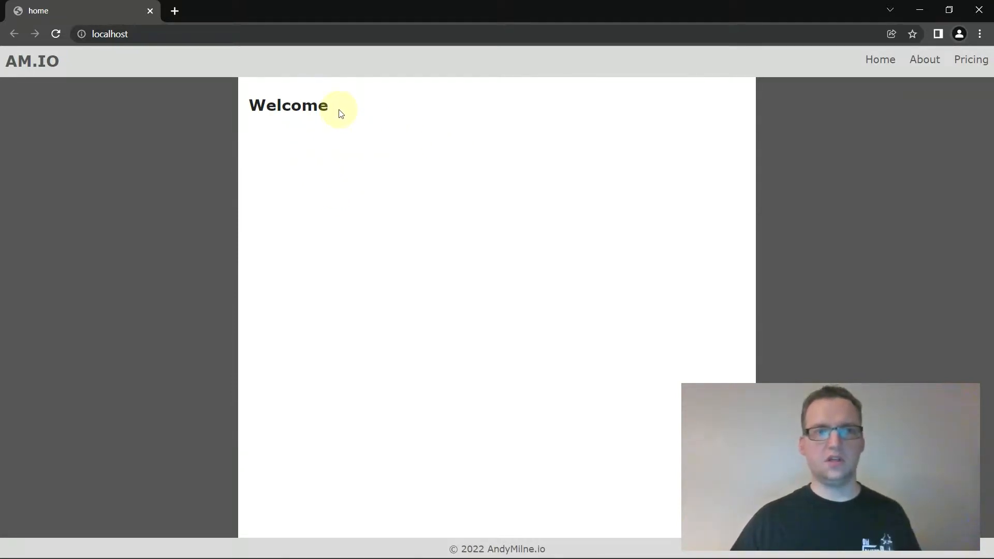
mouse_move(436, 193)
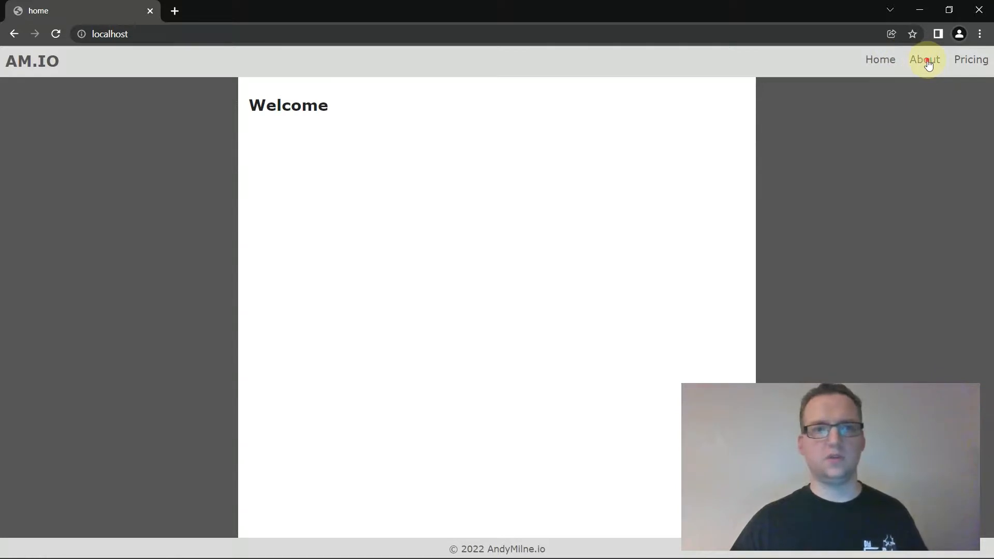
- Visit the About page, then localhost/pricings to show the 404 page, then return home
click(923, 59)
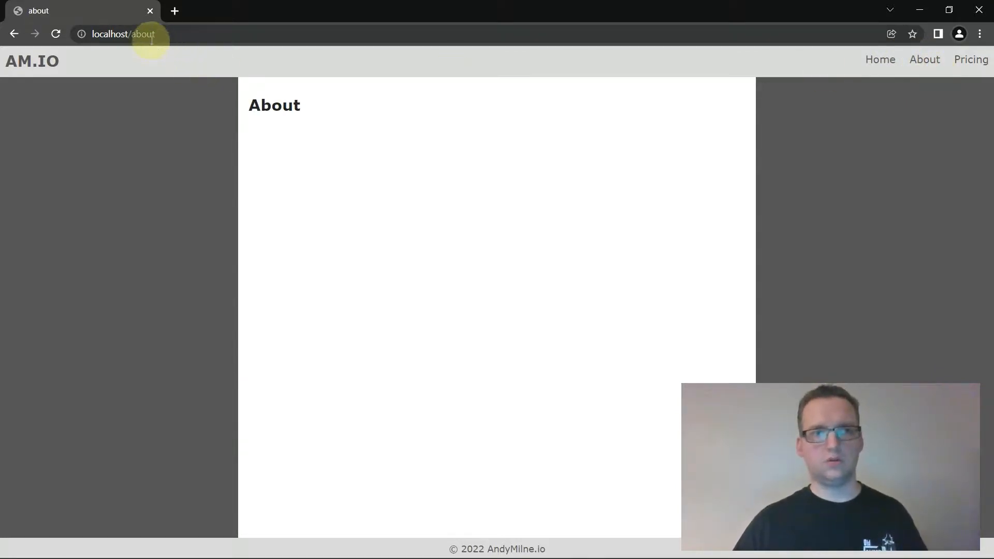
click(969, 59)
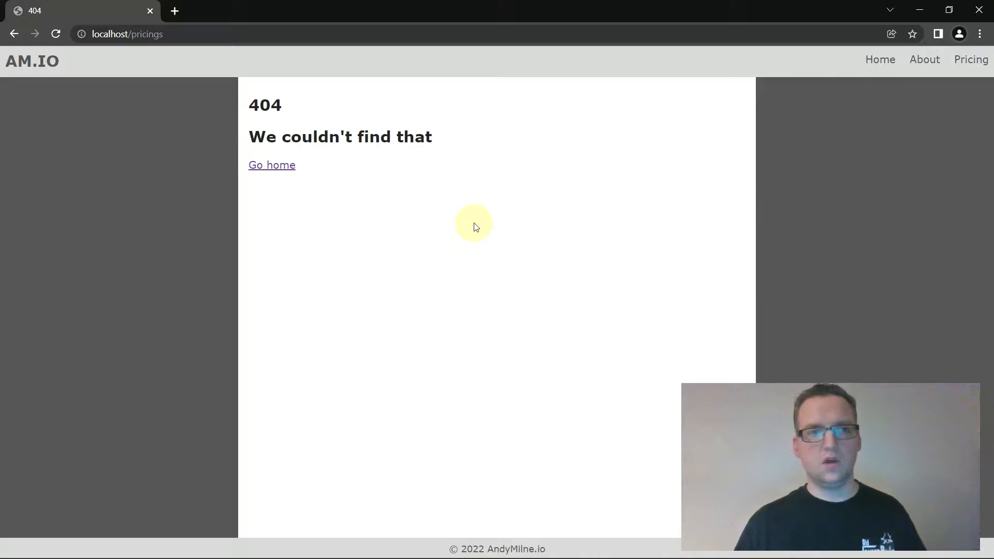
mouse_move(293, 176)
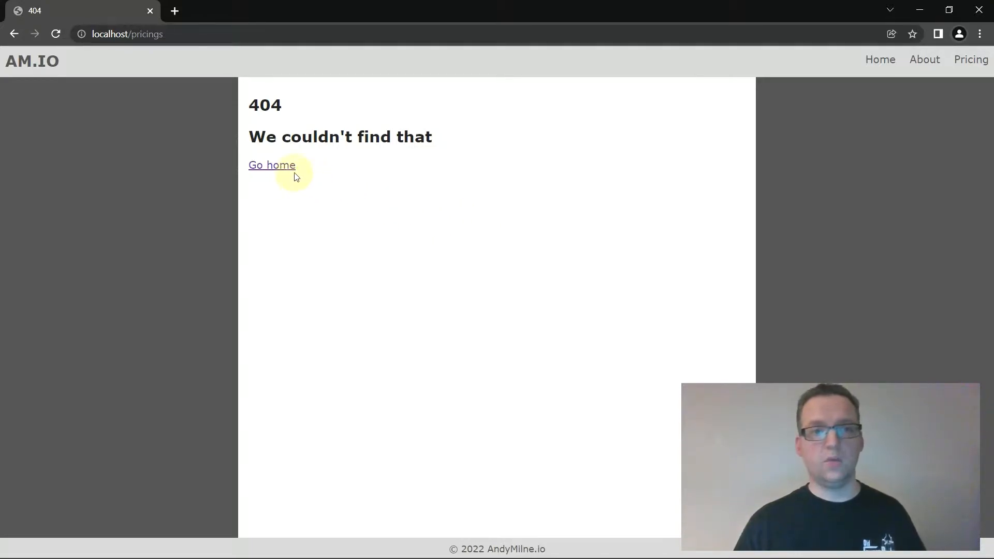
click(272, 165)
text(inde)
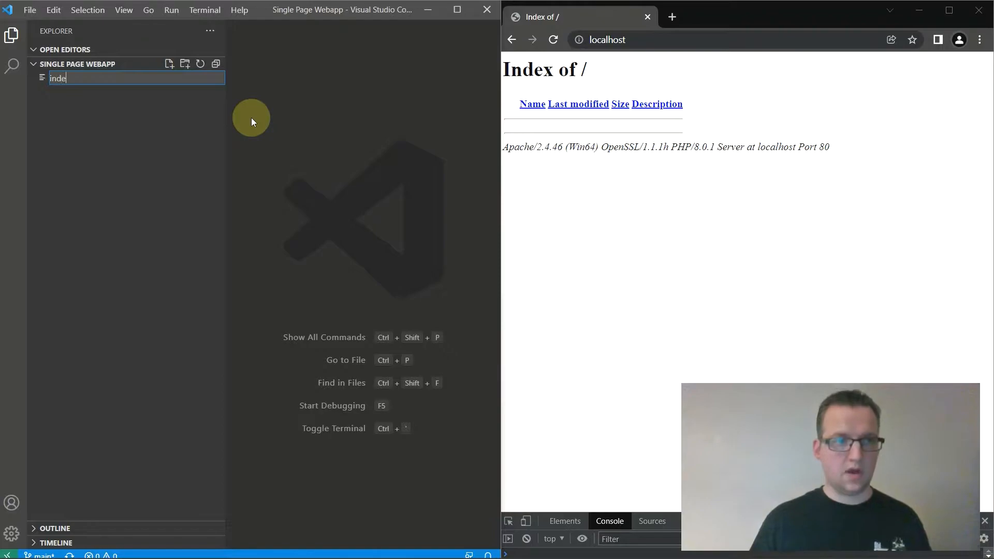
- Confirm the new index.html file and begin adding the next project file
key(Enter)
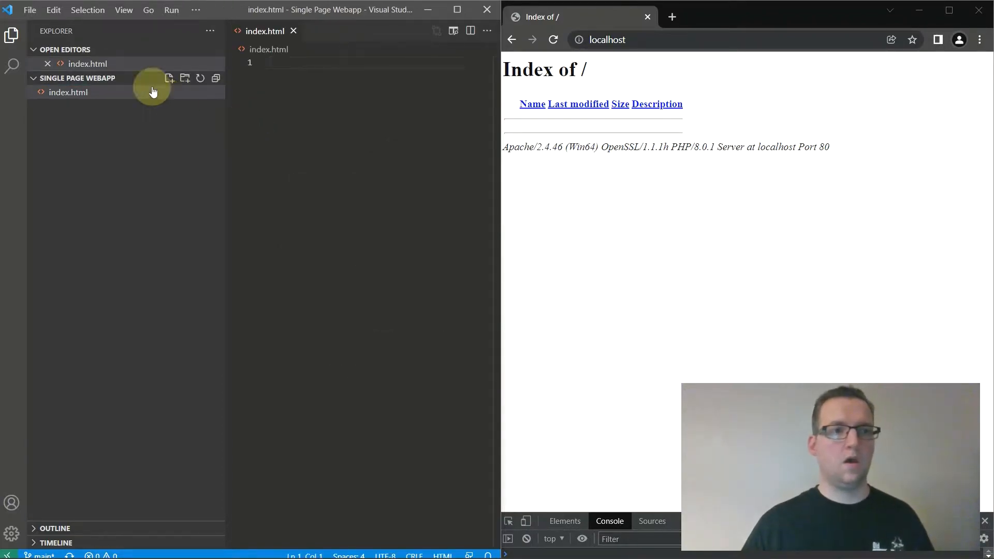
click(169, 78)
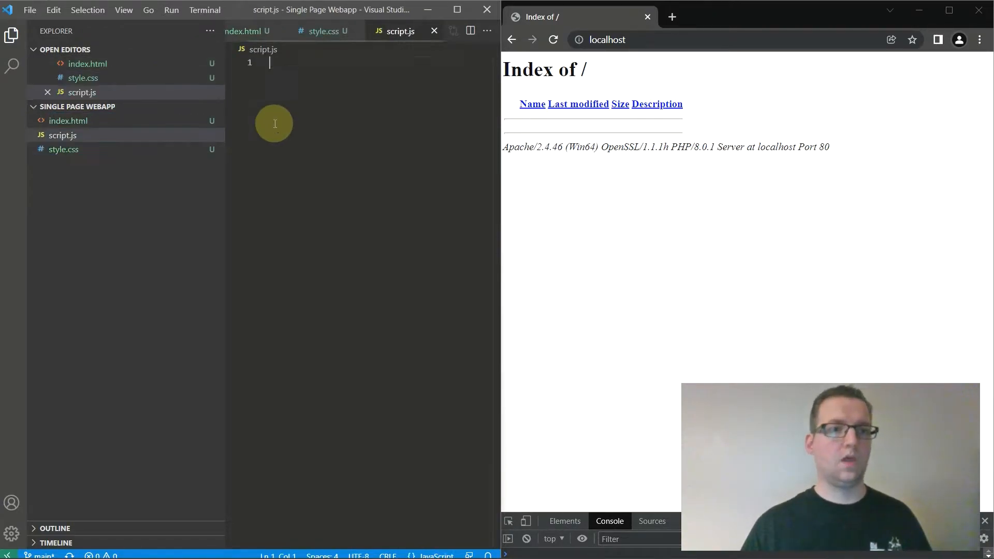
- Create a pages folder holding home.html, about.html, pricing.html and 404.html
click(169, 107)
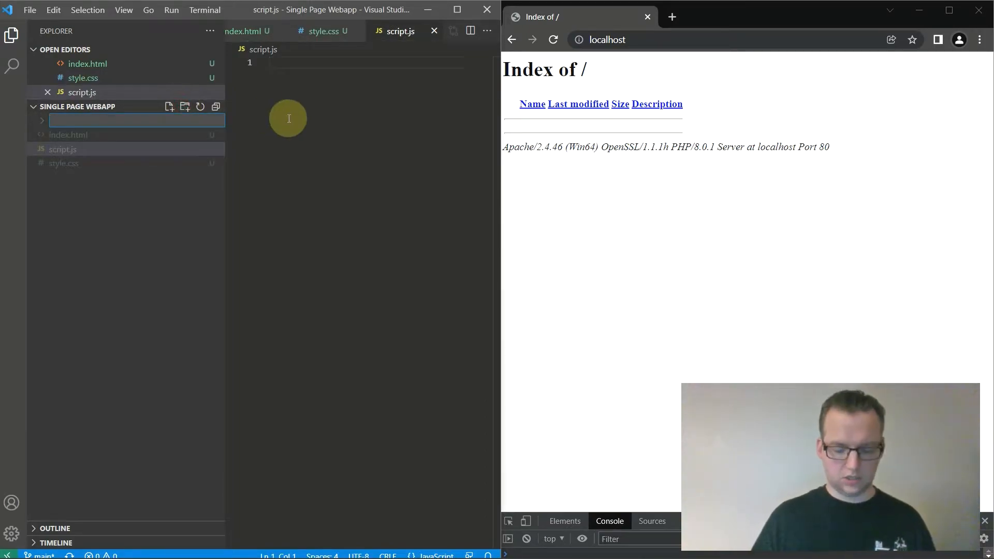
text(pages)
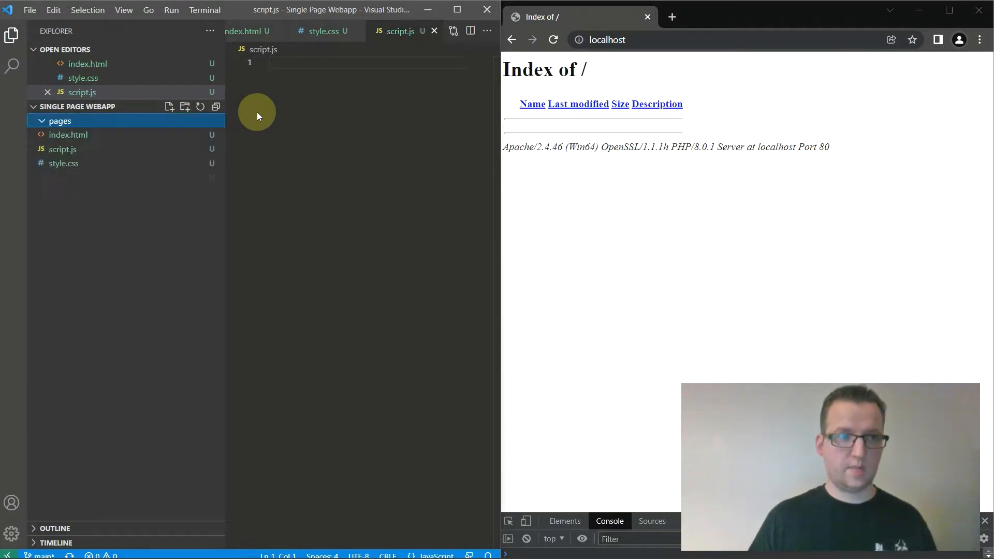
click(169, 120)
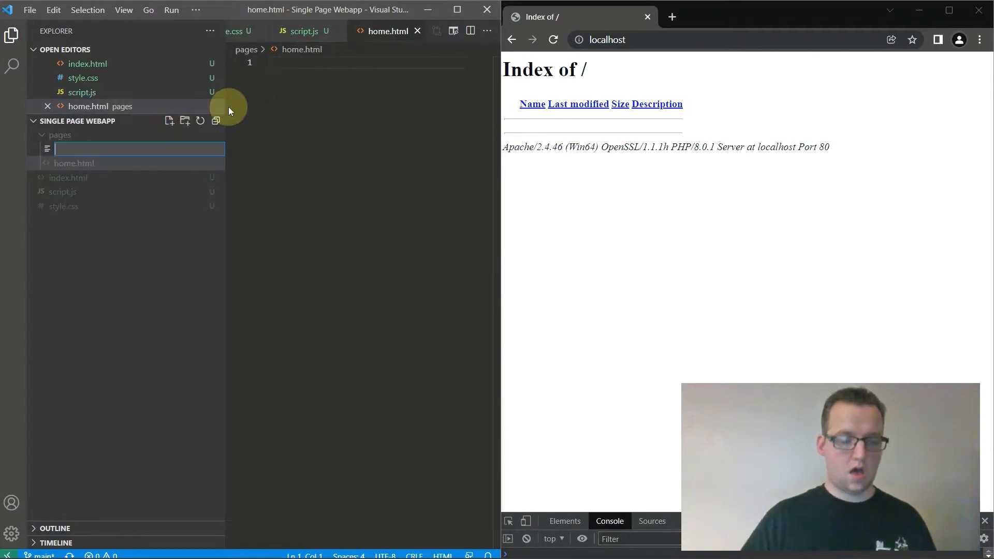
text(about.)
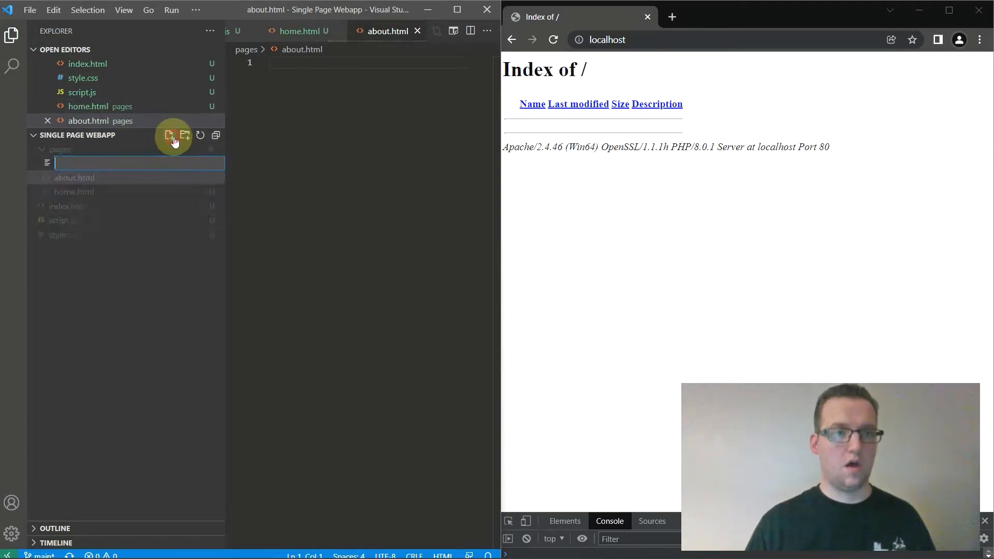
text(pricing.)
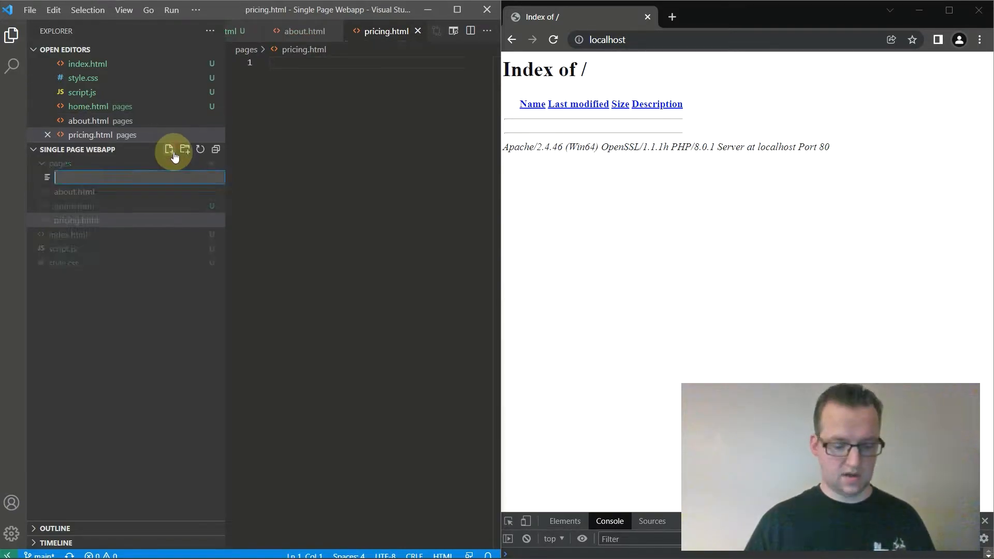
text(404.ht)
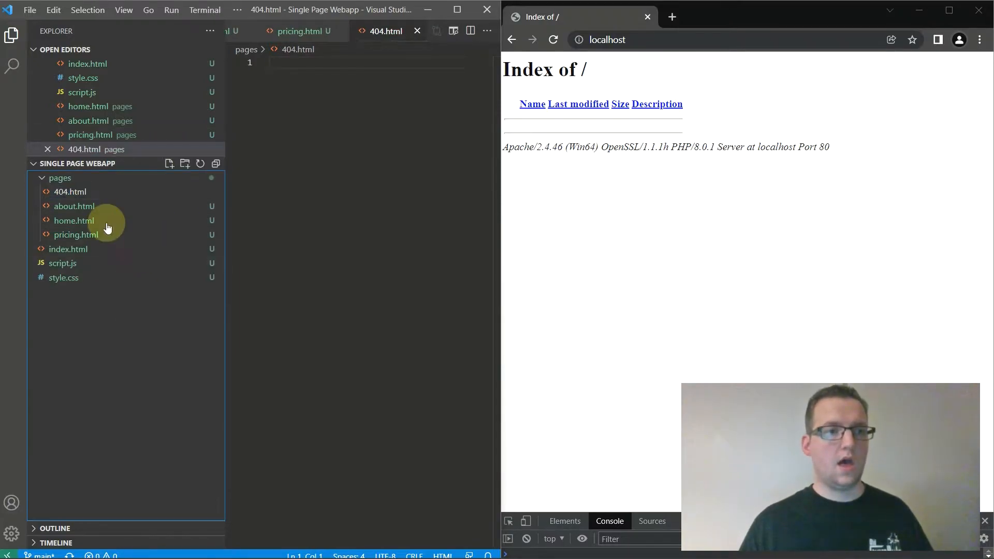
- Add an .htaccess file at the project root and recheck the pages folder
click(61, 177)
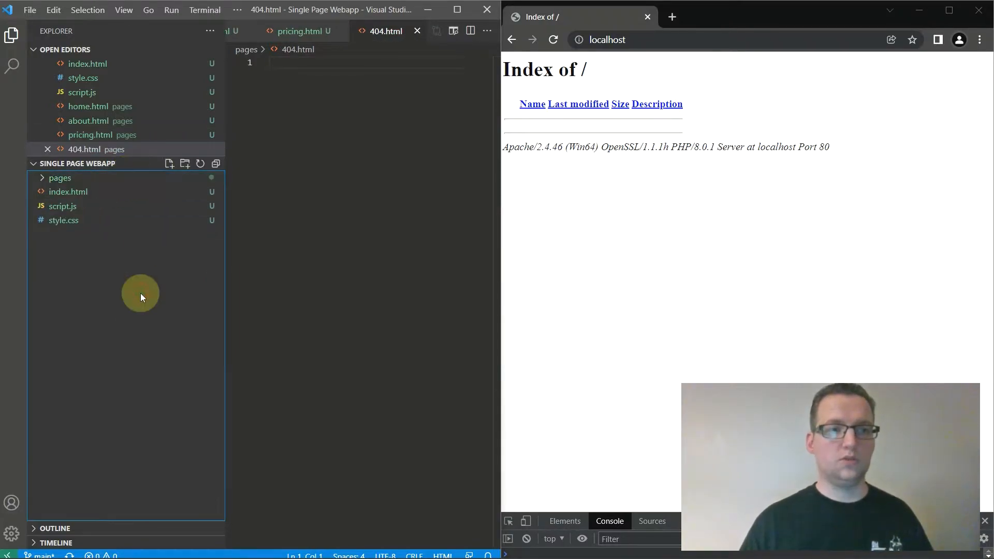
click(168, 163)
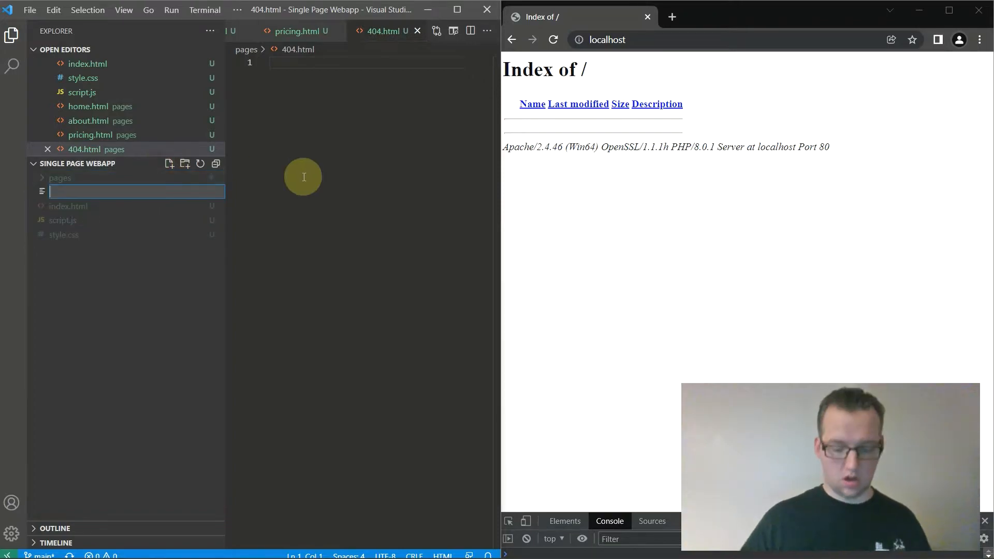
text(.htaccess)
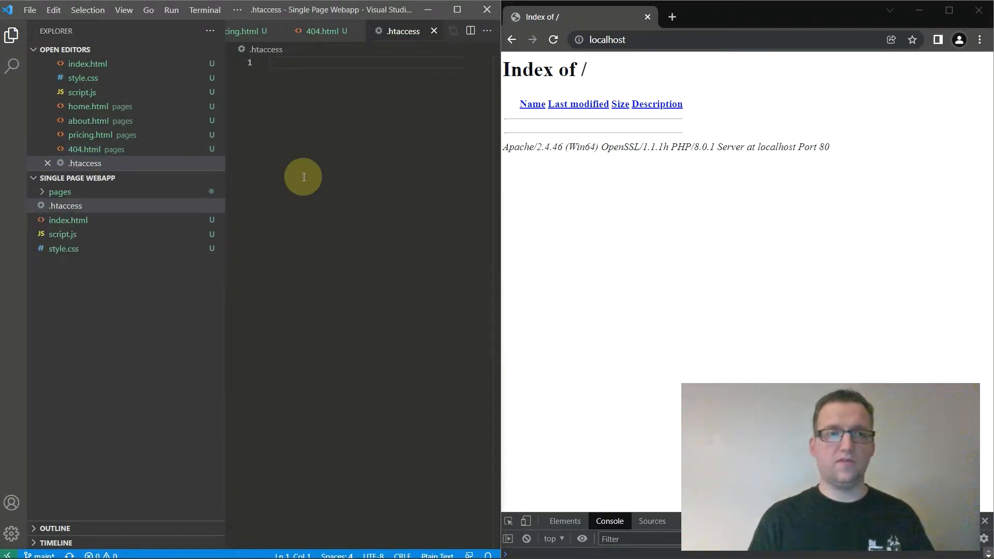
click(60, 191)
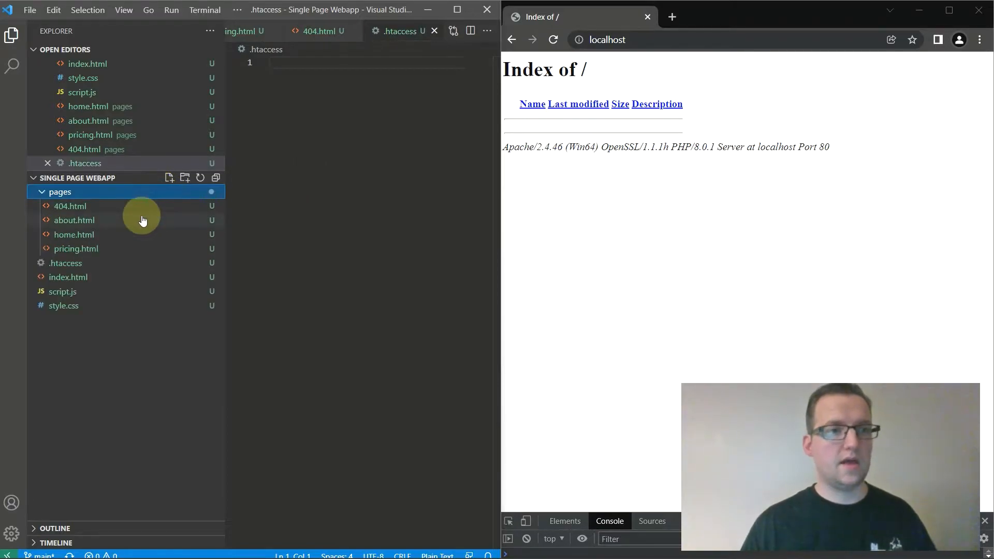
click(74, 220)
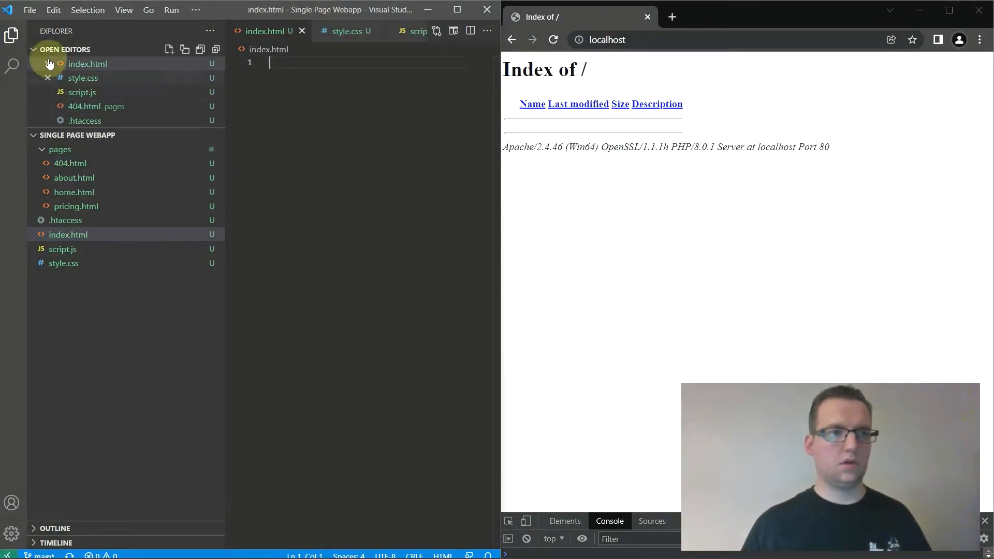
- Add the HTML boilerplate with a style.css stylesheet link and a script.js script tag
click(11, 36)
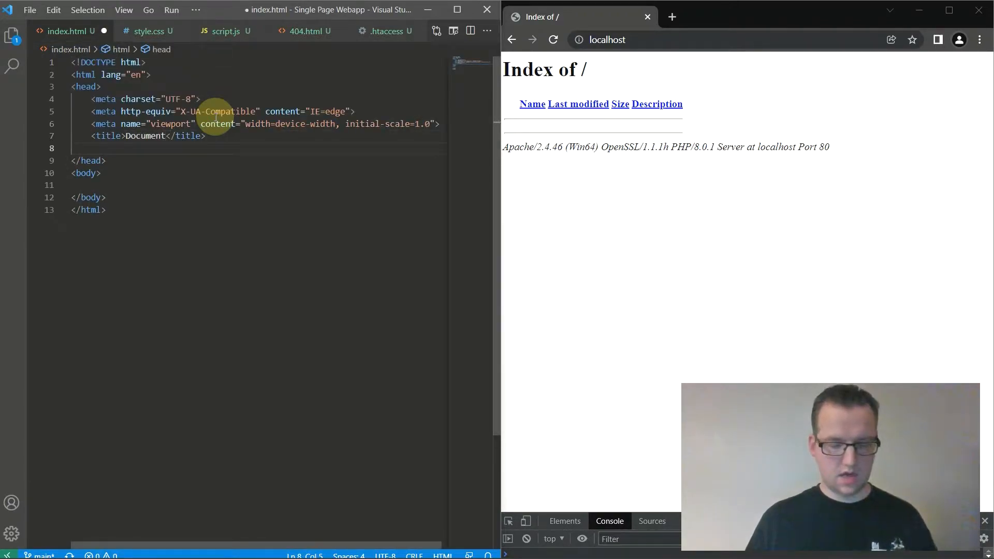
text(<link rel="stylesheet" href="style.css">)
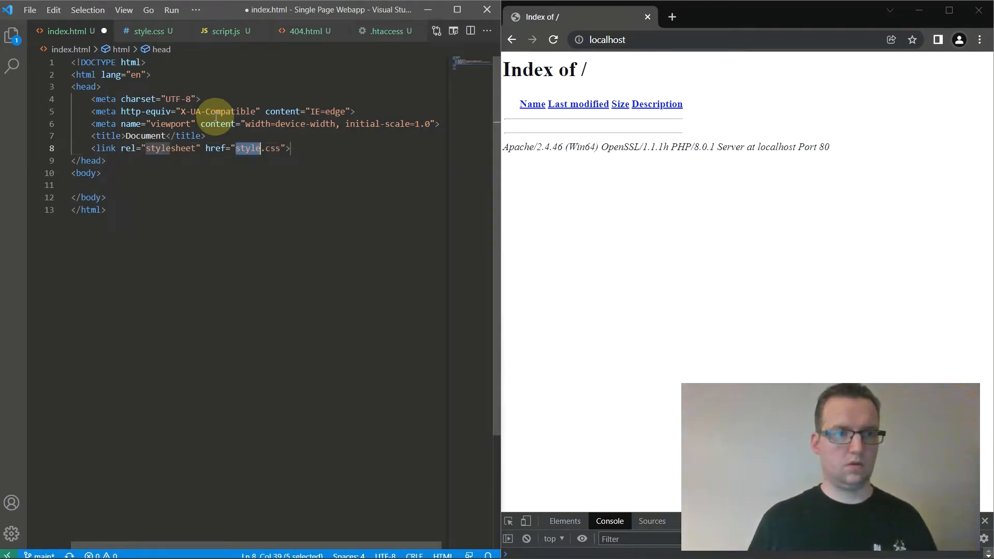
text(scr)
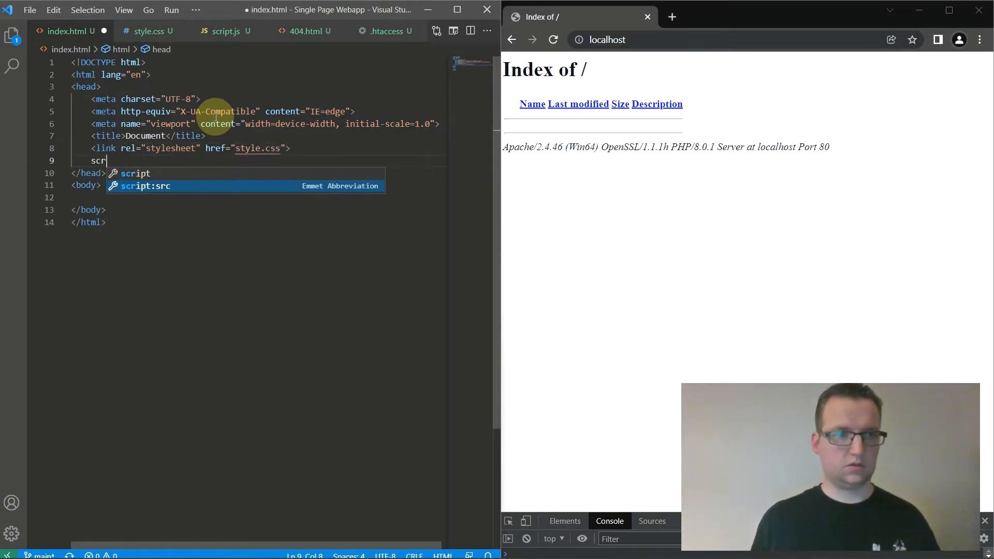
key(Tab)
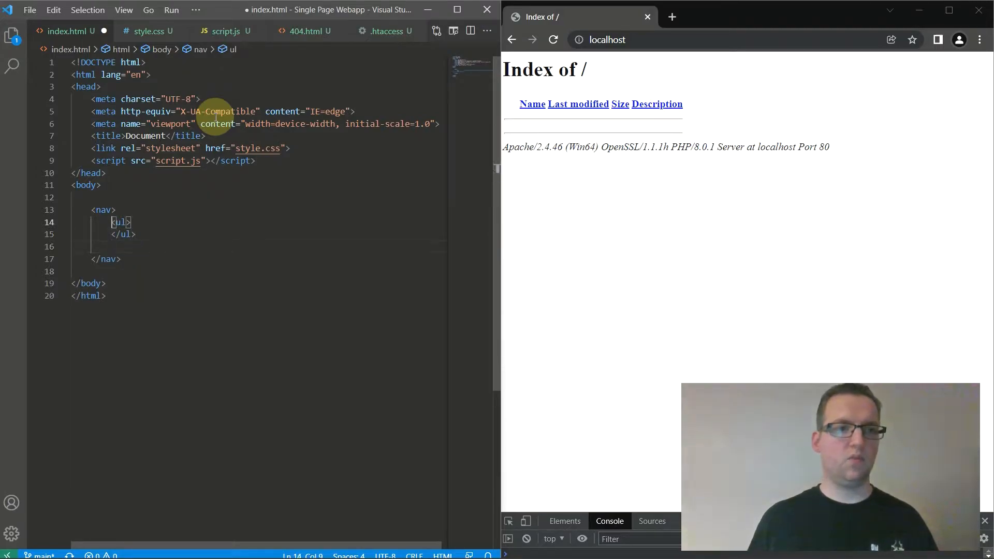
- Add li.menu__item entries with values home, about, pricing labelled Home, About, Pricing
text(<li)
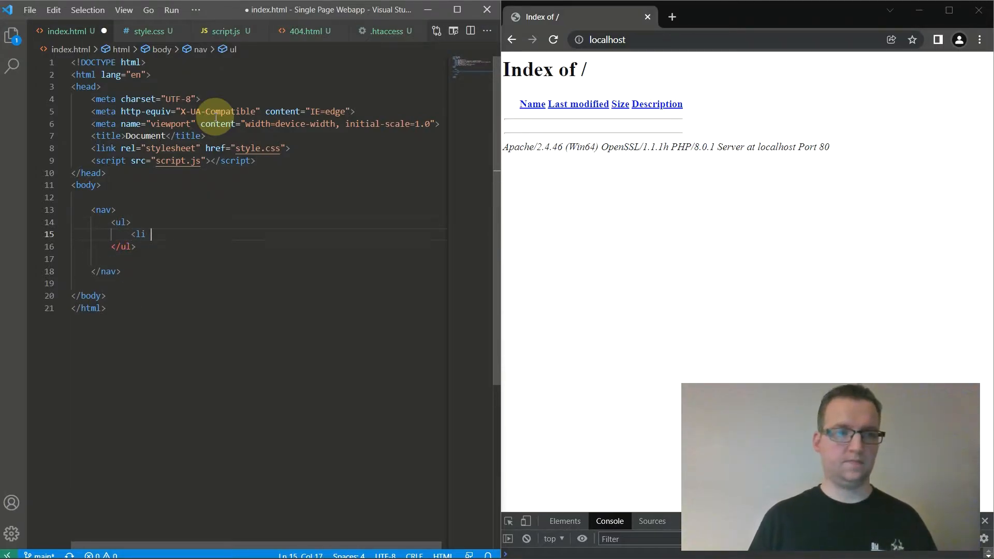
text(class=)
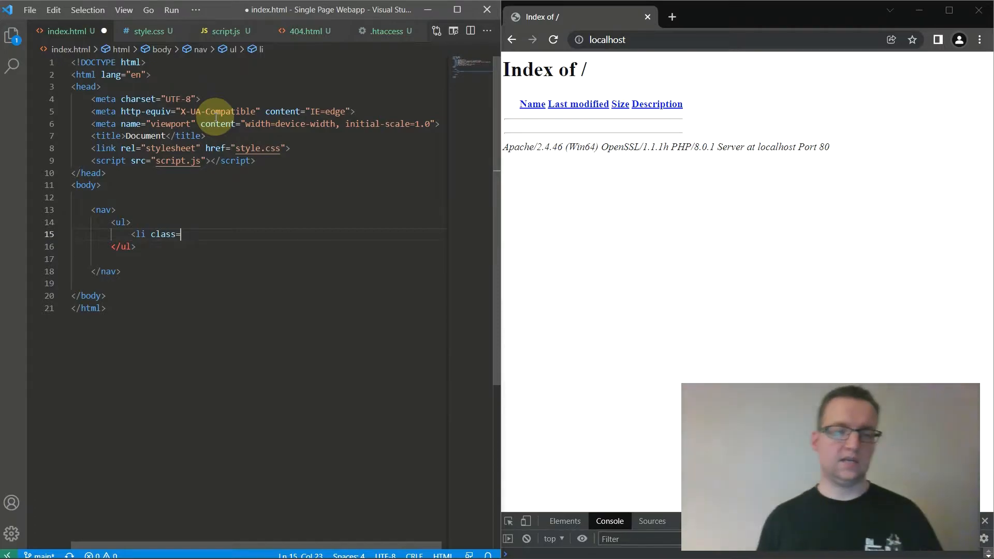
text("")
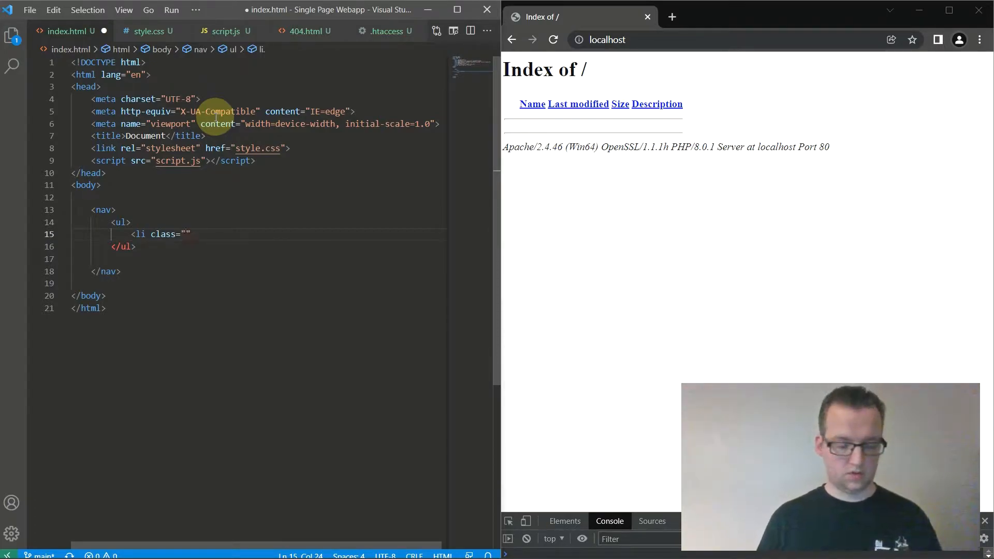
text(menu)
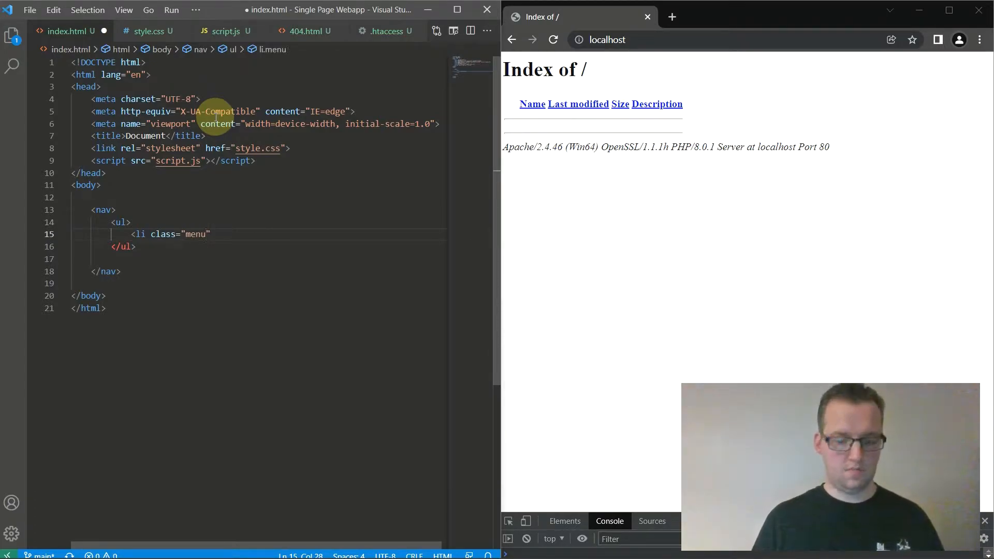
text(__item)
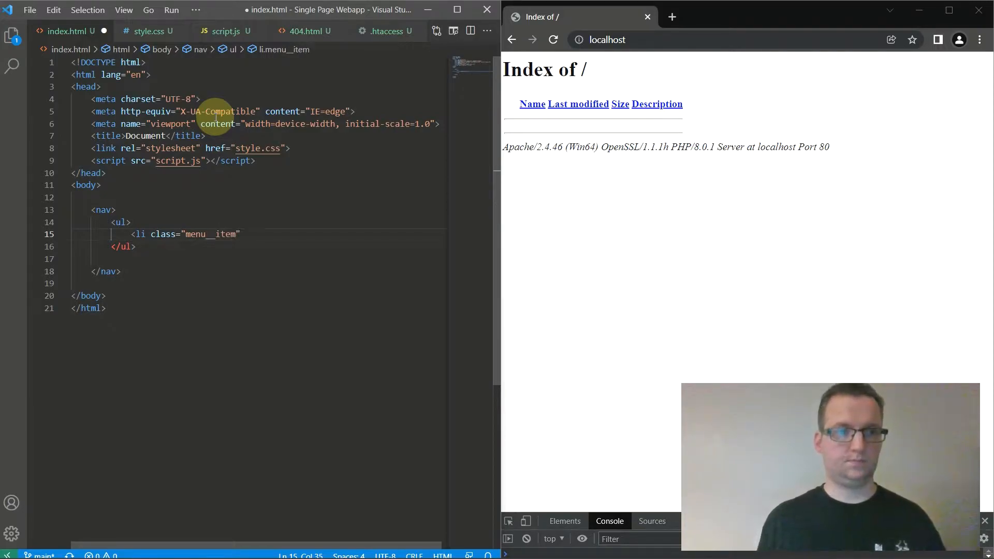
text(value="")
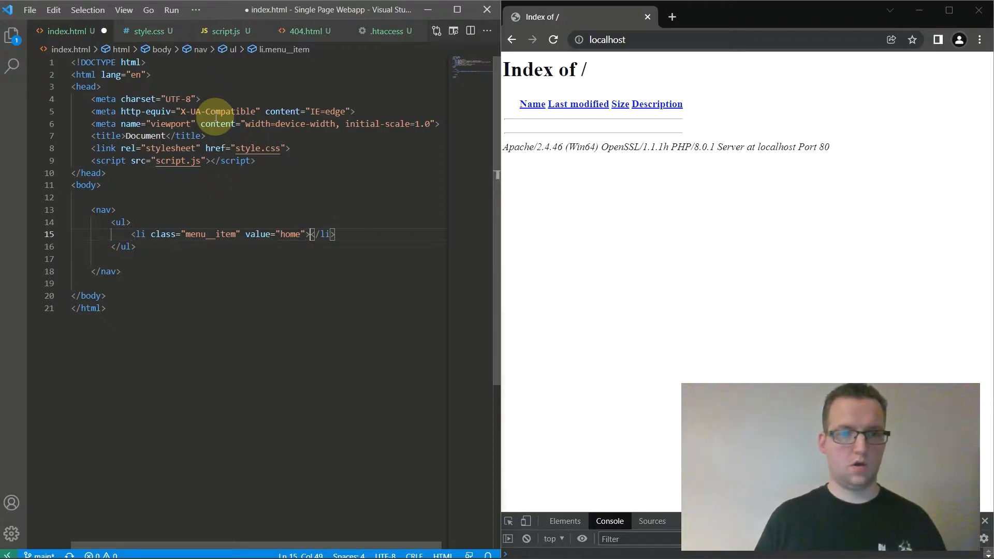
text(Home)
click(278, 222)
text( class=)
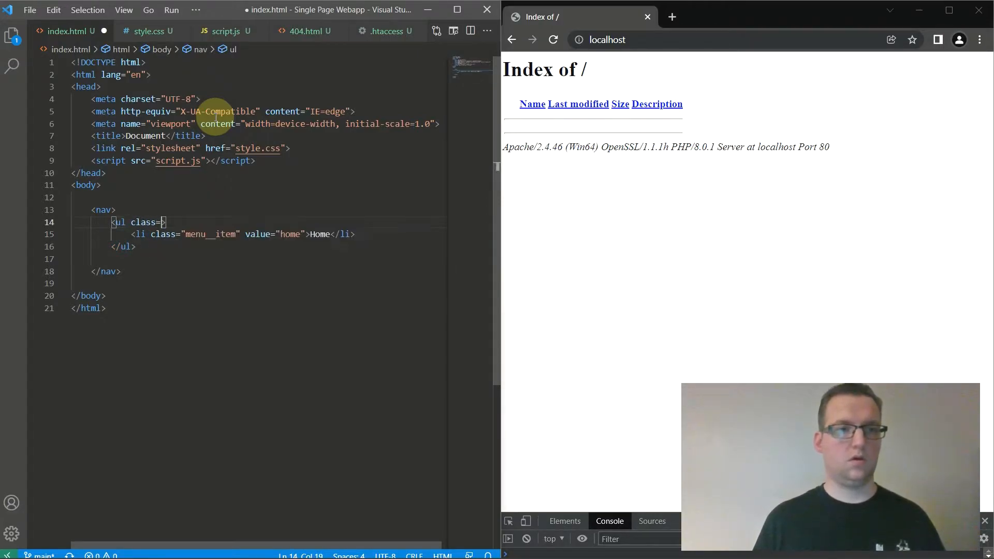
text(menu")
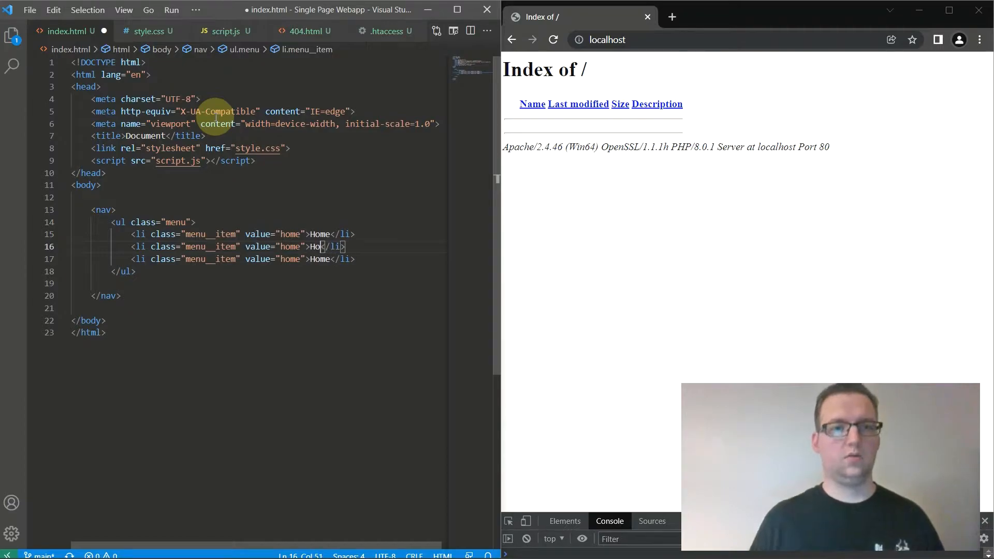
text(About)
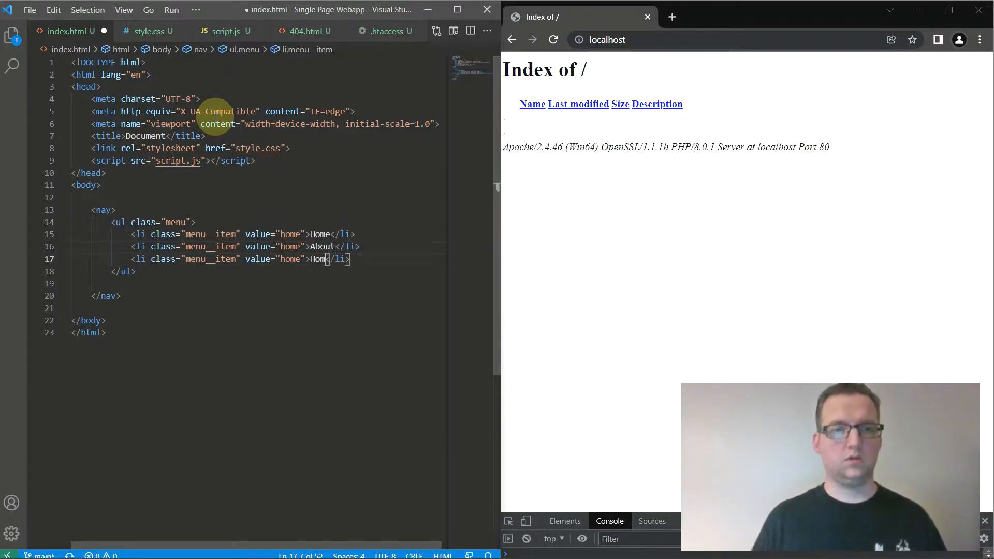
text(Pricing)
click(245, 245)
text(about)
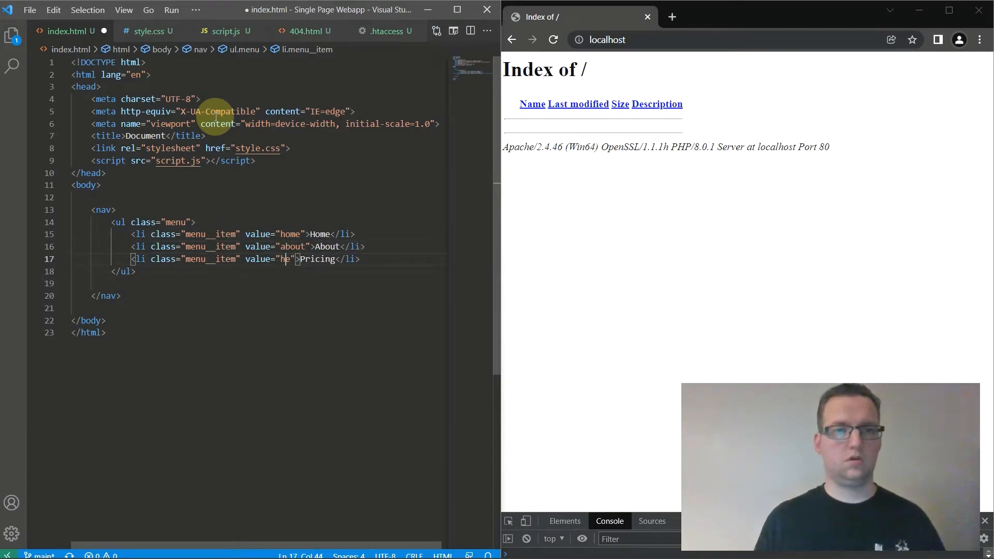
text(pricig)
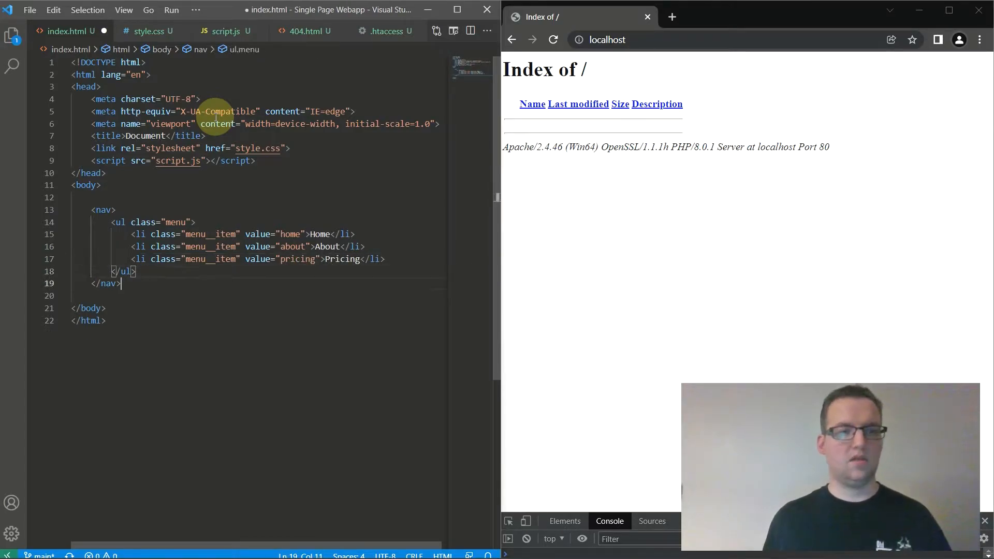
- Type a main element with section id "container" and start the footer's copyright entity
text(<main>)
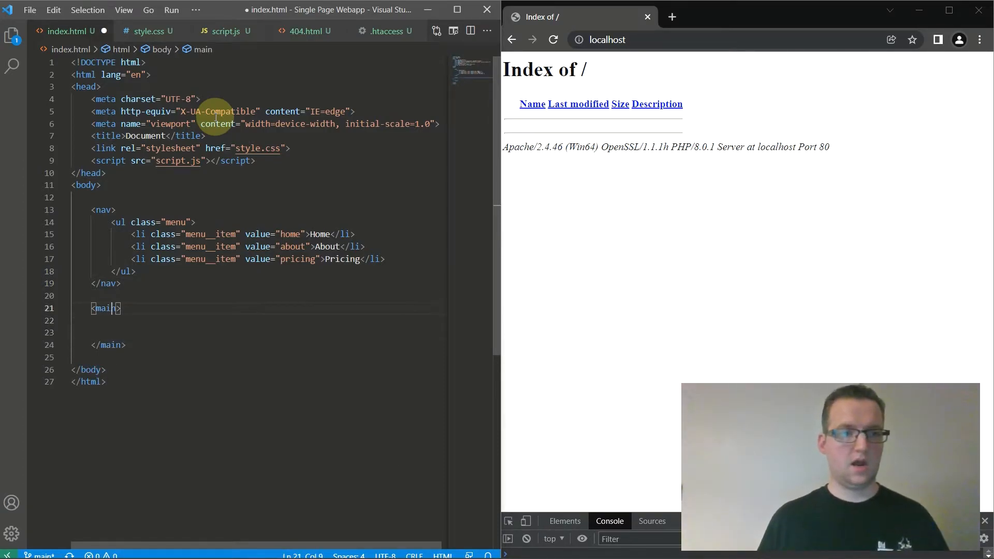
text(<s)
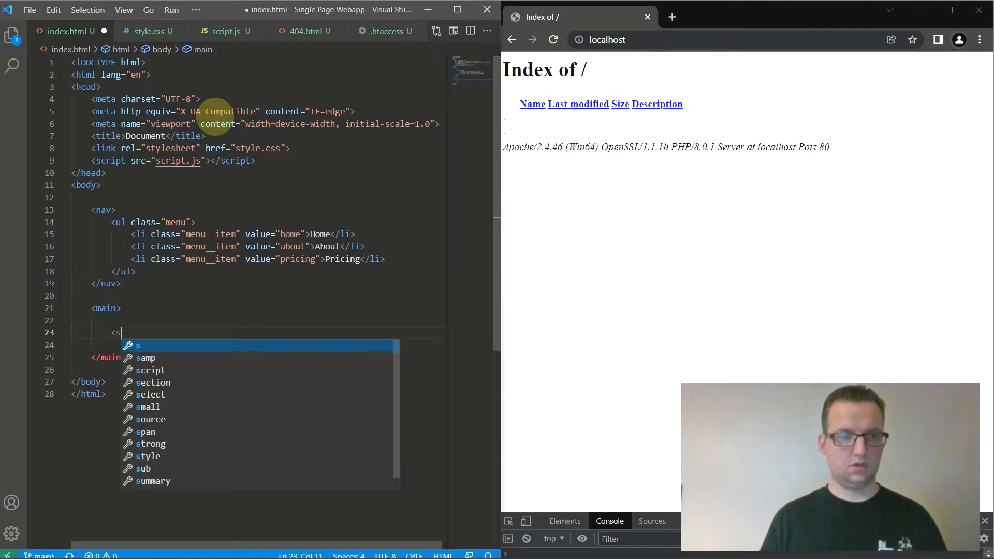
text(ection id=")
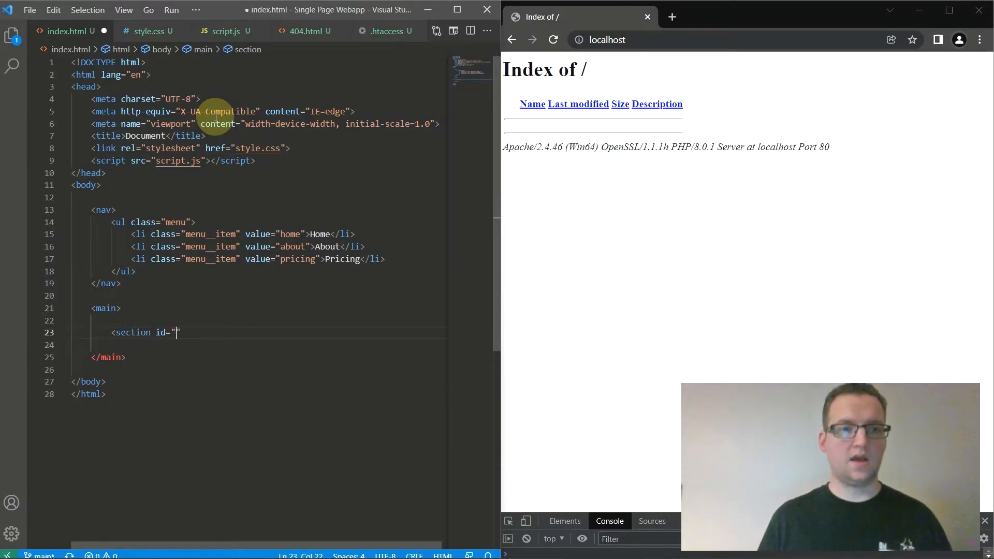
text(container"></section>)
text(<footer></footer>)
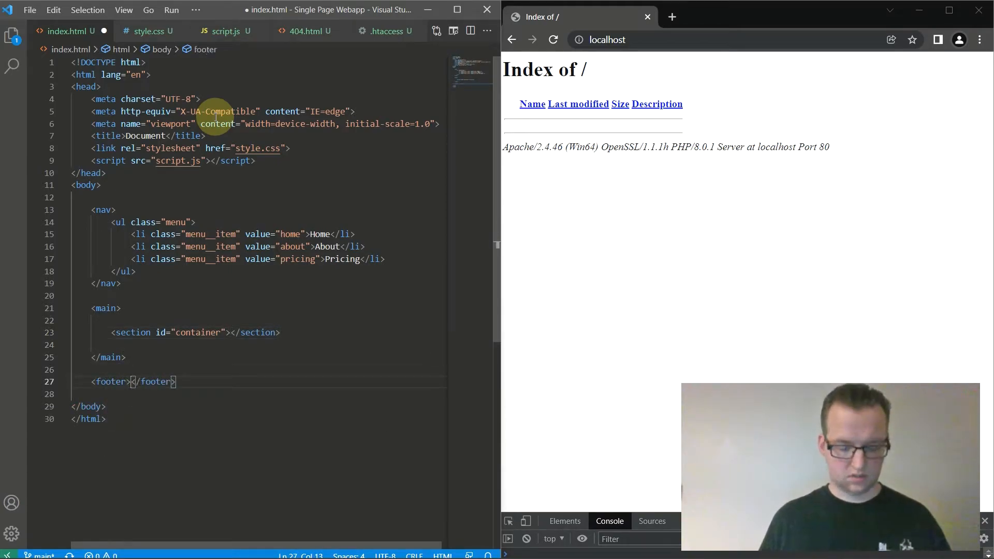
text(&co)
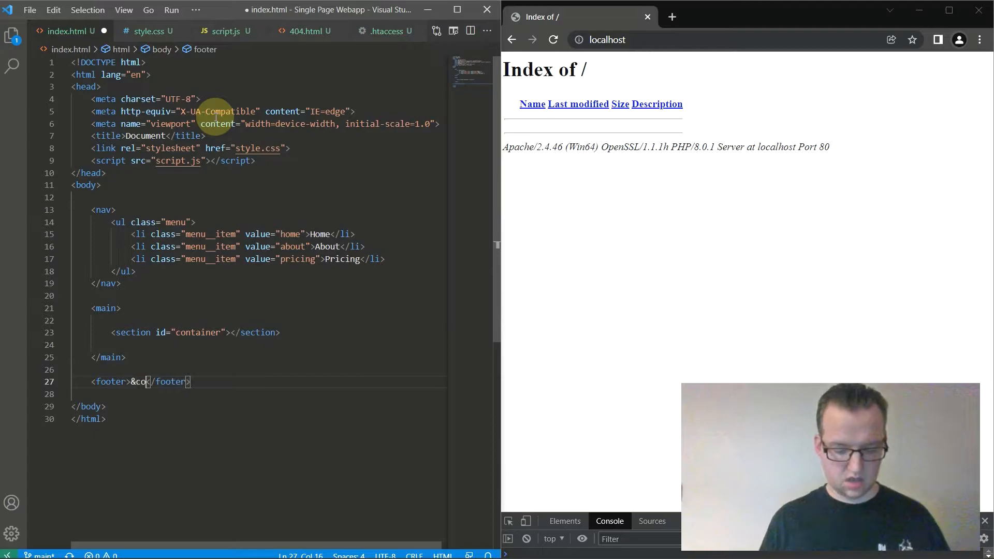
- Write "© 2022 AM.IO" in the footer and add an icon span reading AM.IO in the nav
text(py; 2022)
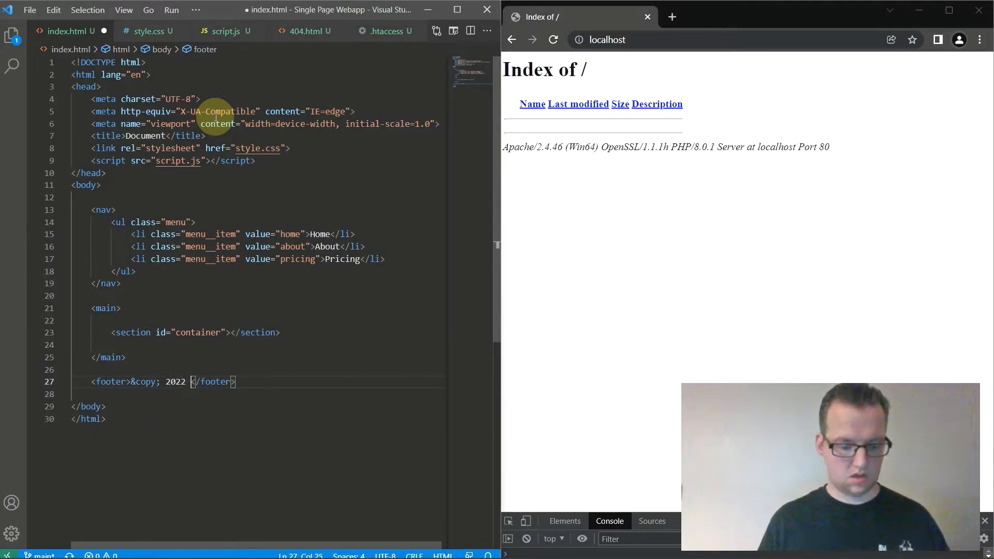
text(AM.IO)
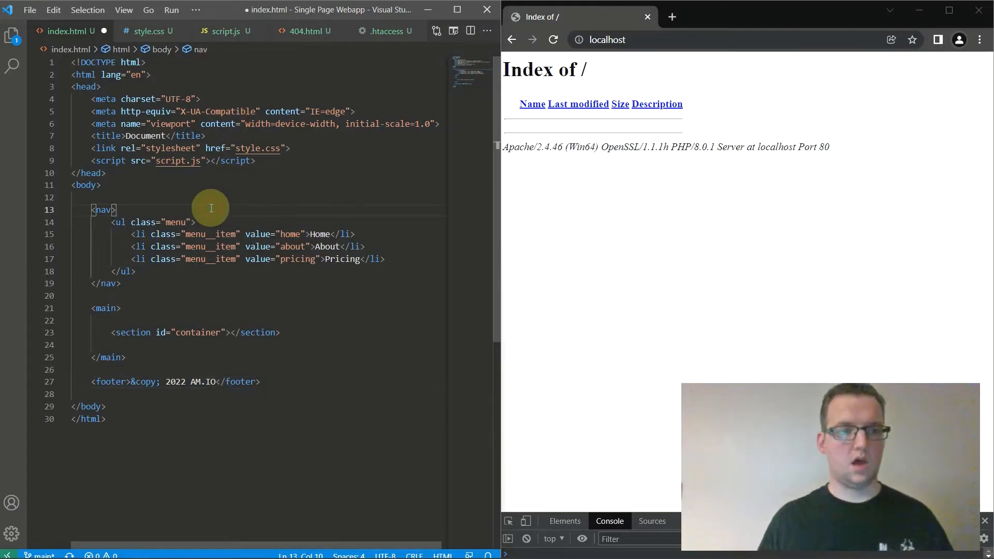
text(<span)
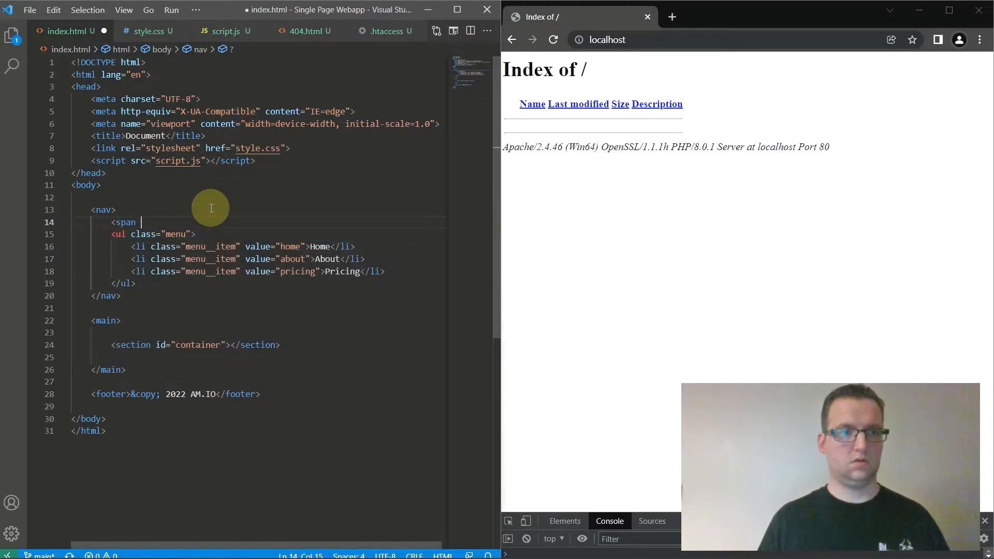
text(class="")
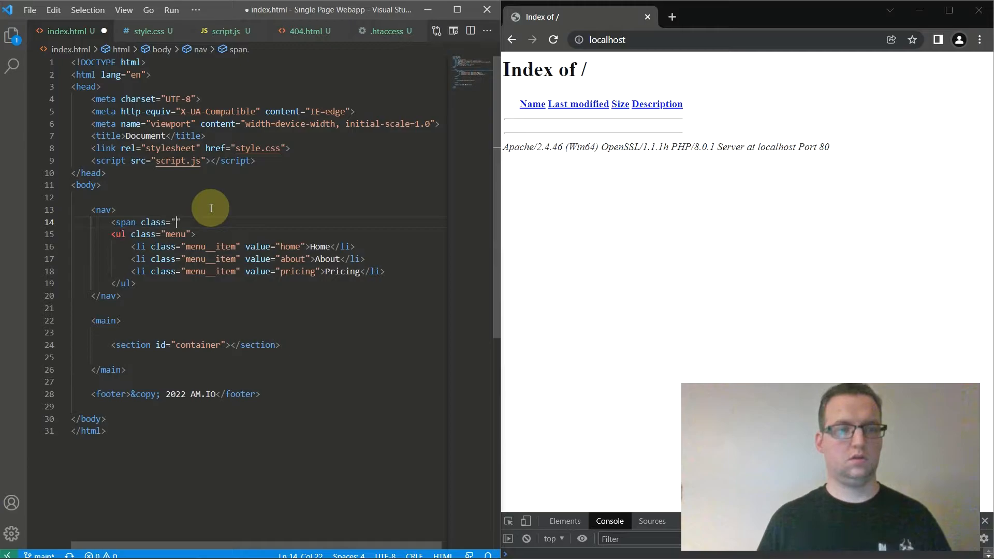
text(icon">AM.IO</span>)
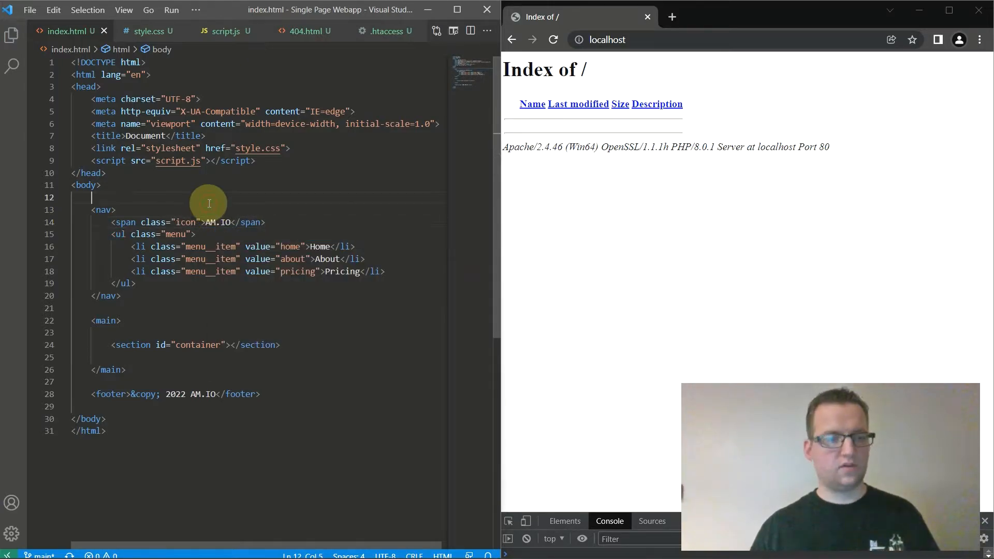
mouse_move(191, 309)
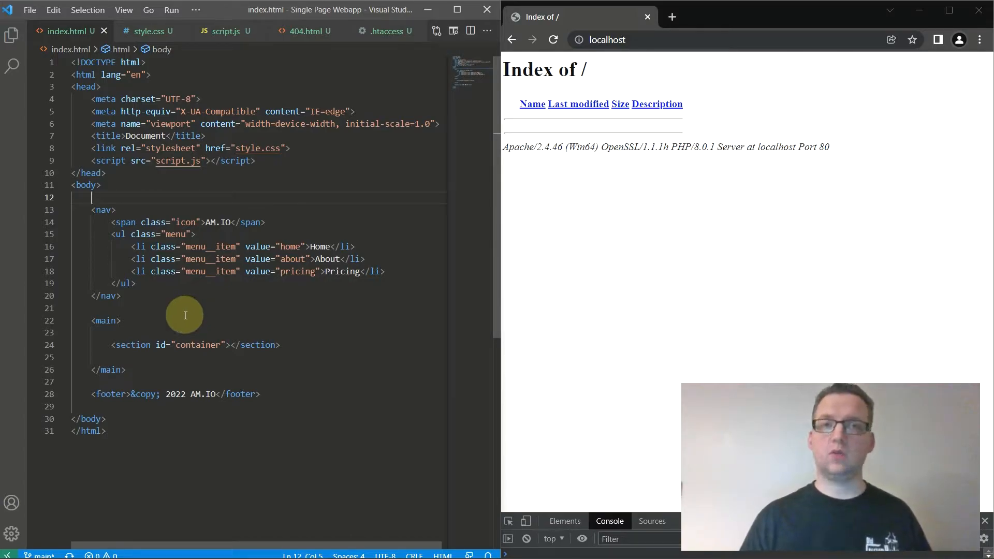
mouse_move(184, 317)
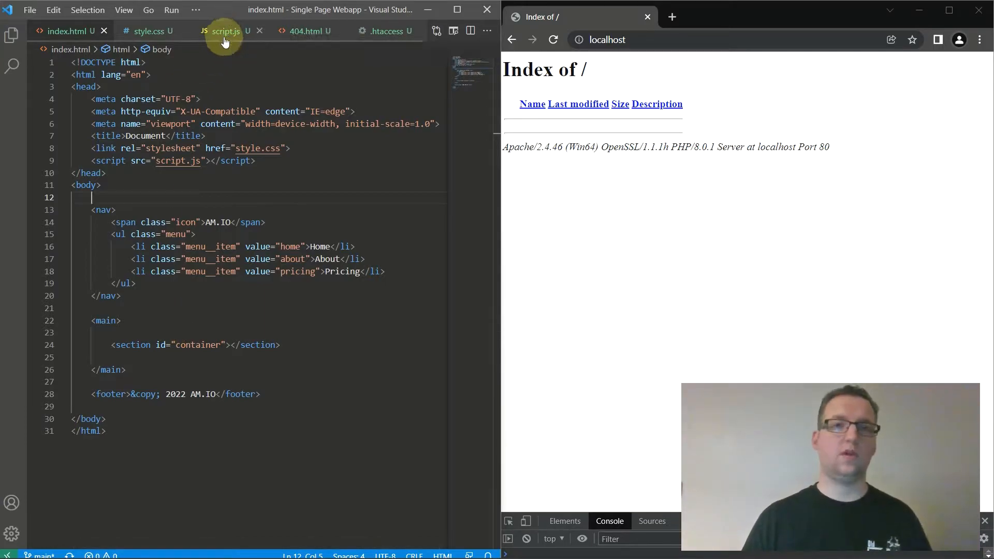
- In .htaccess, turn RewriteEngine On and write the RewriteRule pattern ^([a-zA-Z0-9]+)$
click(384, 30)
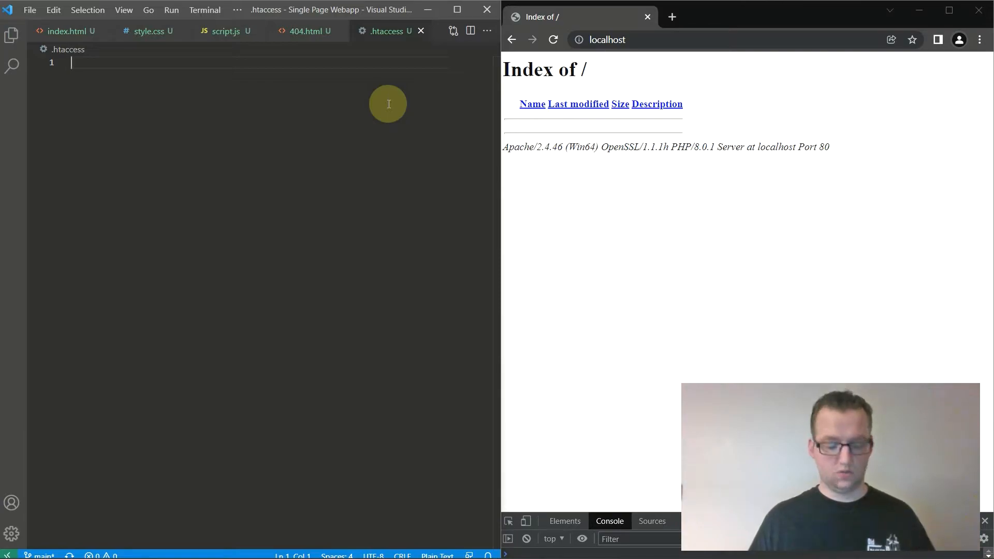
text(Rewrite)
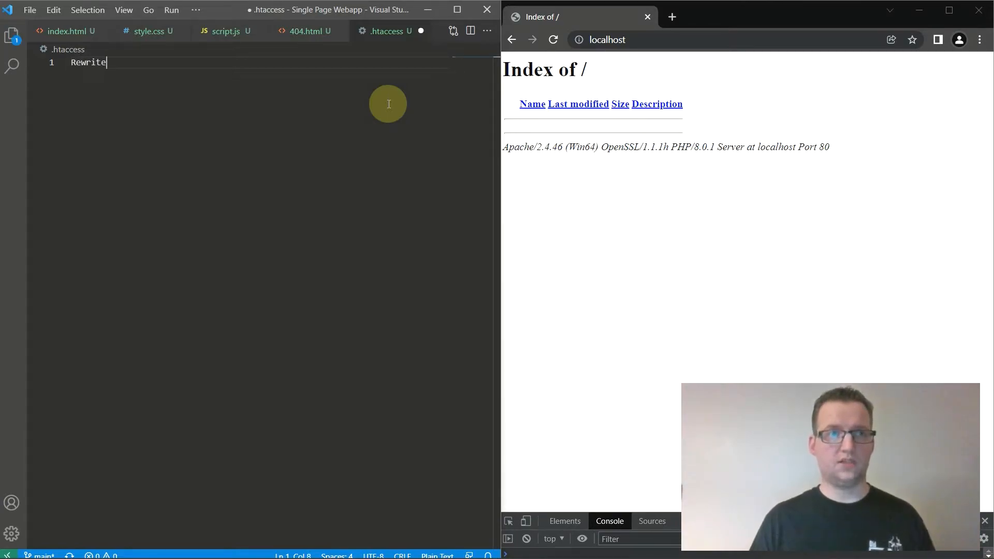
text(Engine On)
text(Re)
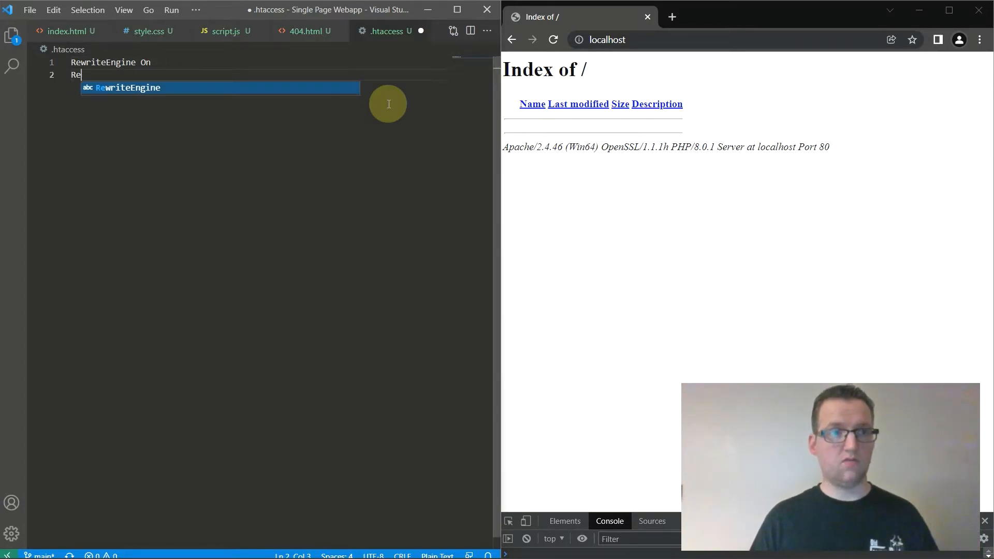
text(writeRul)
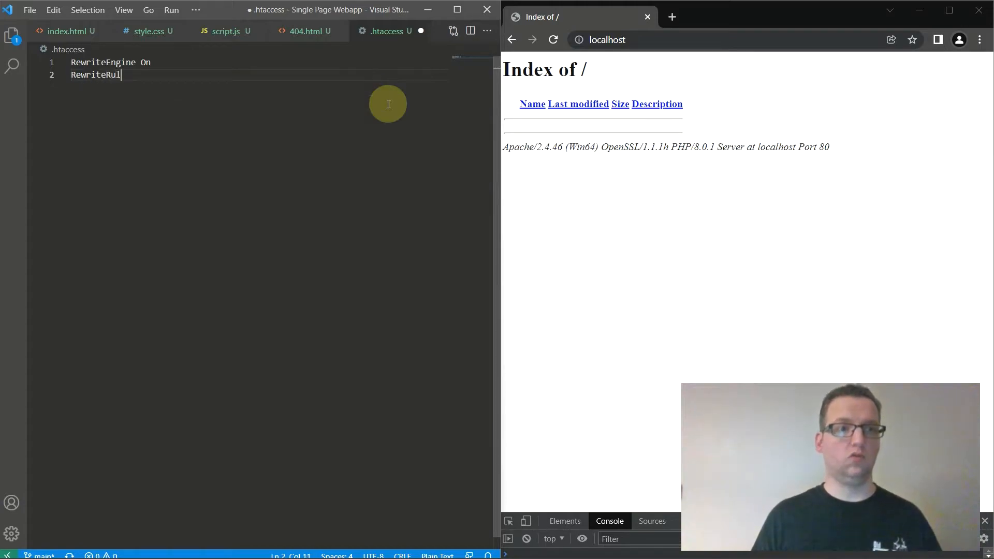
text(^())
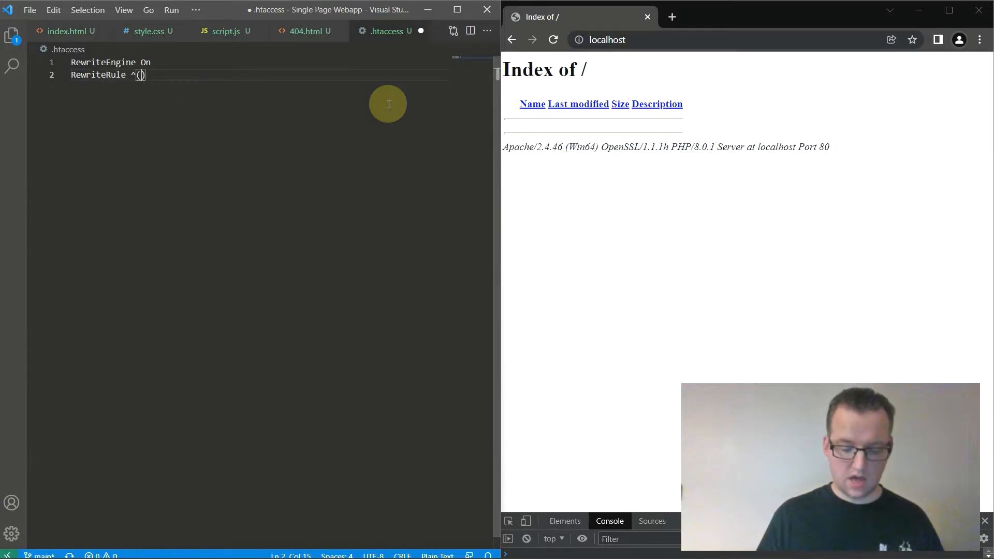
text([a-zA)
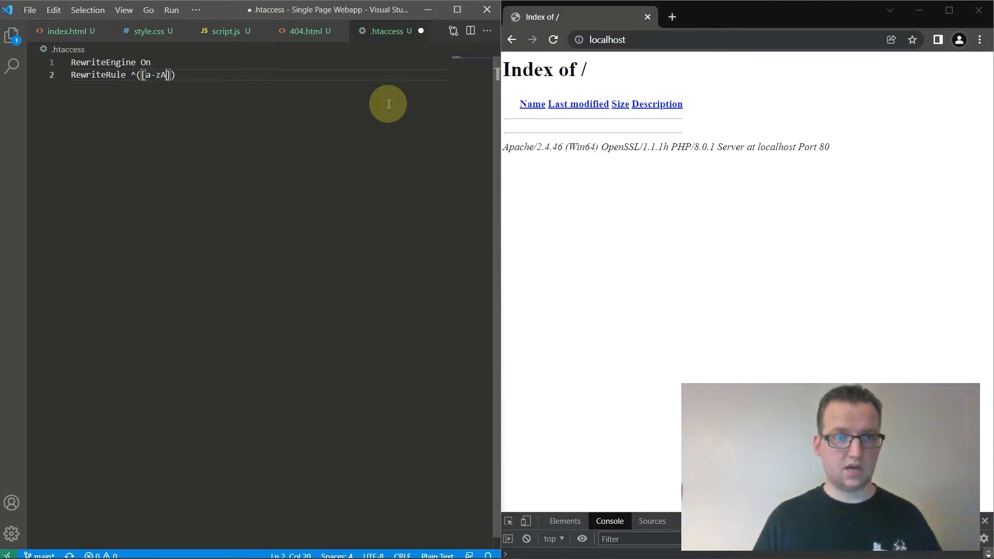
text(-Z)
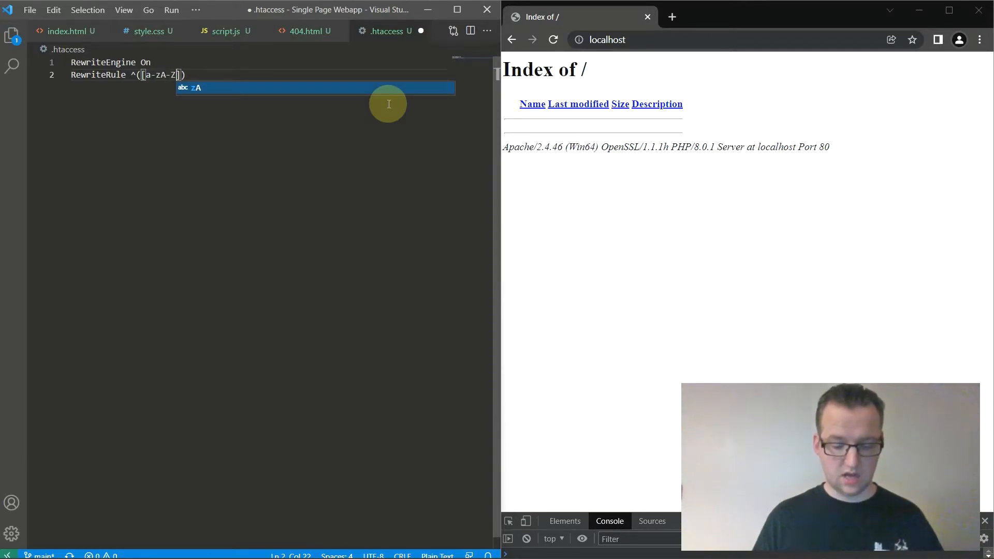
text(0-9)
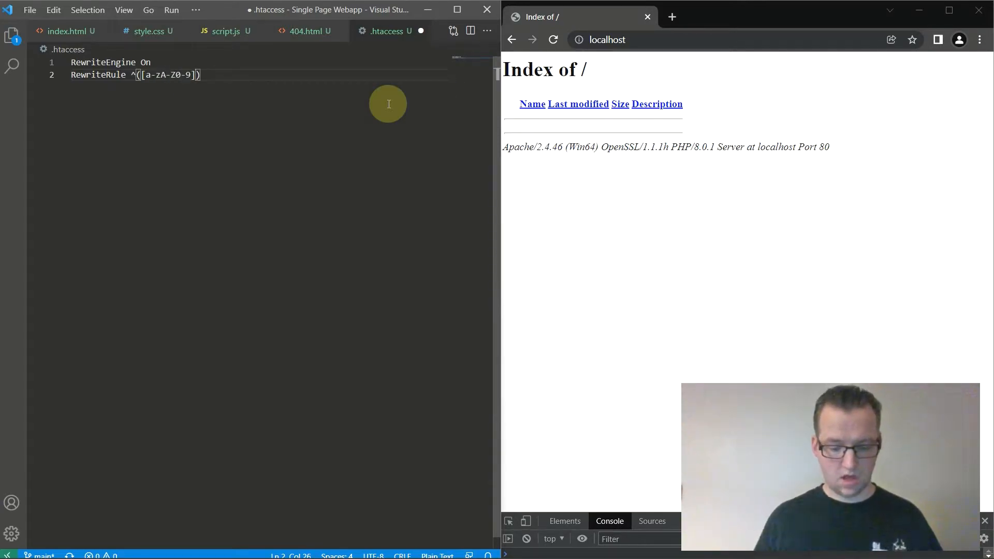
text(+)
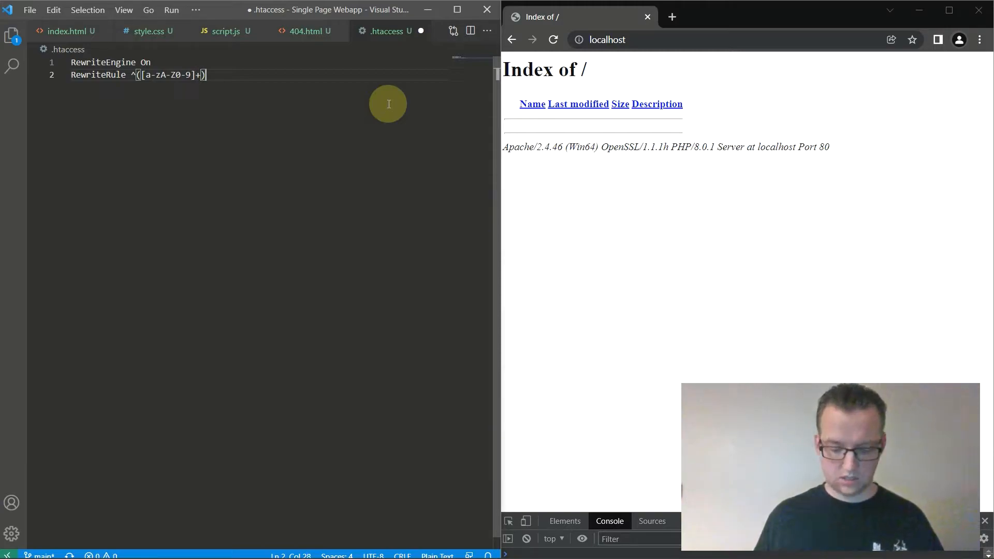
text($)
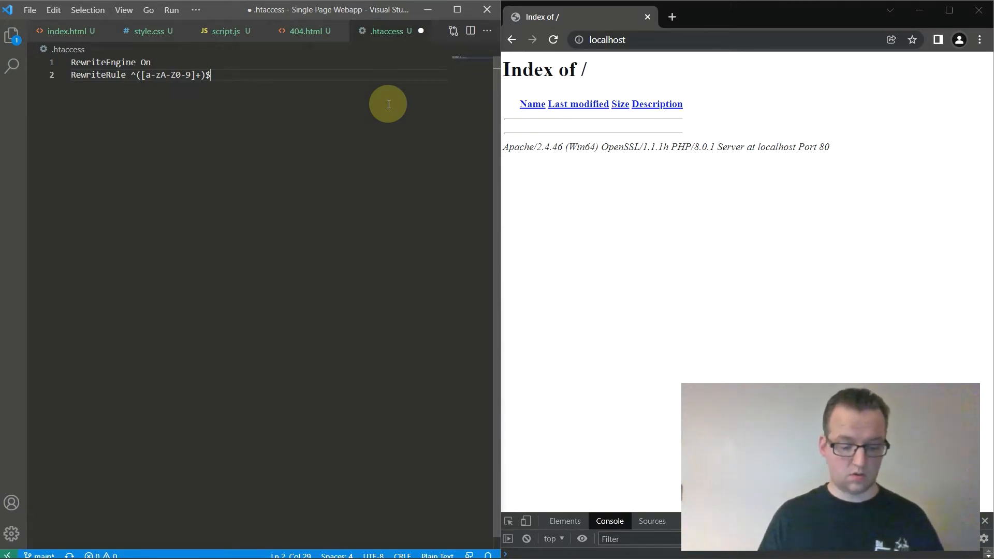
- Set the rewrite target to index.html?path=$1, then highlight pattern and target to explain them
text(index.ht)
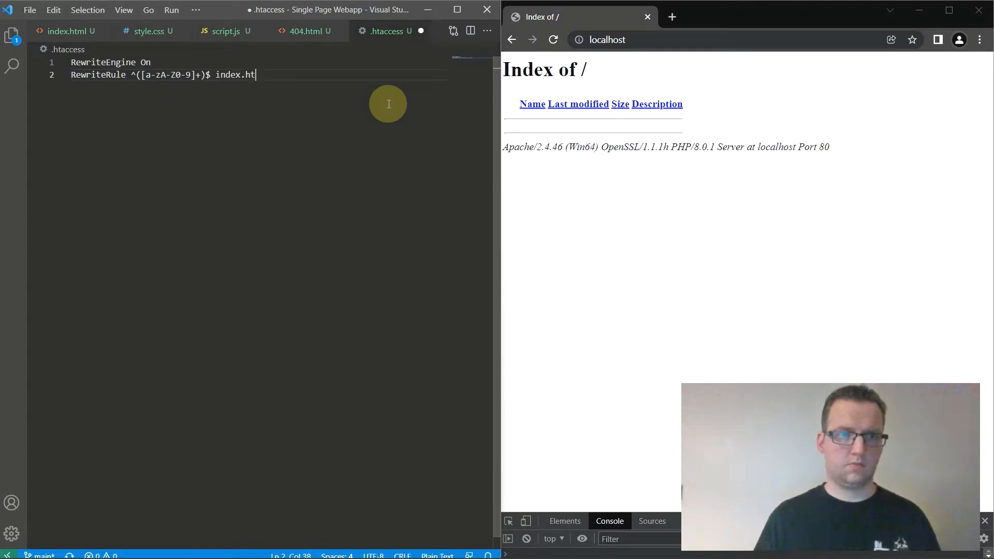
text(ml)
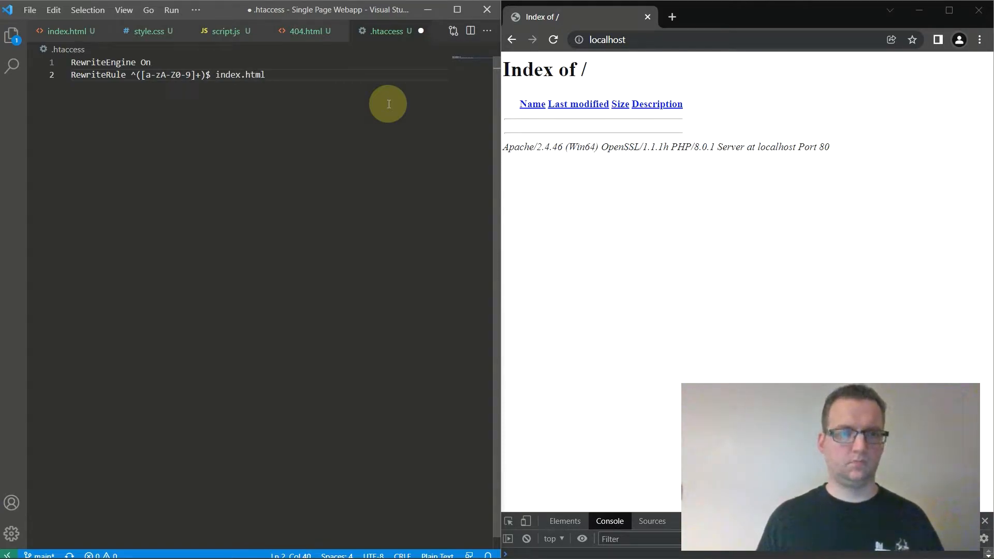
text(?path)
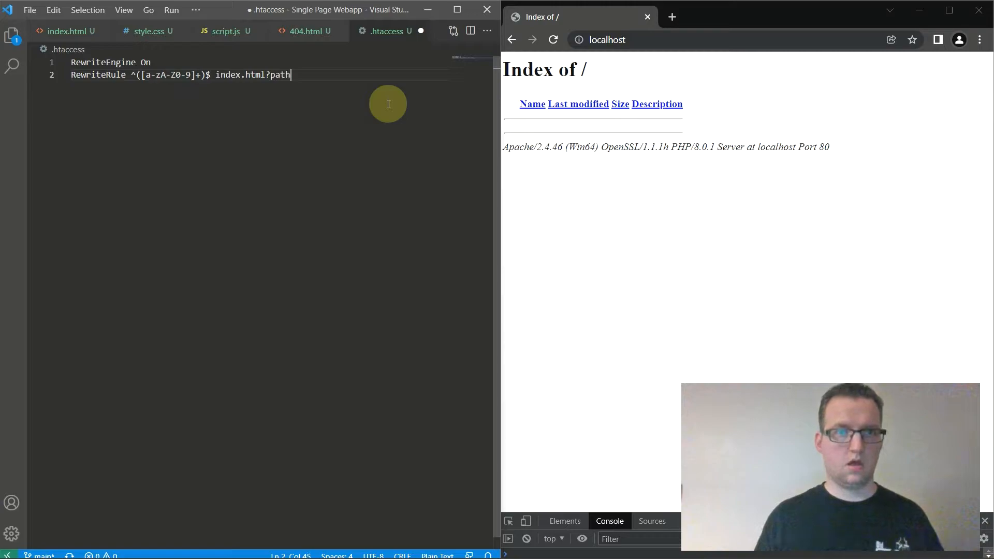
text(=$1)
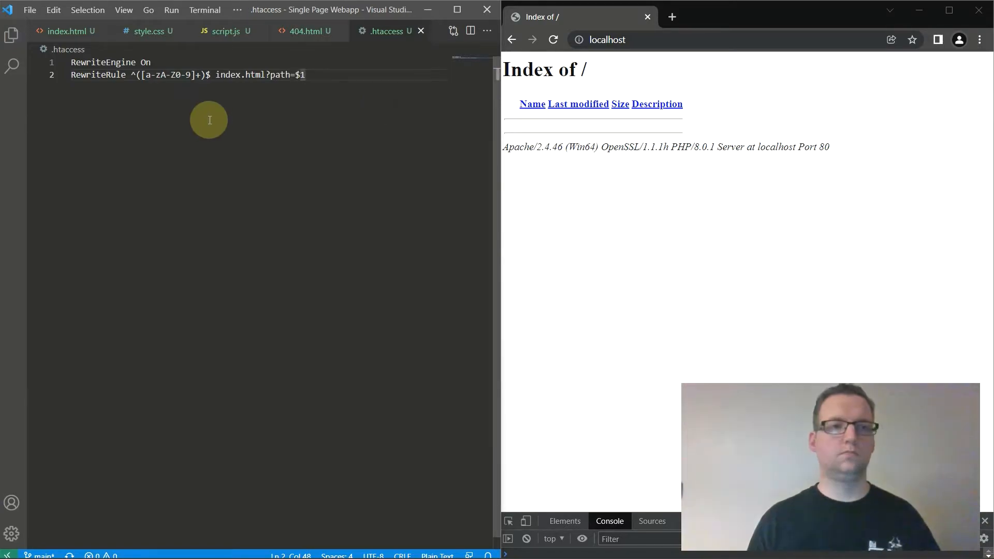
drag(130, 74, 209, 75)
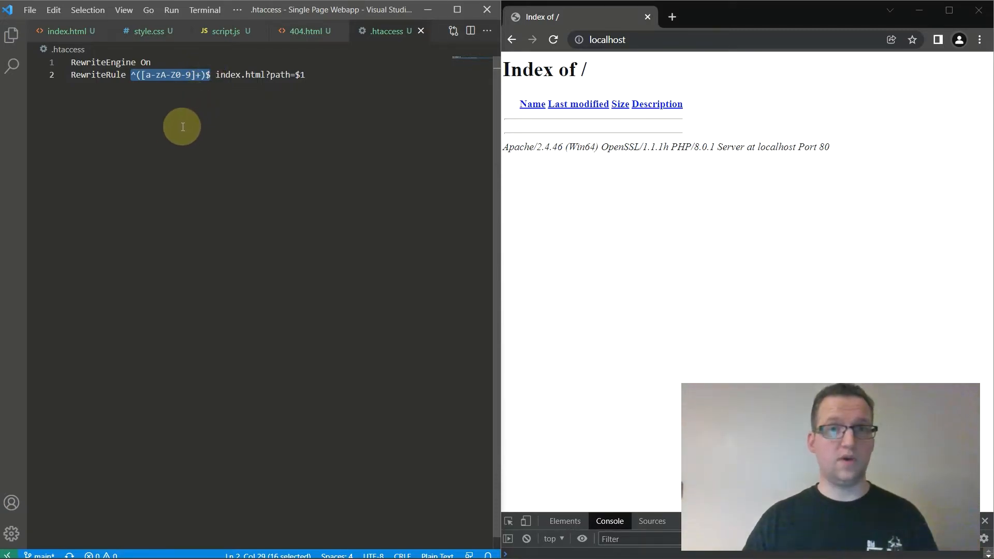
click(215, 75)
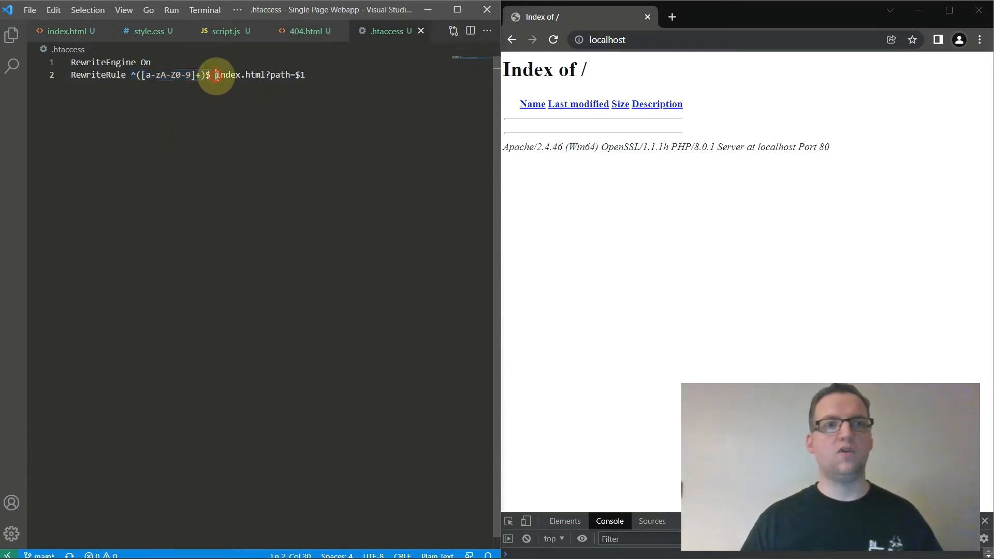
drag(214, 75, 305, 74)
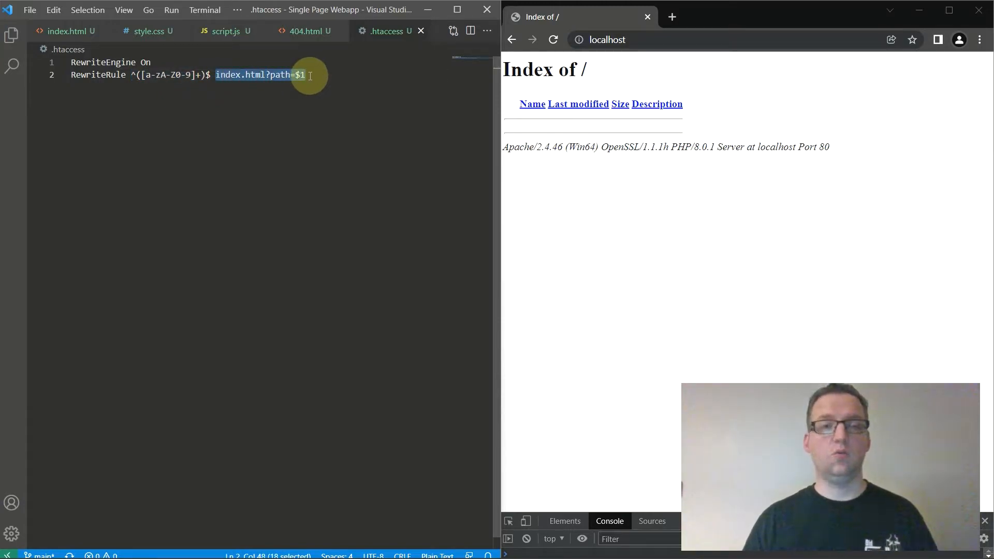
mouse_move(307, 83)
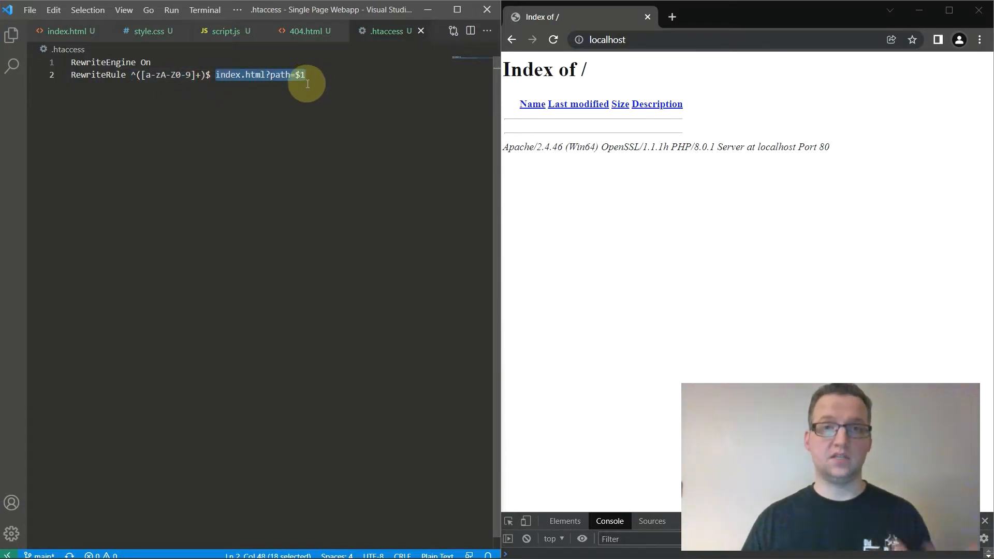
mouse_move(302, 207)
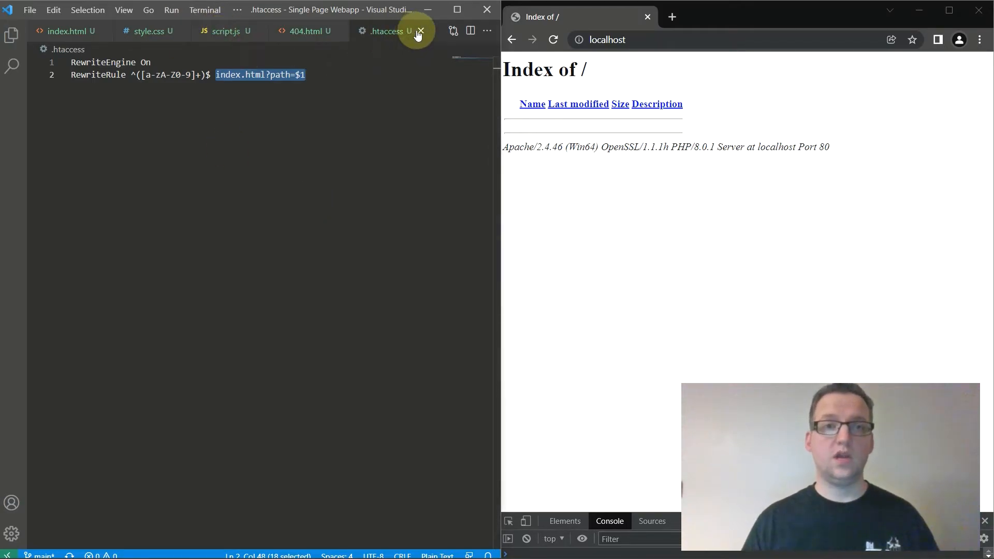
- Close .htaccess and start a window.onload function in script.js
click(420, 31)
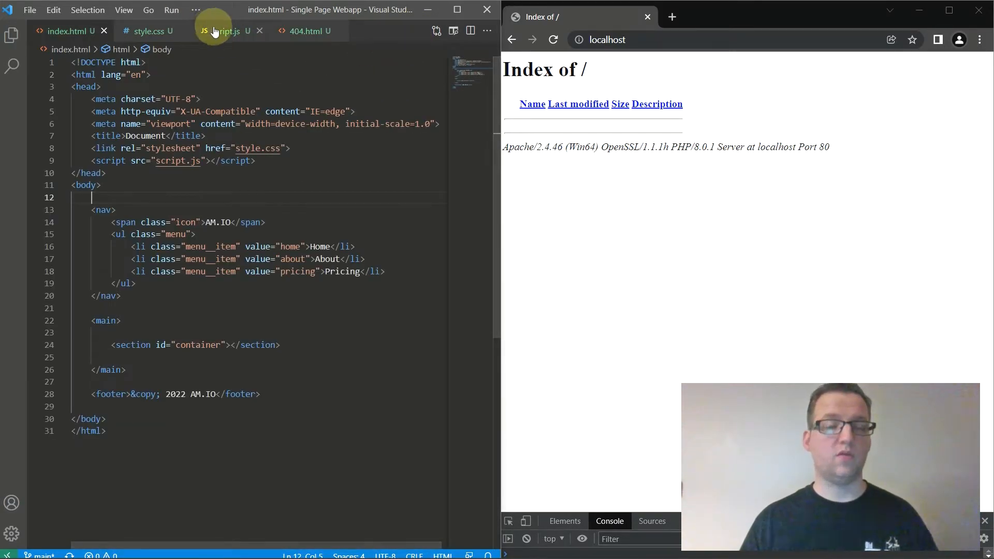
click(223, 30)
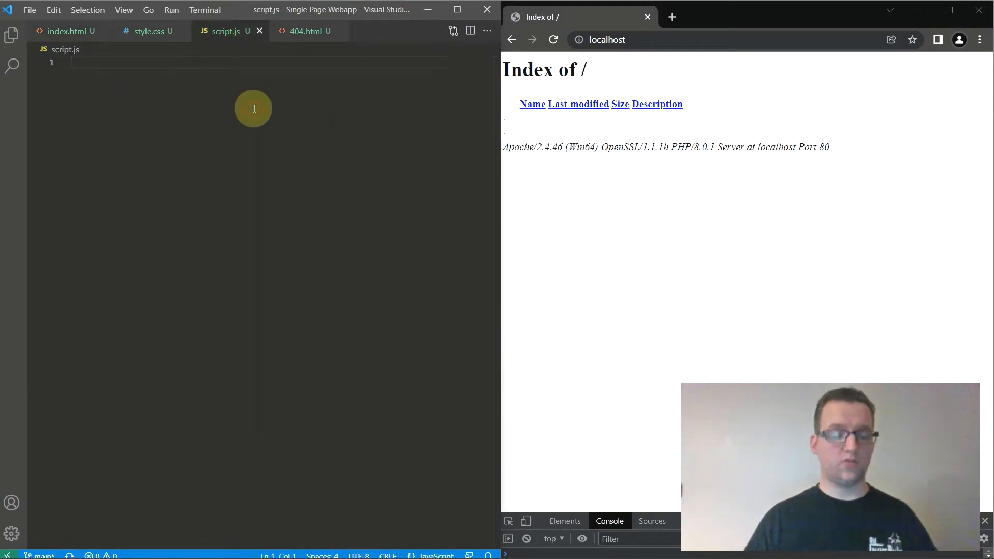
text(window.onload = function()
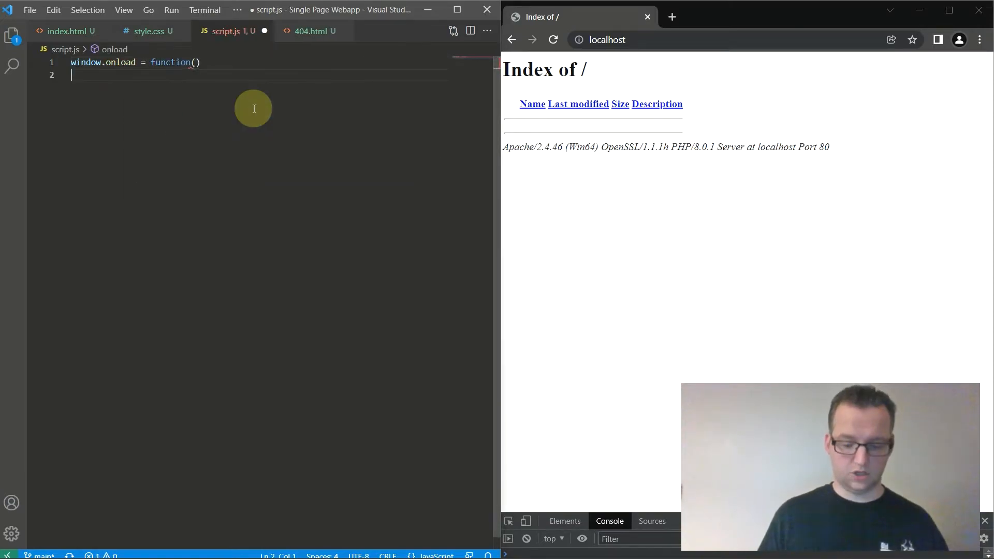
text({)
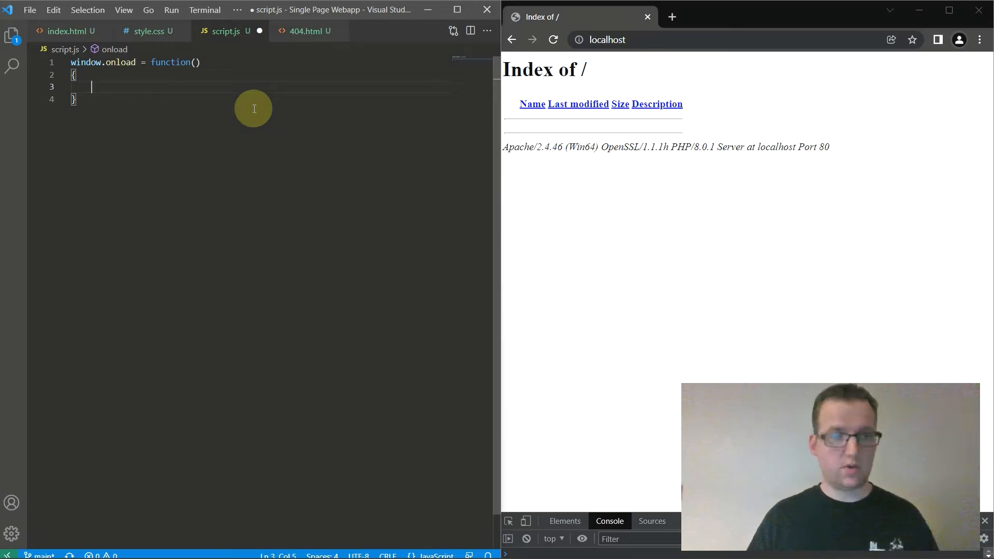
- Store window.location.pathname.split("/") in a path constant
text(const path =)
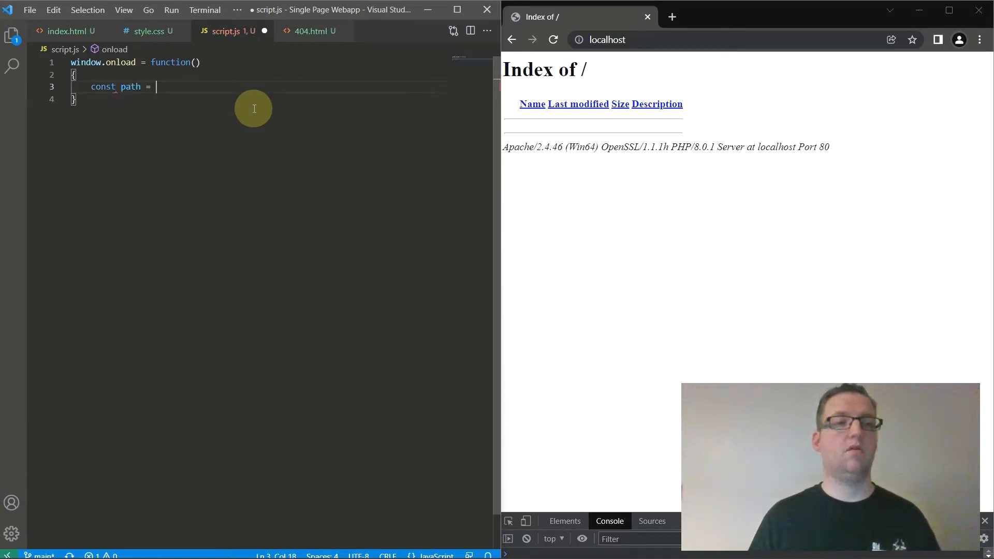
text(window.)
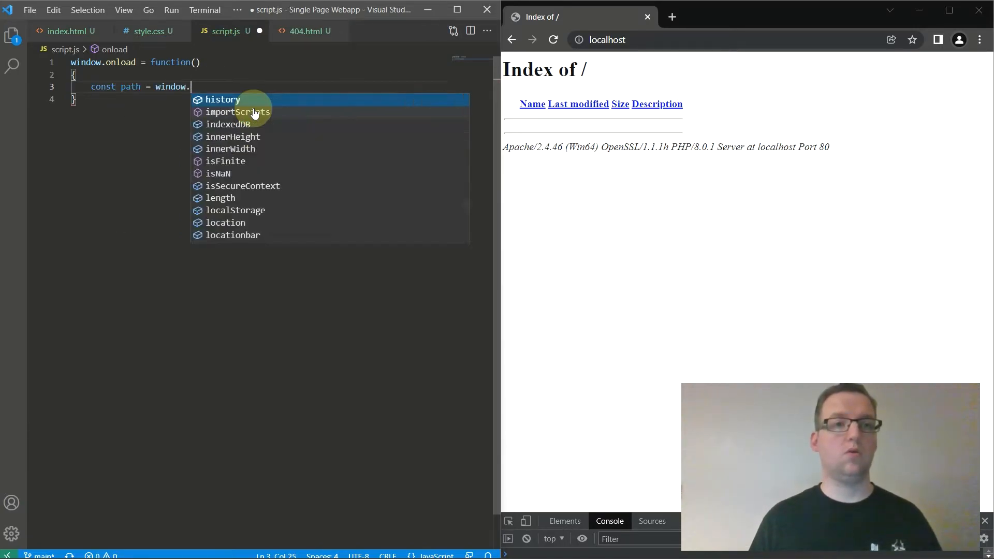
text(location.pathname)
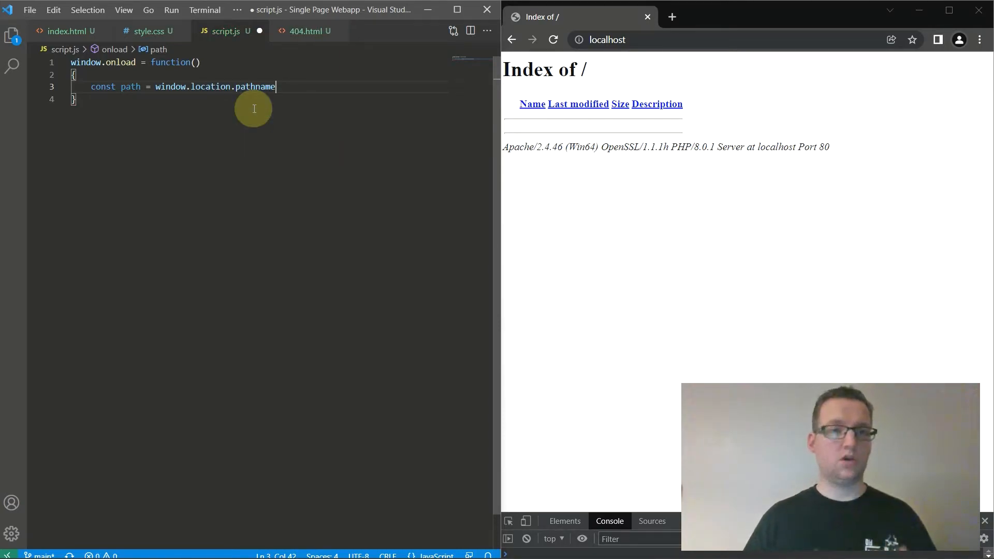
text(.)
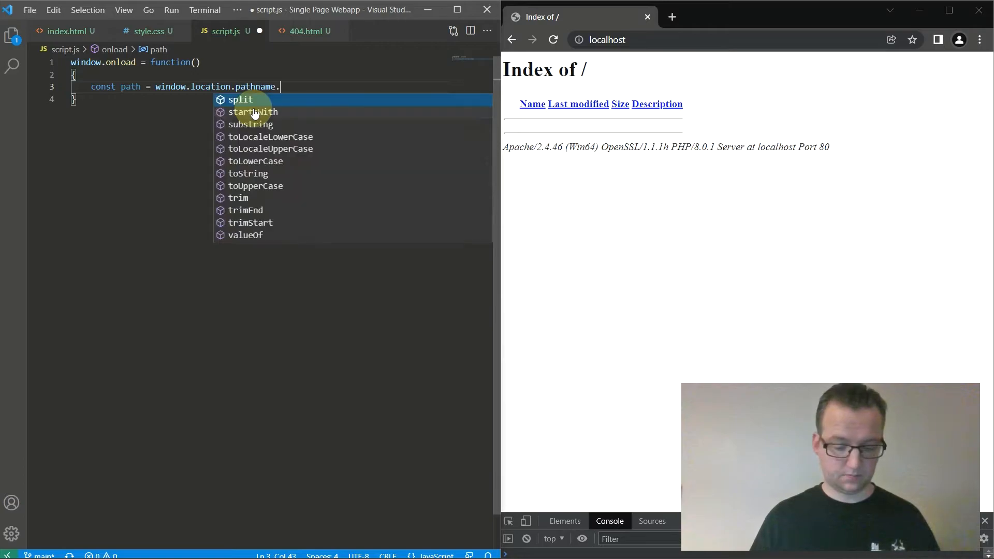
text(s)
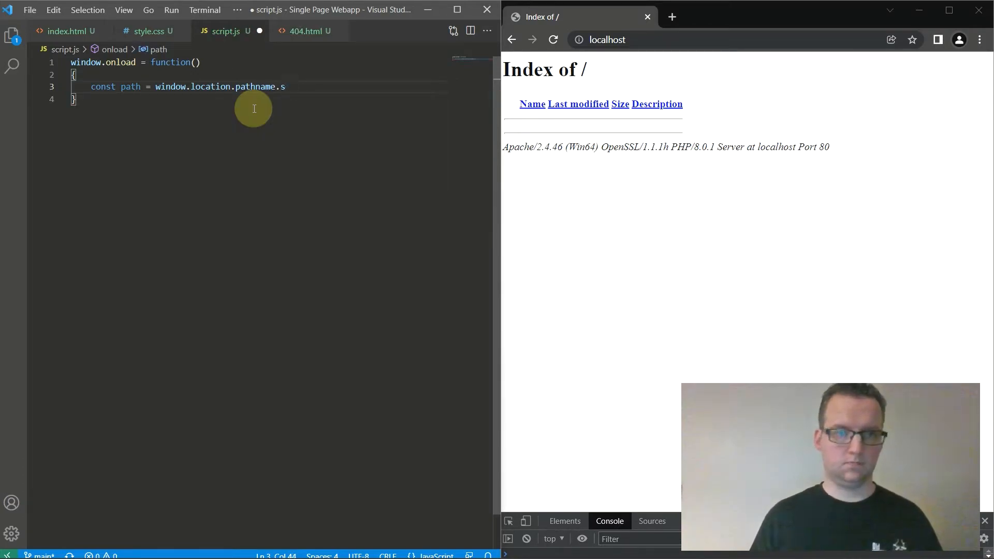
text(plit("/");)
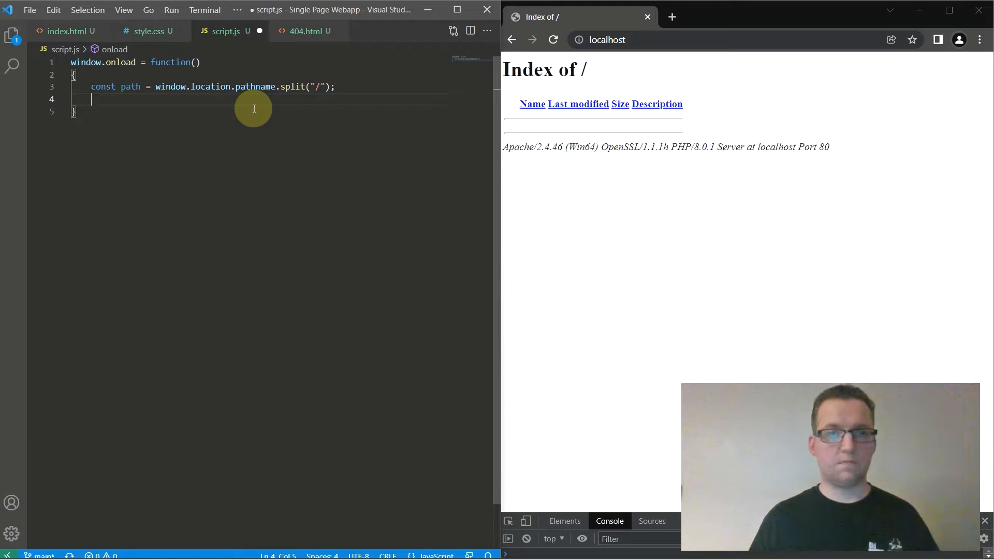
key(Enter)
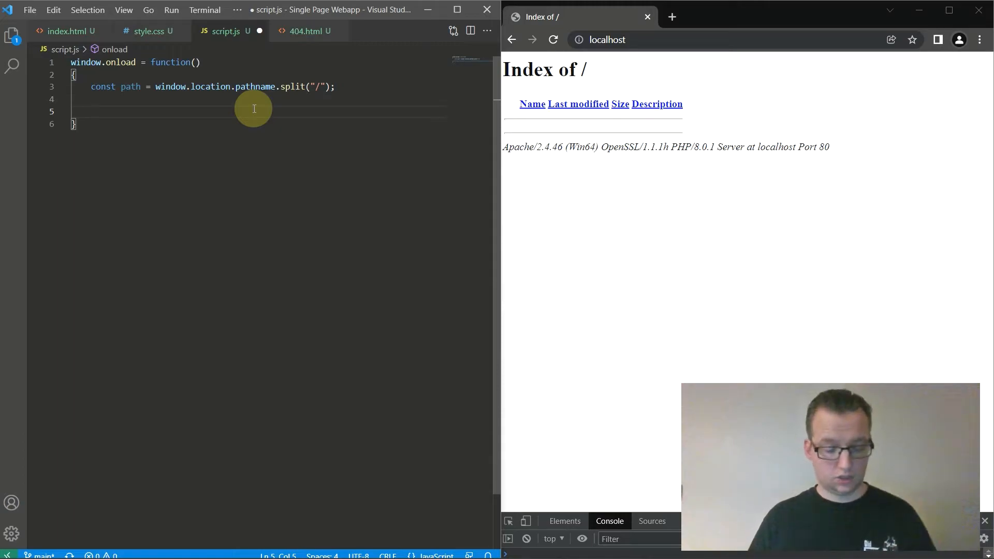
- Write a switch on path[1] with a "home" case calling loadPage("home")
text(switch())
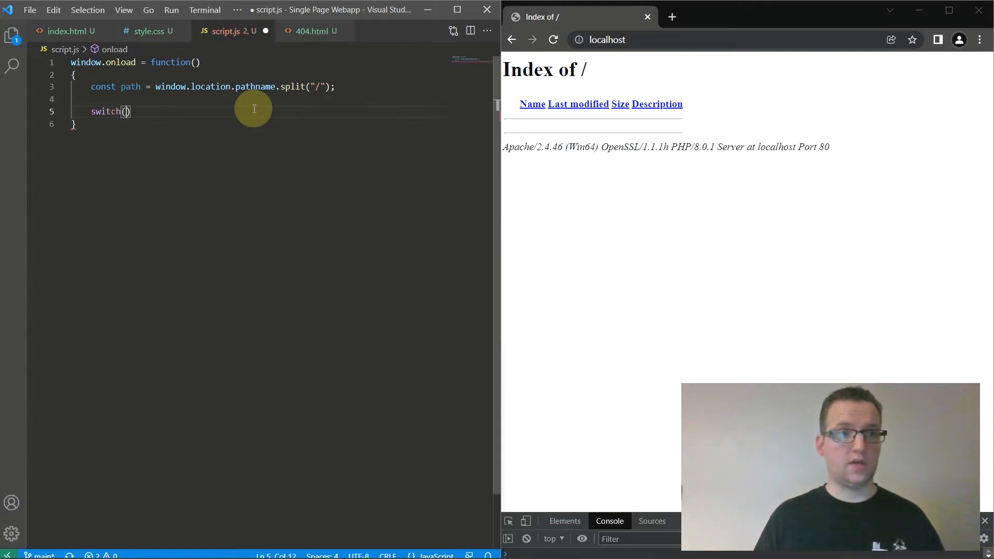
text(path[])
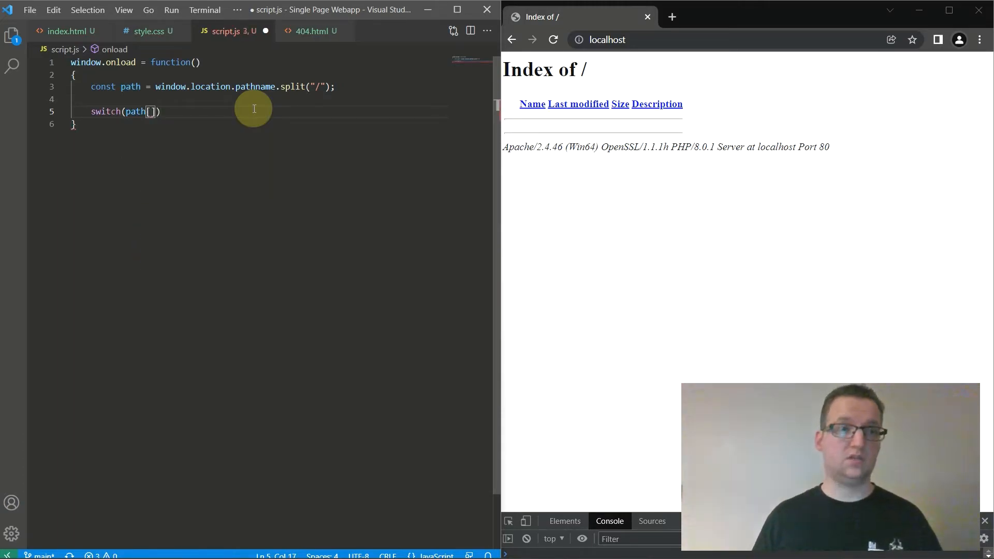
text(1)
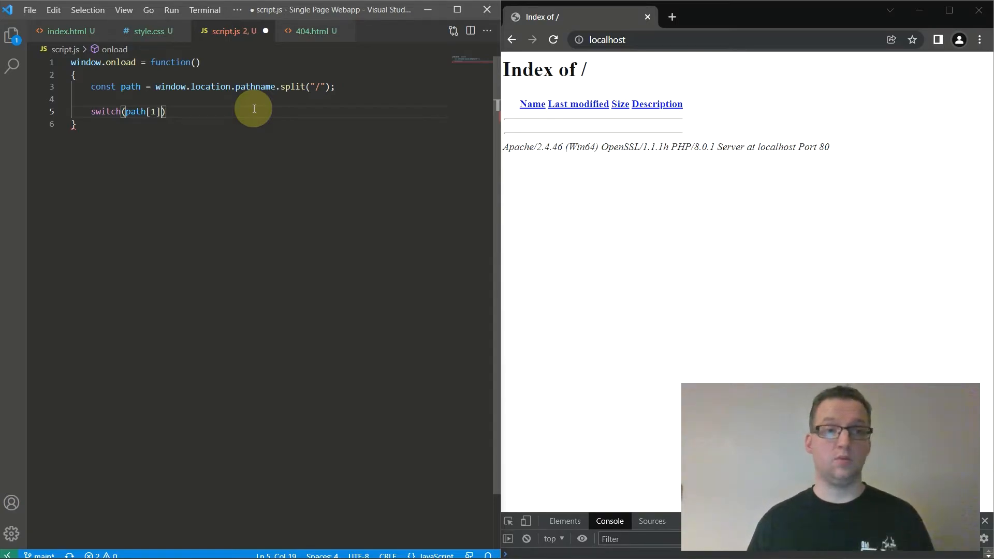
text({)
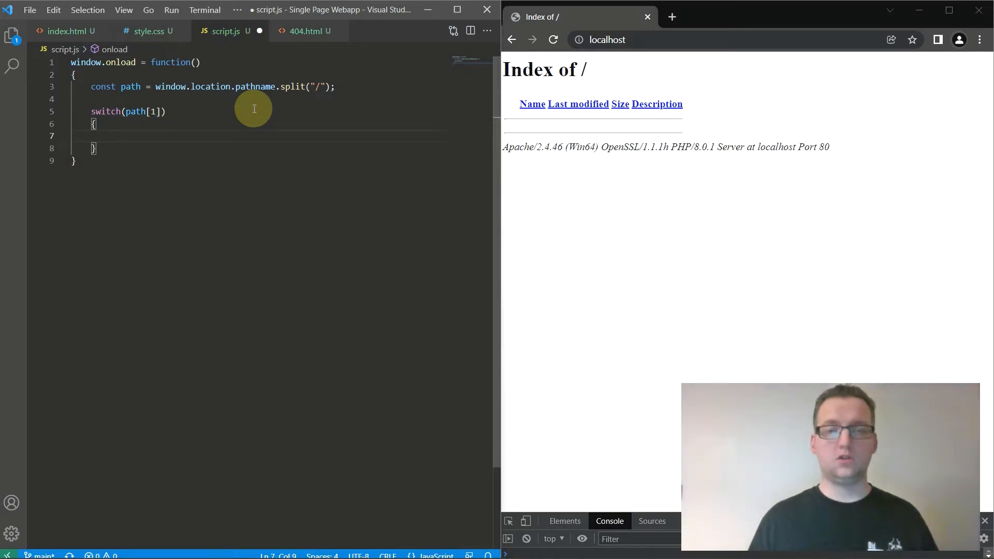
text(case "":)
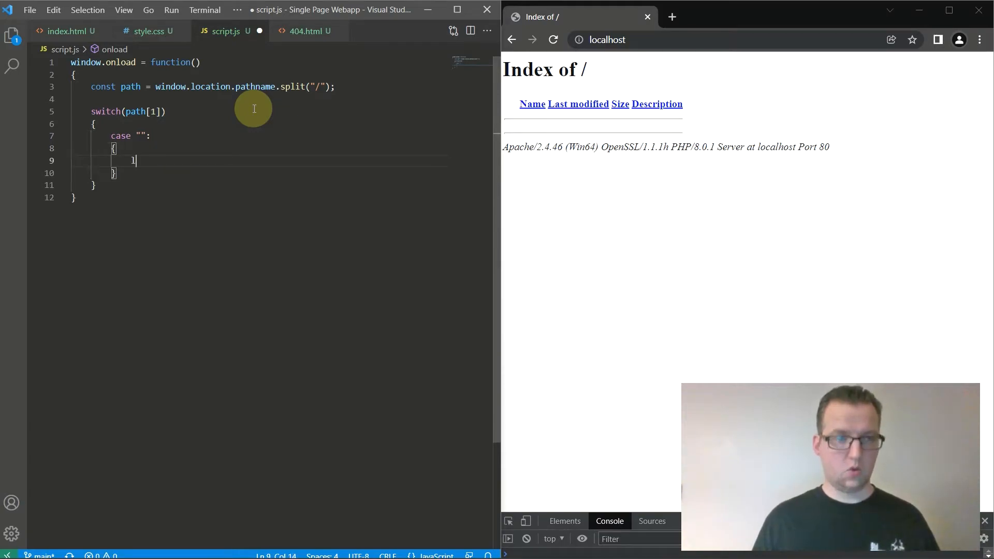
text(oadPage()
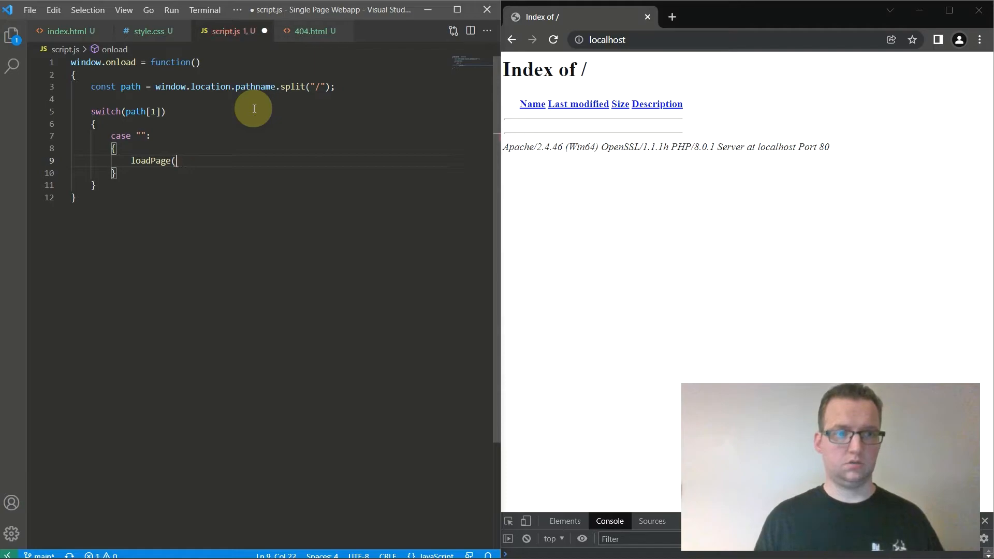
text("home");)
text(break;)
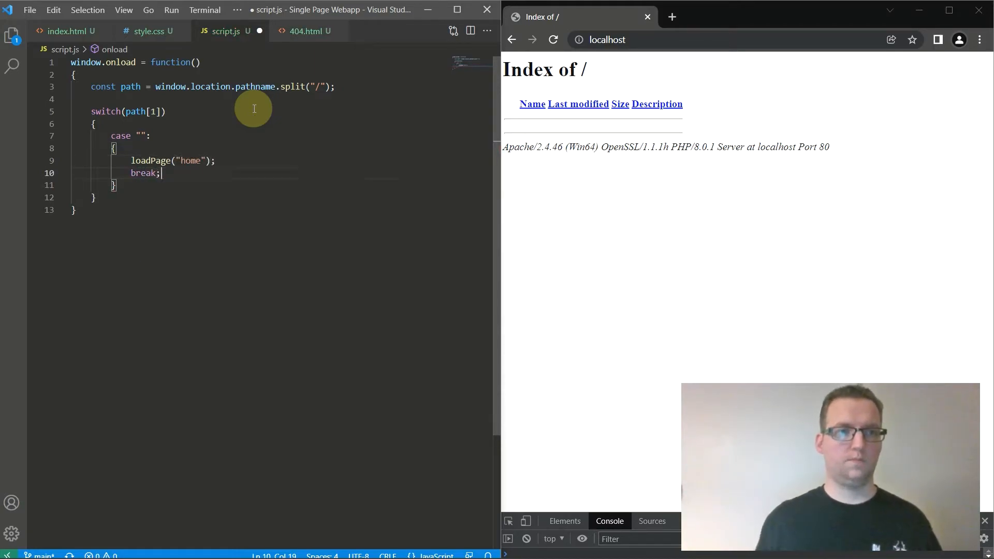
- Duplicate the case into "about", "pricing" and default cases, renaming their page arguments
key(Delete)
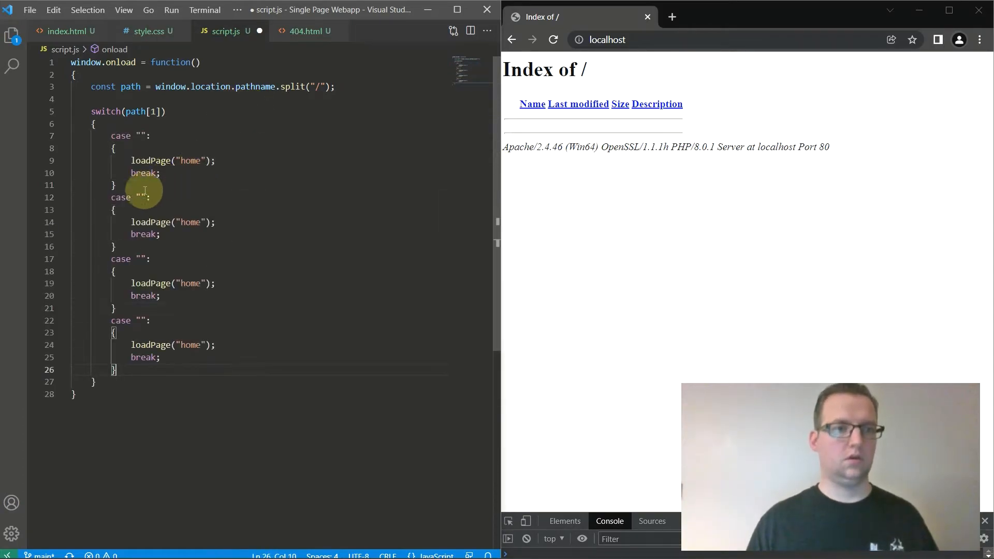
text(about)
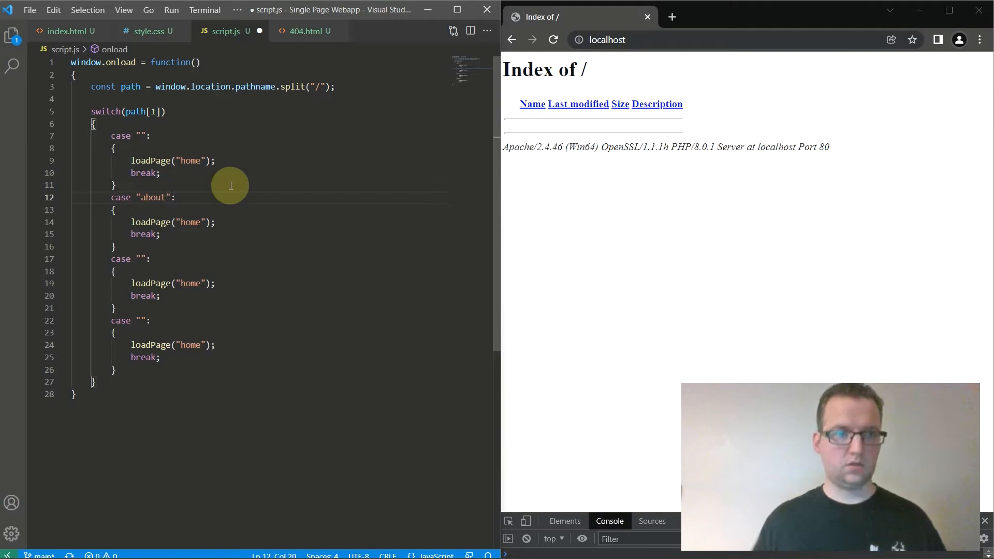
double_click(189, 222)
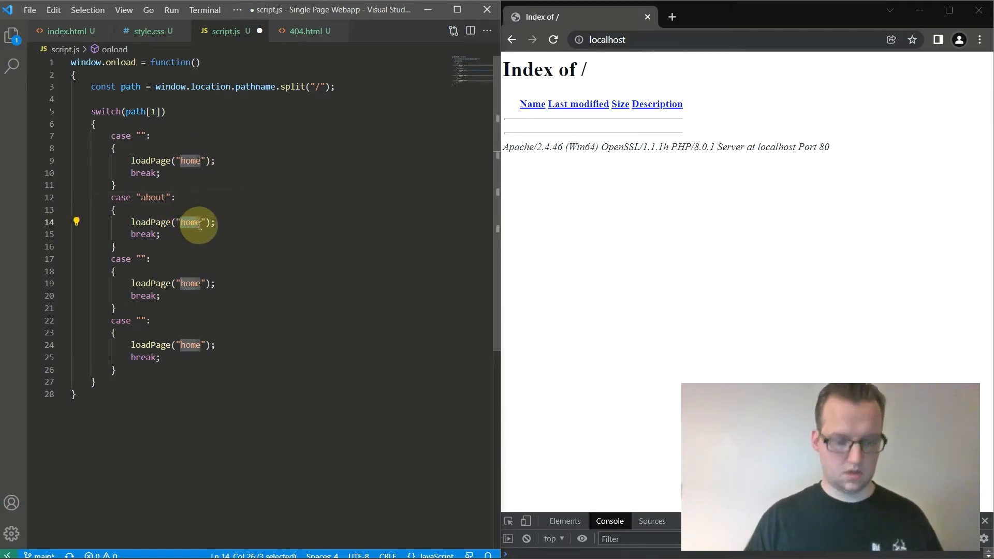
text(about)
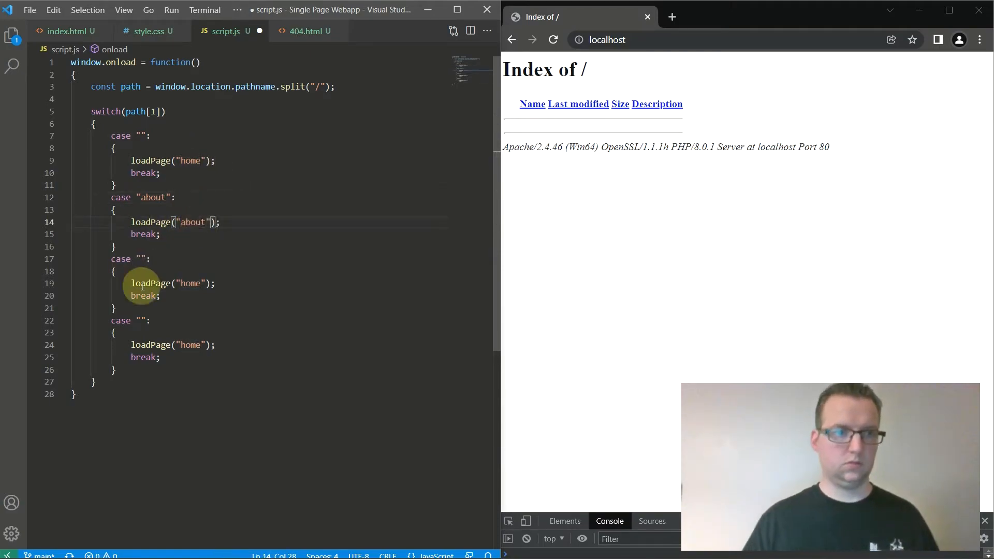
text(pricing)
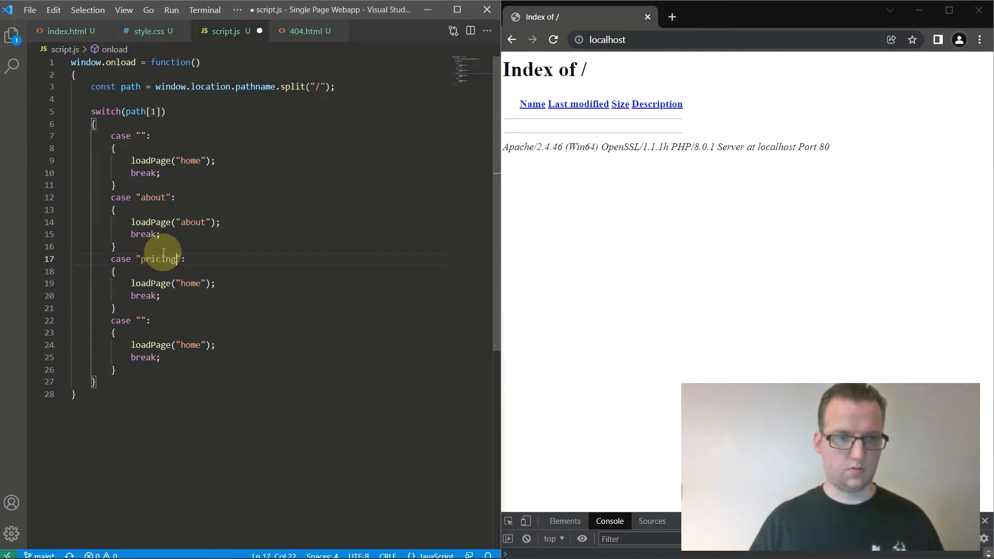
double_click(189, 283)
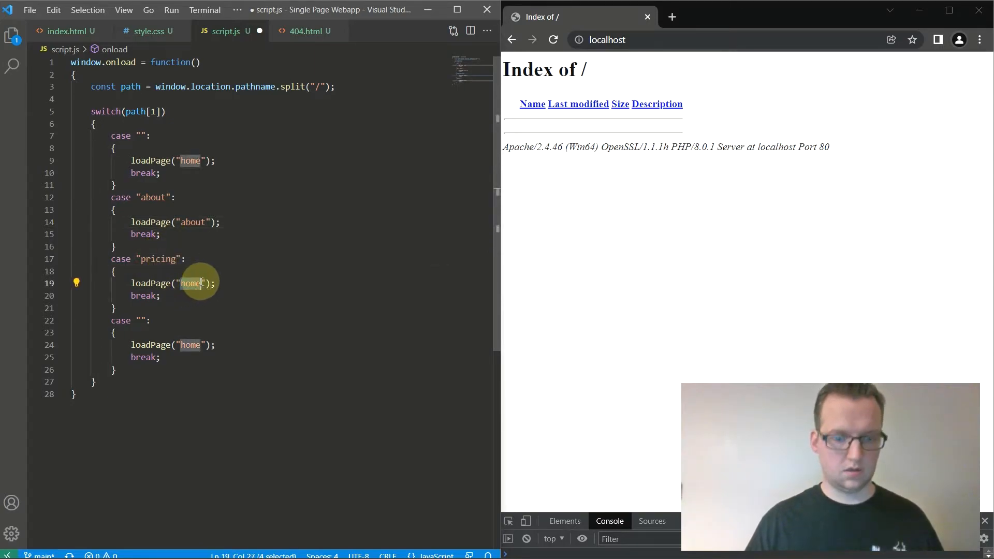
text(pricing)
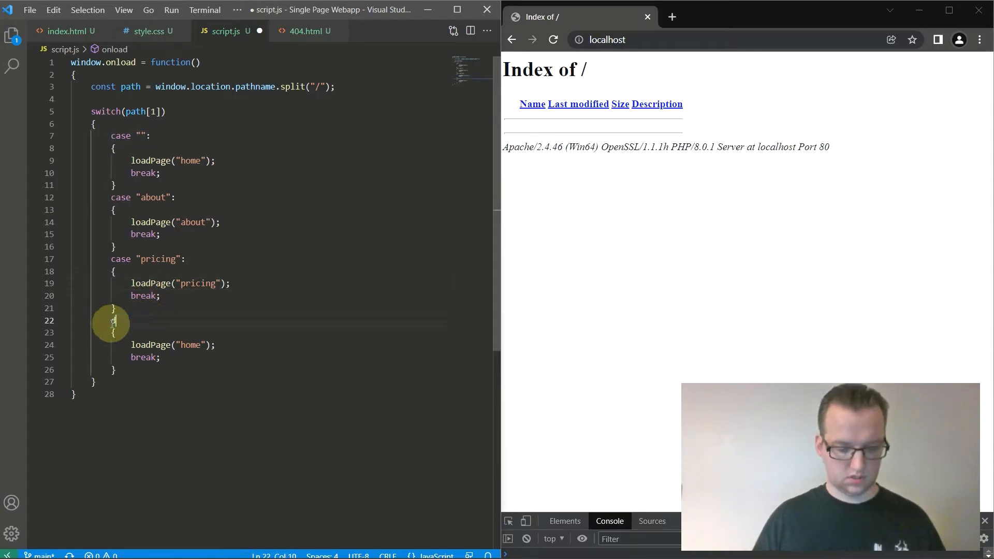
text(default:)
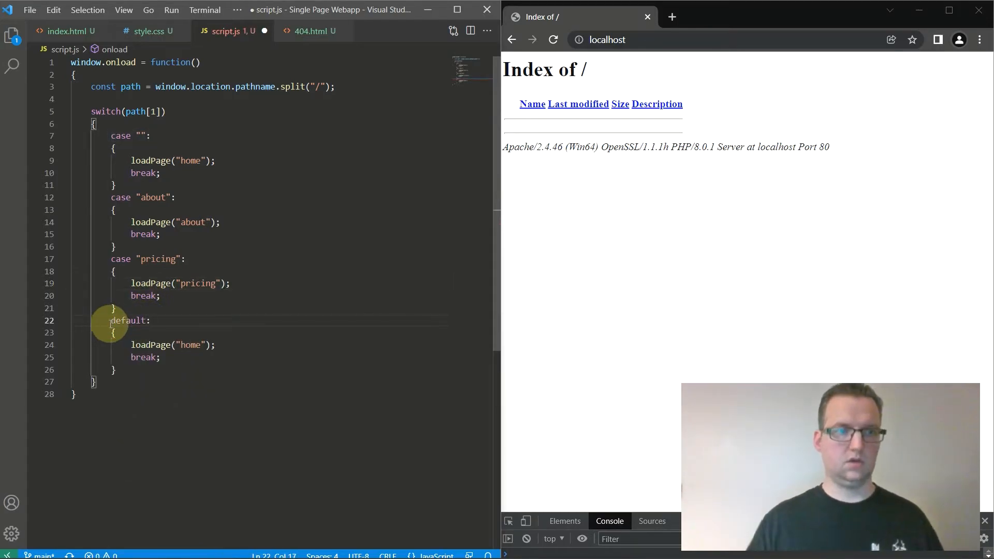
double_click(191, 344)
text(404)
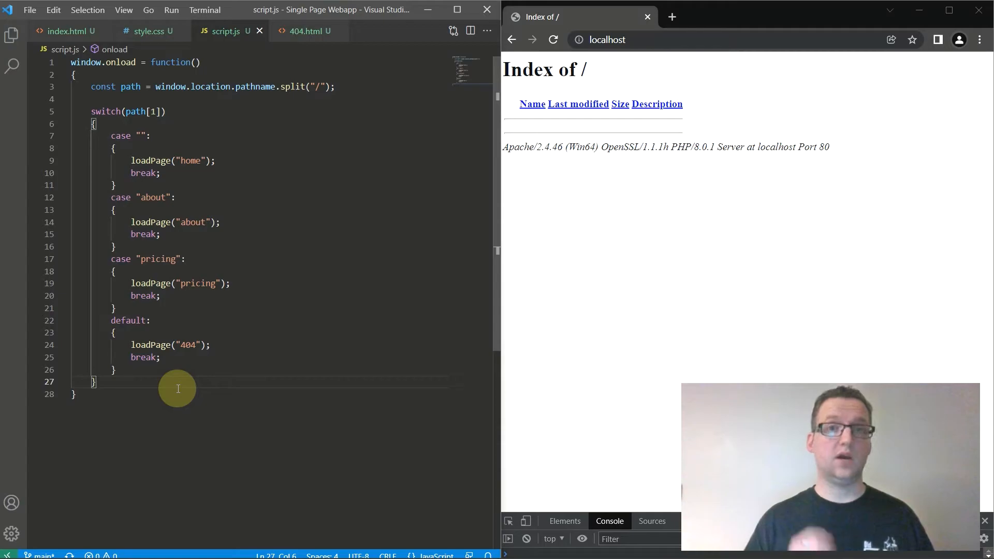
- Below the switch, loop over document.querySelectorAll(".menu__item") adding a click listener function
key(Enter)
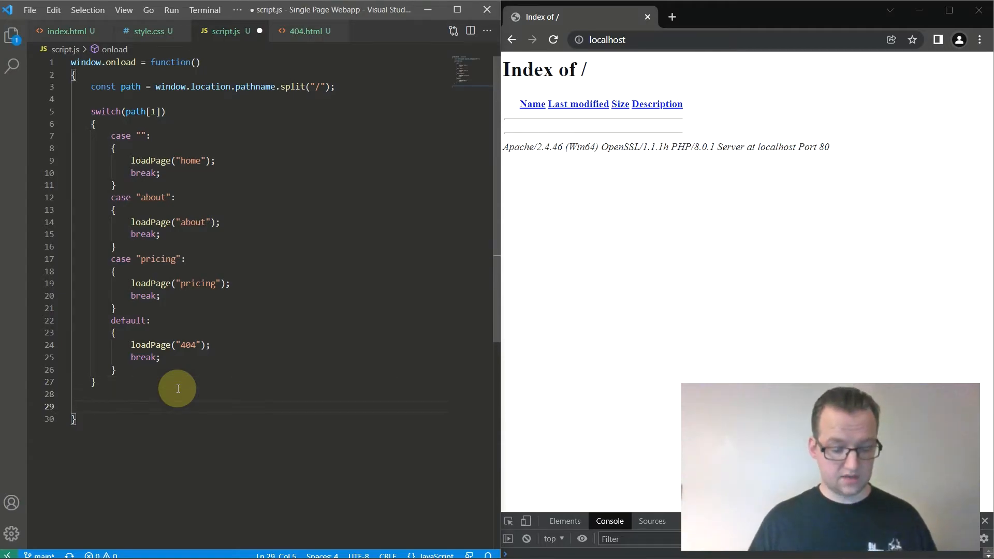
text(document.g)
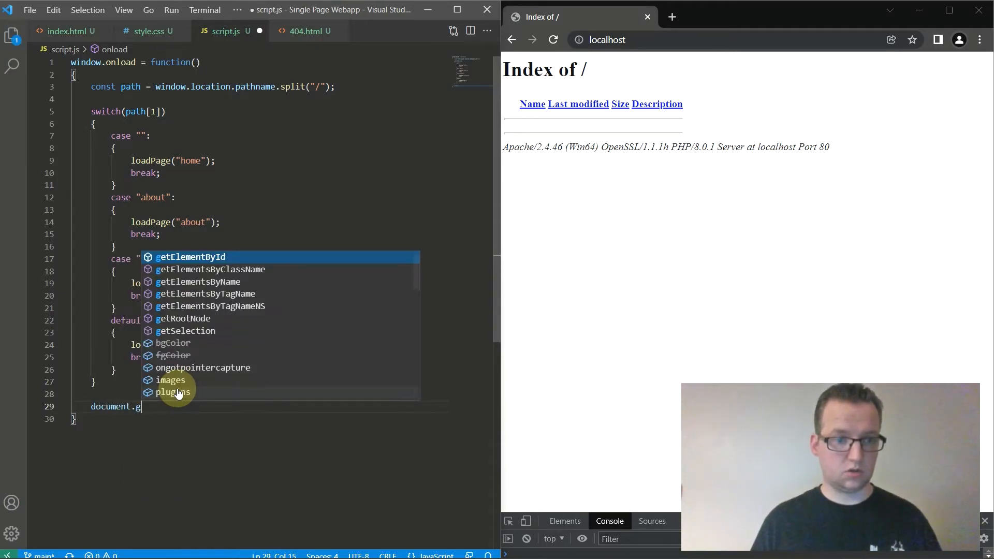
text(querySelectorAll()
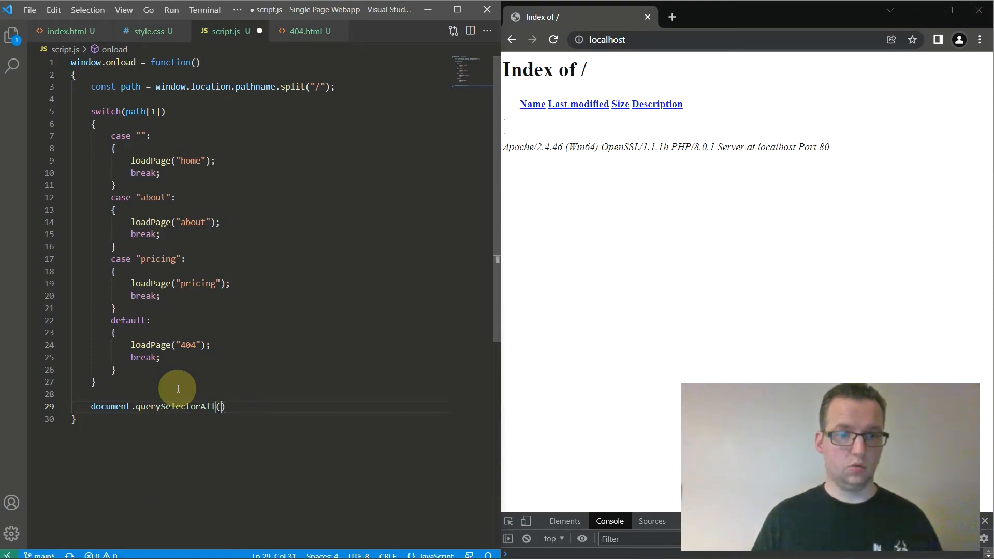
text(".nav_")
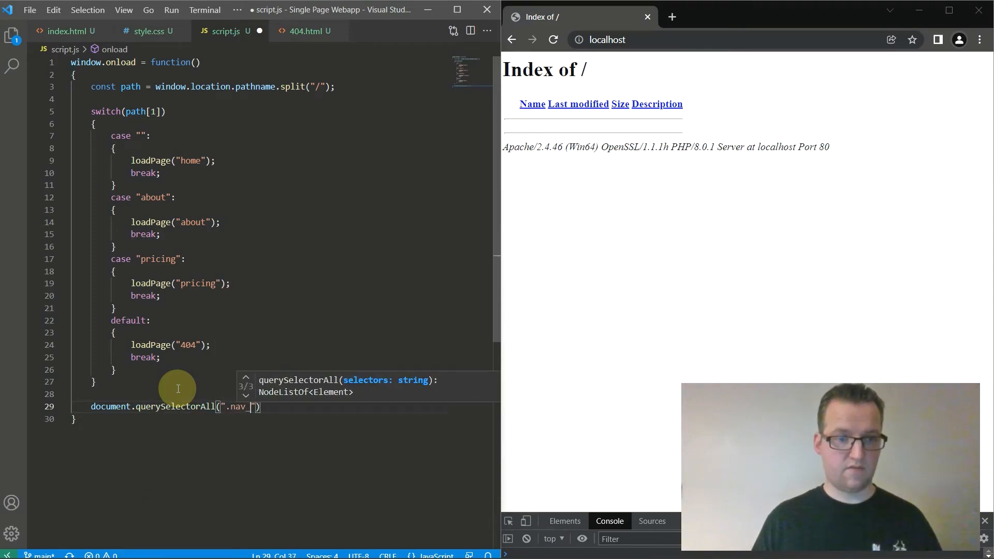
text(menu)
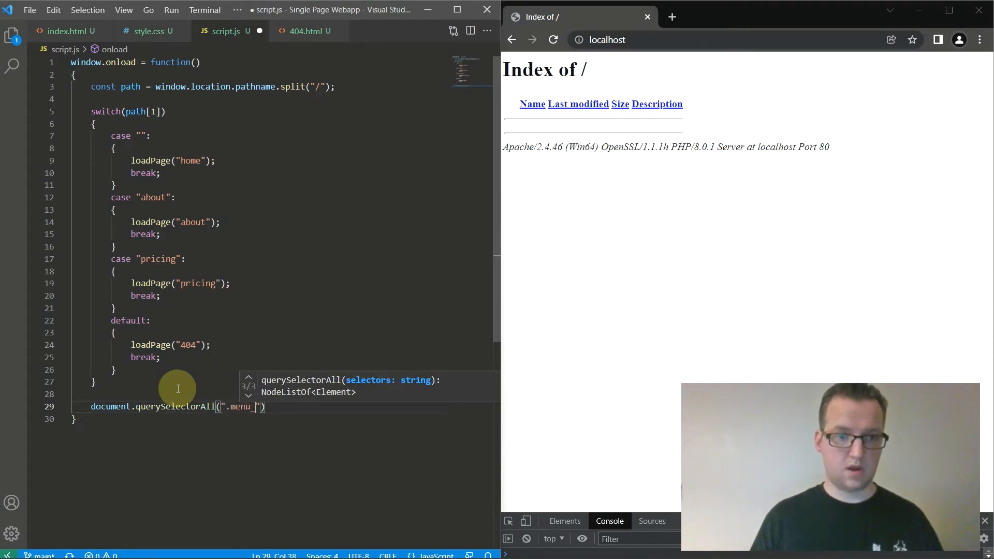
text(_item)
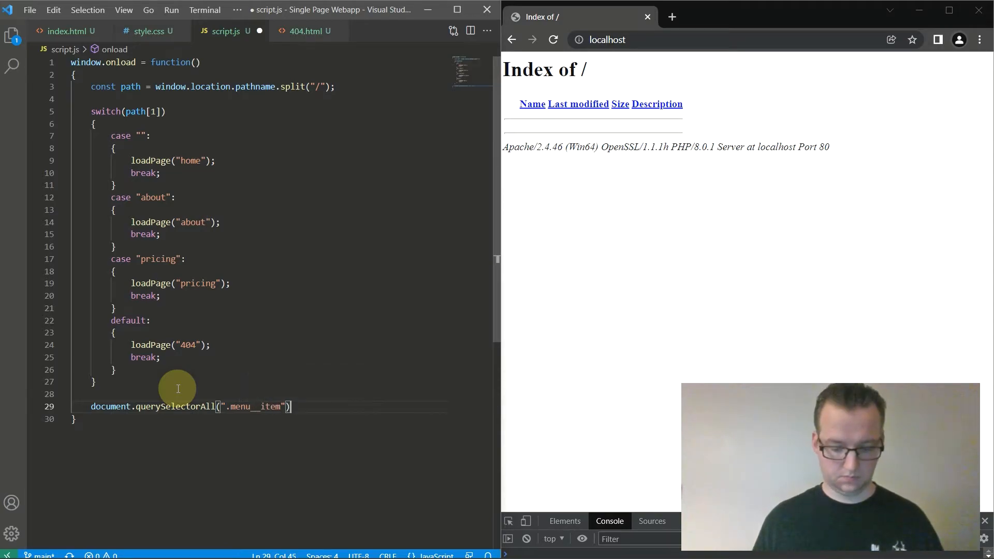
text(.forEach())
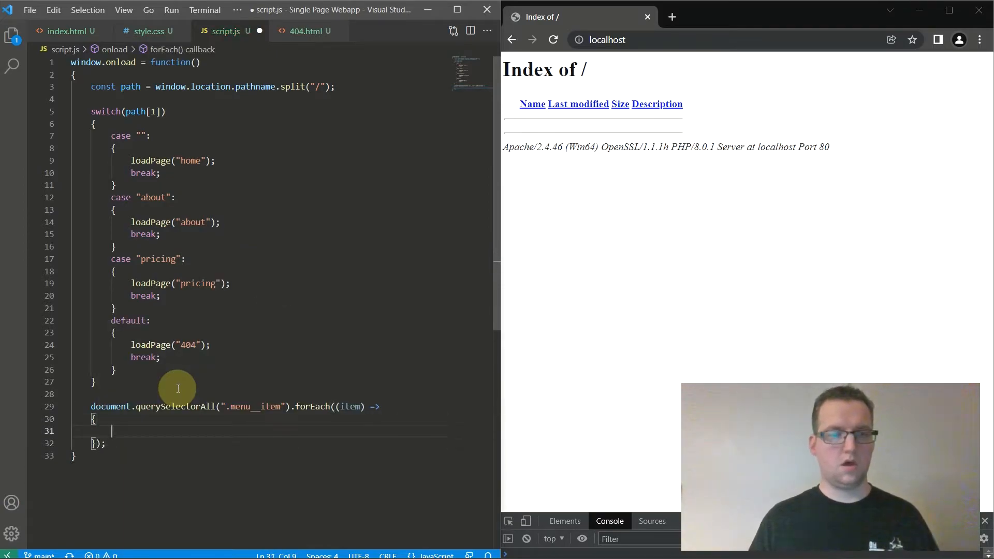
text(item.addEventListener("c)
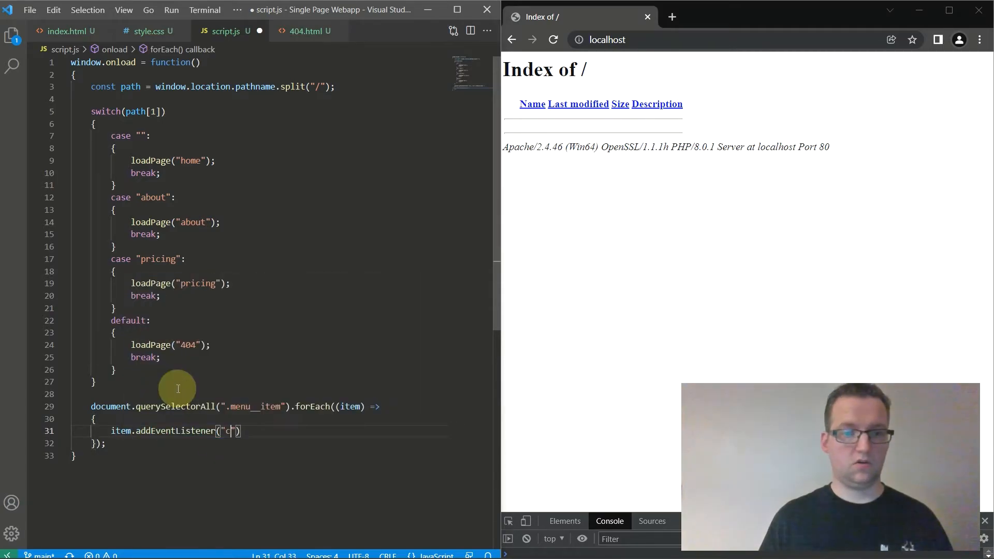
text(lick", func)
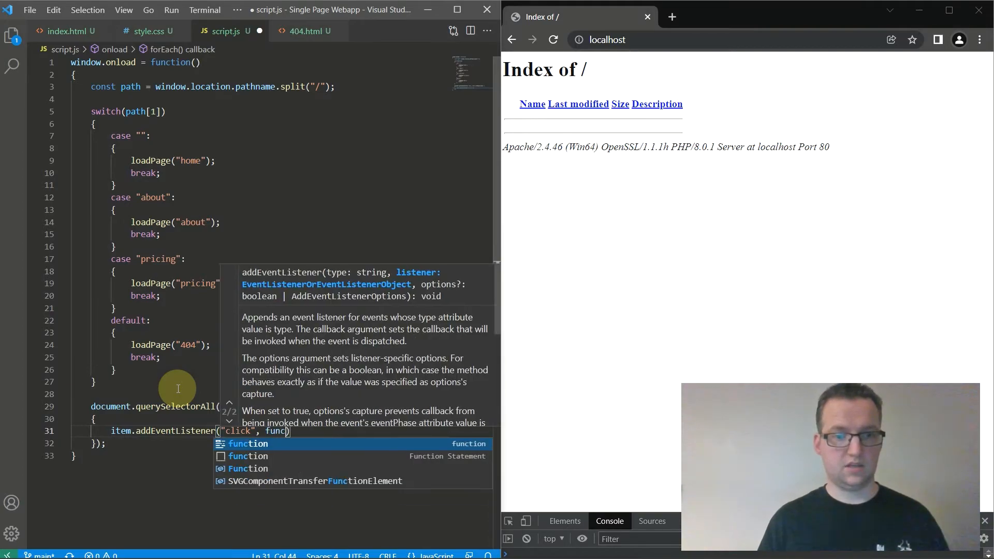
key(Tab)
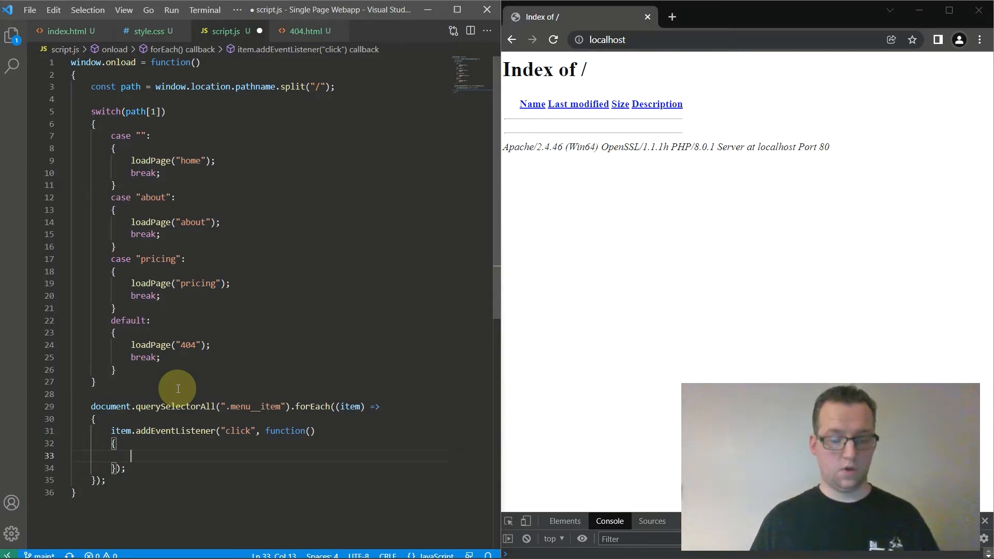
- In the handler, store item.getAttribute("value") in const path and call loadPage(path)
text(const)
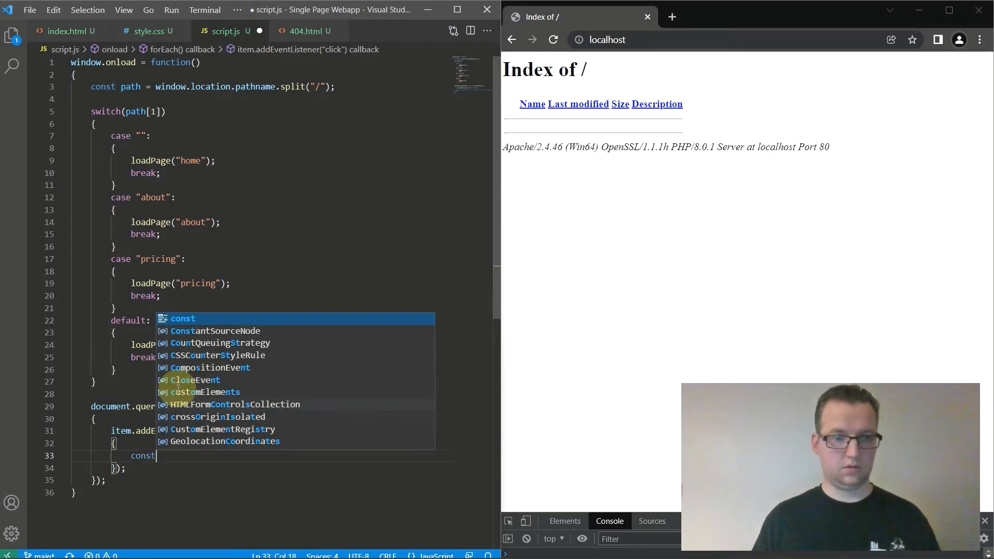
text(pat)
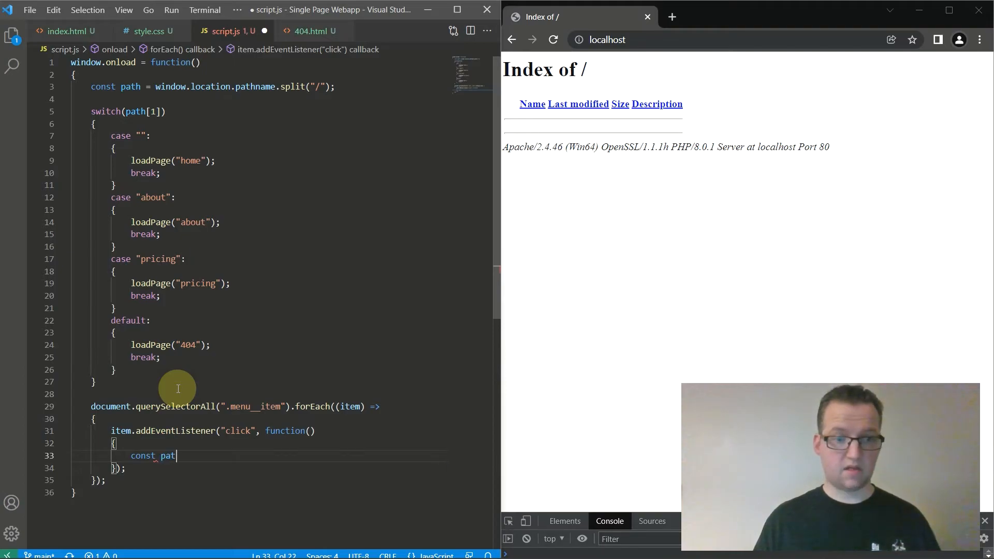
text(h = item.)
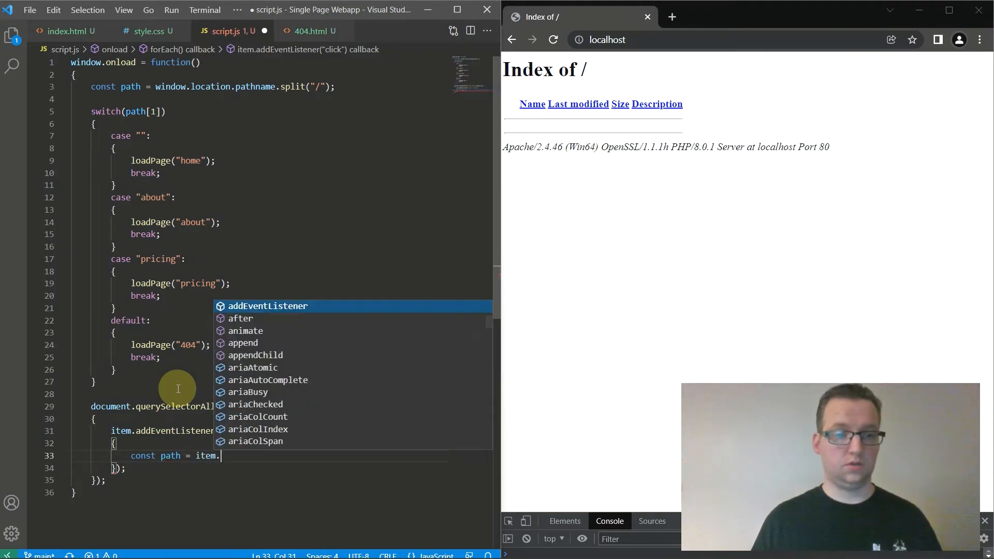
text(getAttribute(""))
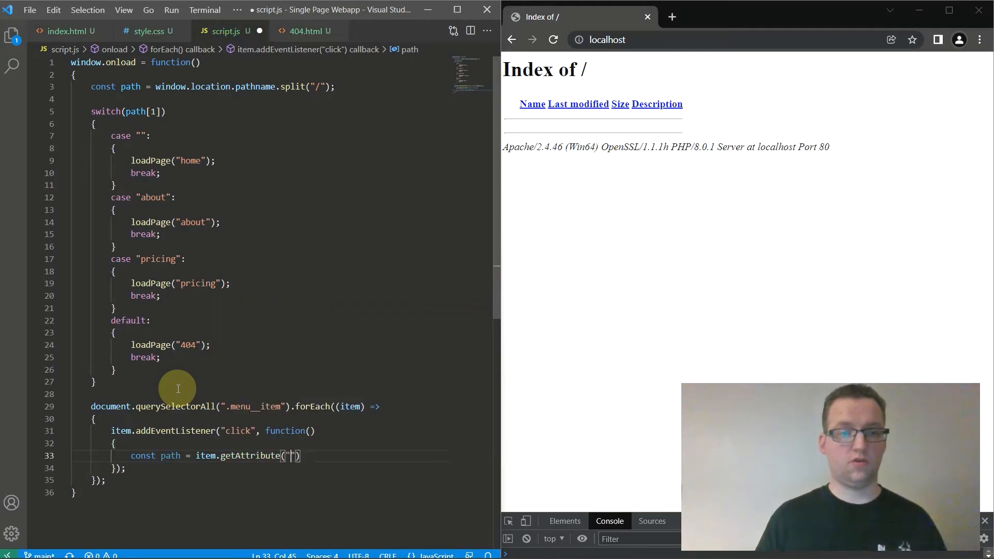
text(value)
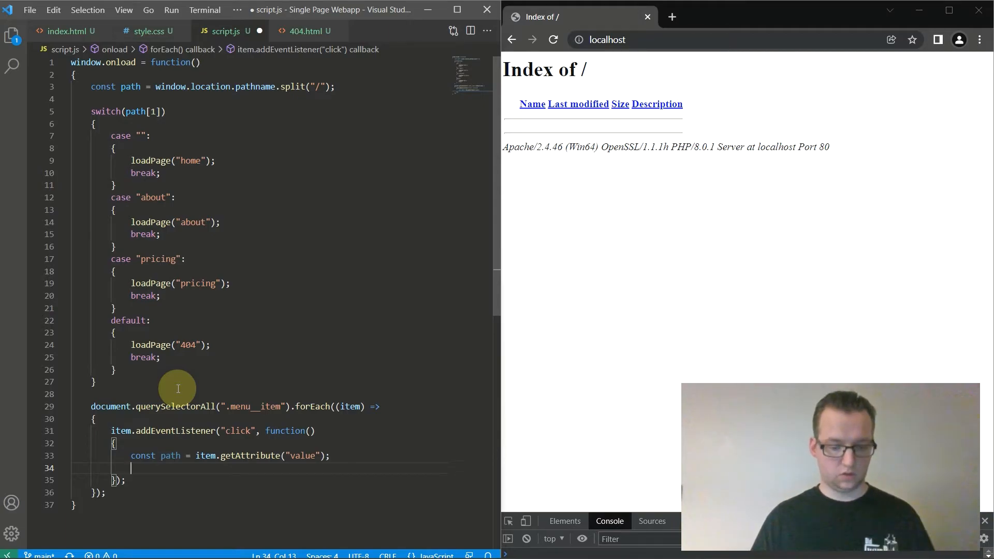
text(loadPage(path);)
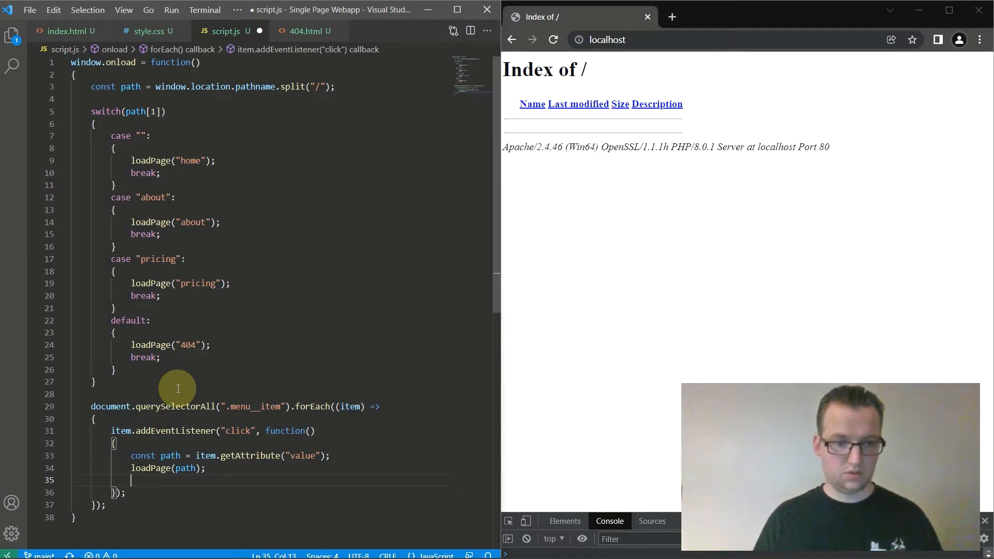
- For an empty path push "/" to history and return; otherwise pushState the path
text(if(path ==)
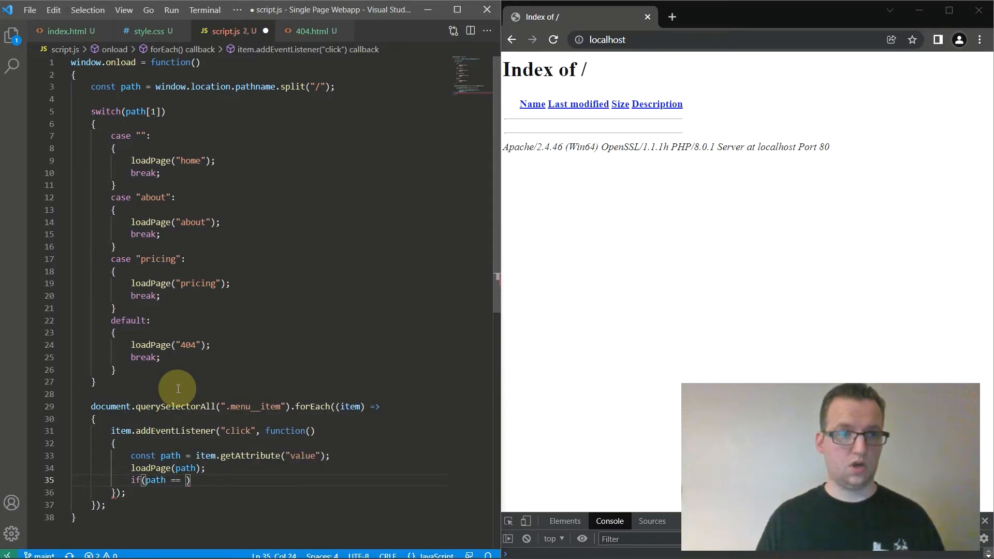
text("")
text({)
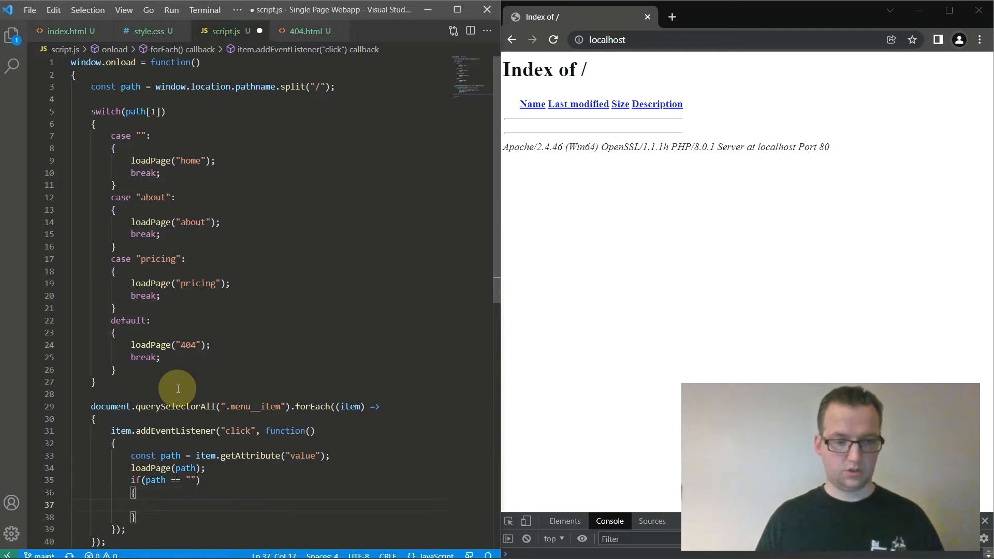
text(window.locat)
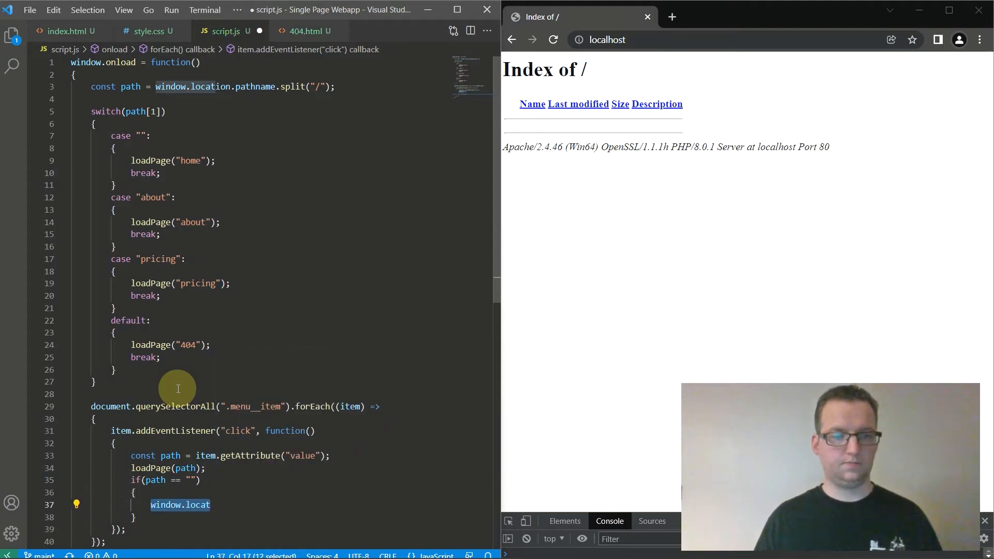
text(history.pushState("", "", "/)
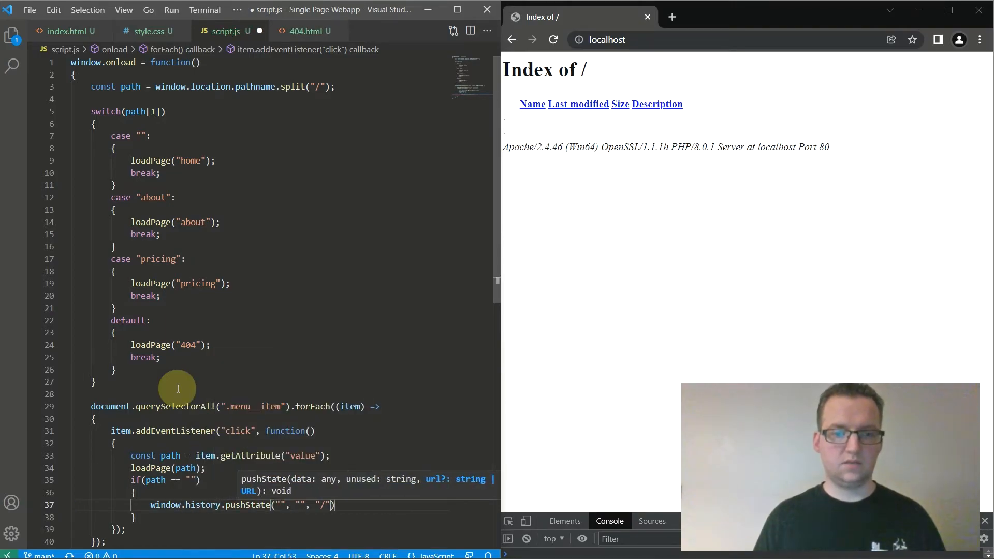
text(return;)
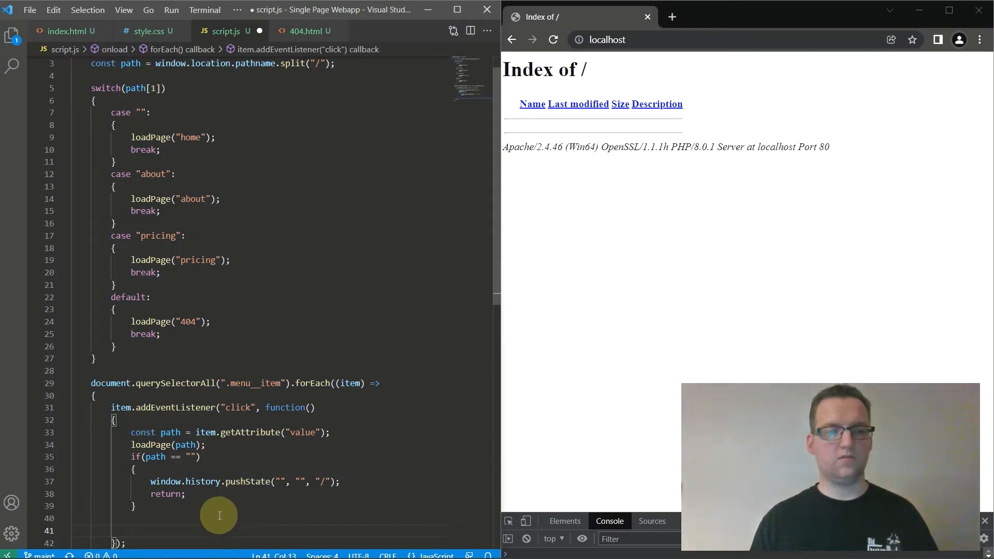
scroll(down, 3)
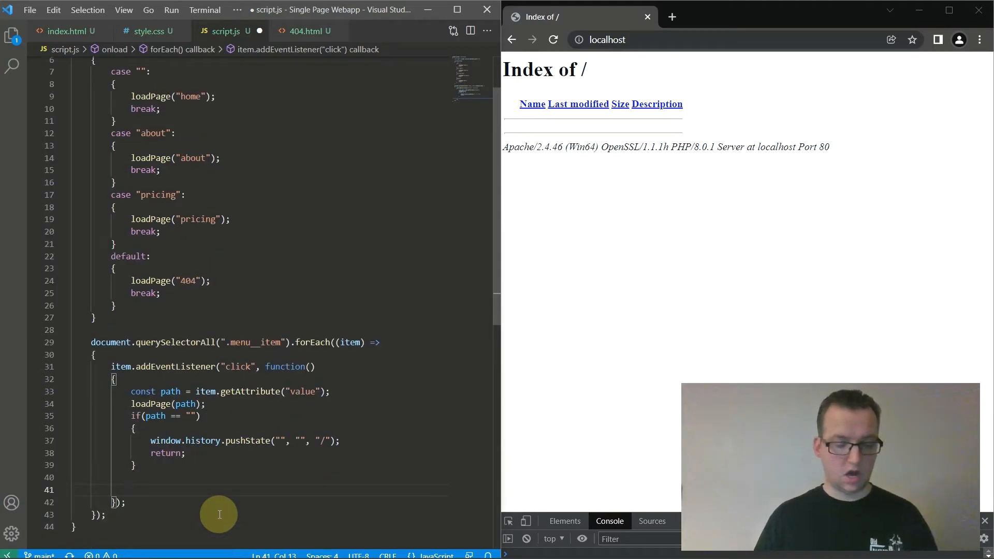
text(wib)
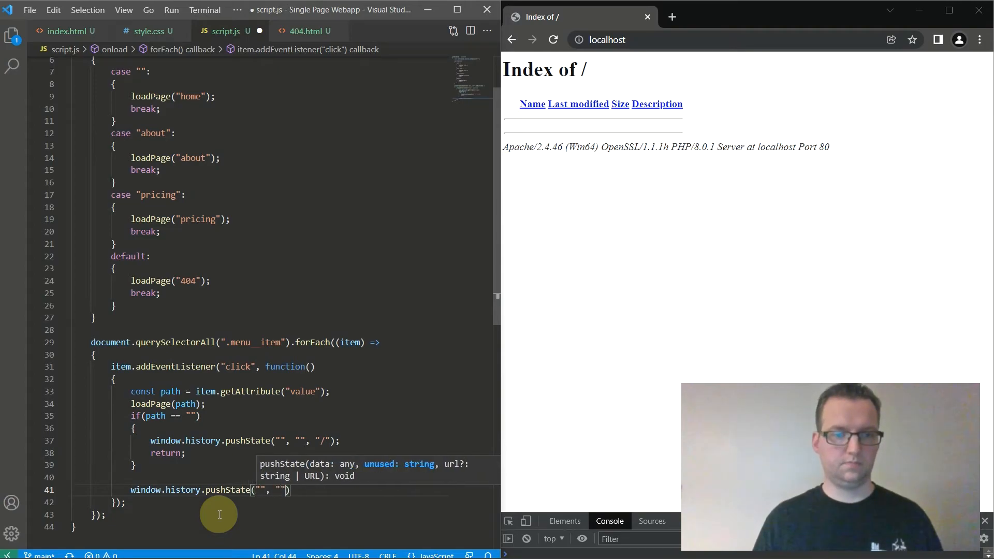
text(path)
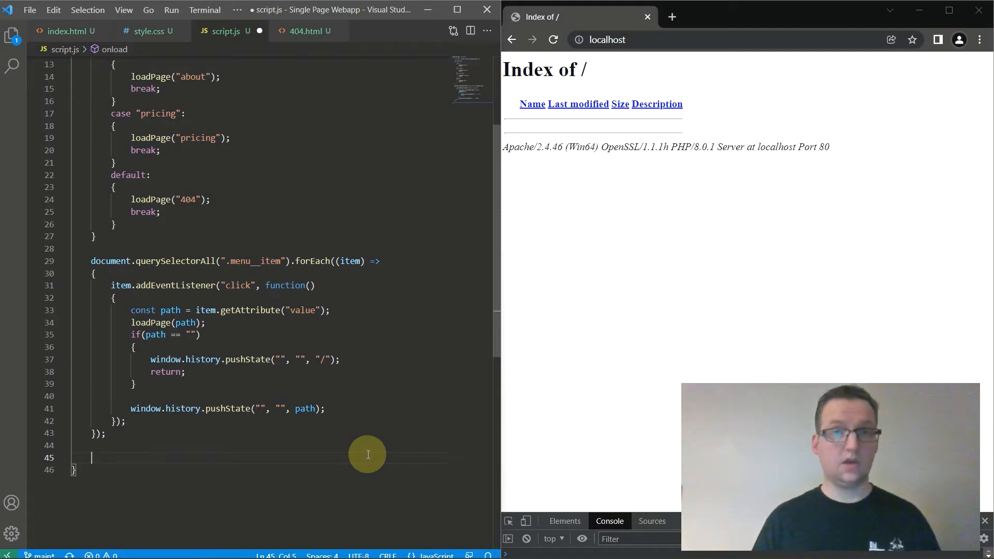
- Define loadPage($path) returning on an empty path and getting the #container element
text(function loadPage()
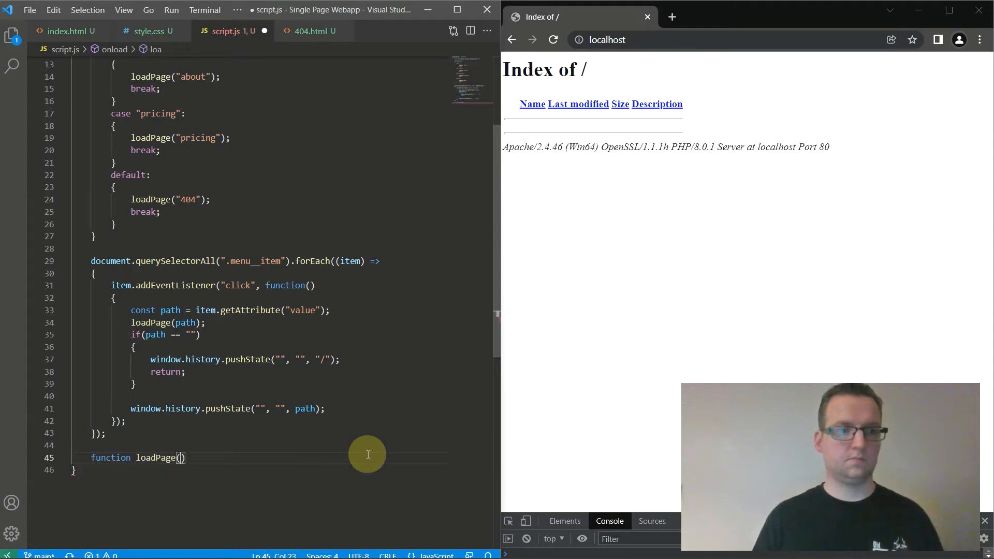
text($path)
text({)
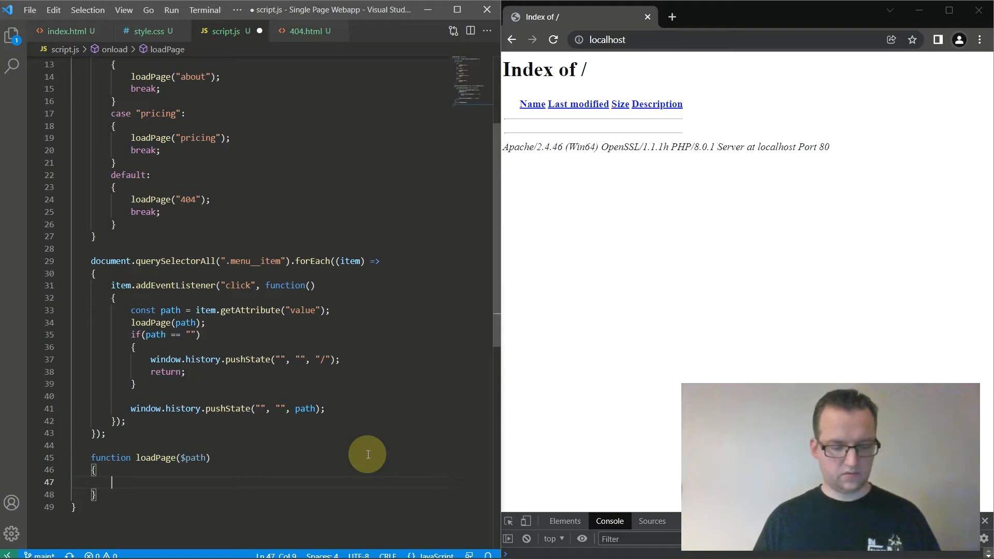
text(if($path)
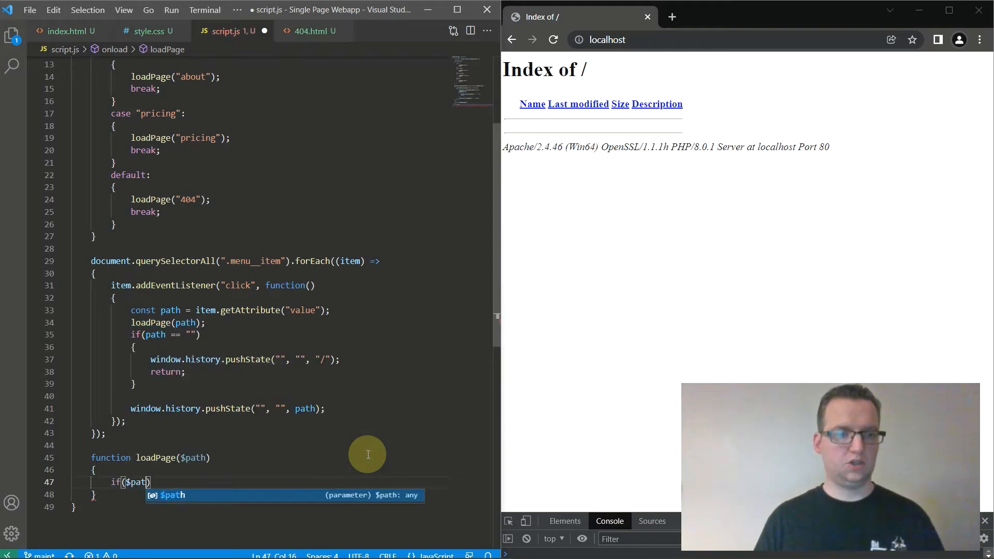
text(== "")
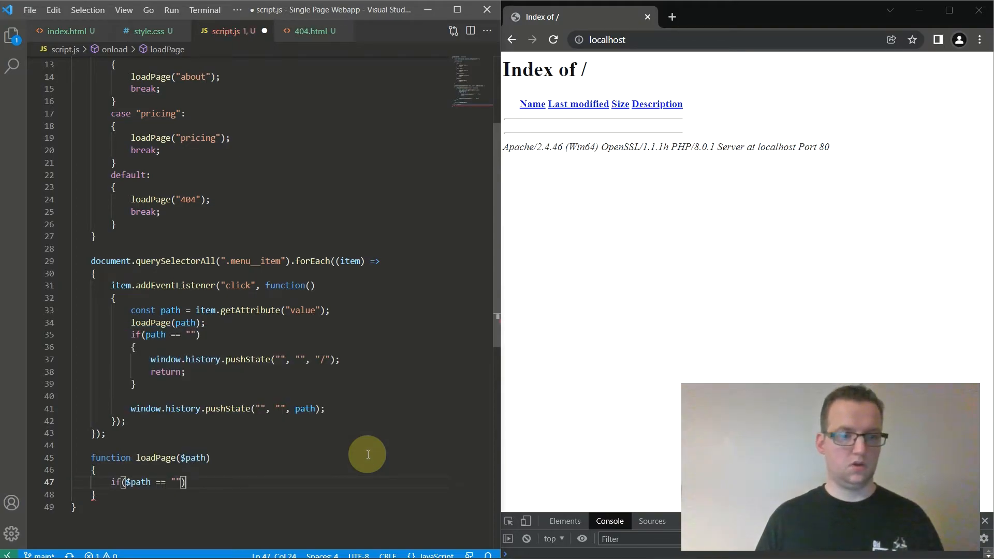
text(return;)
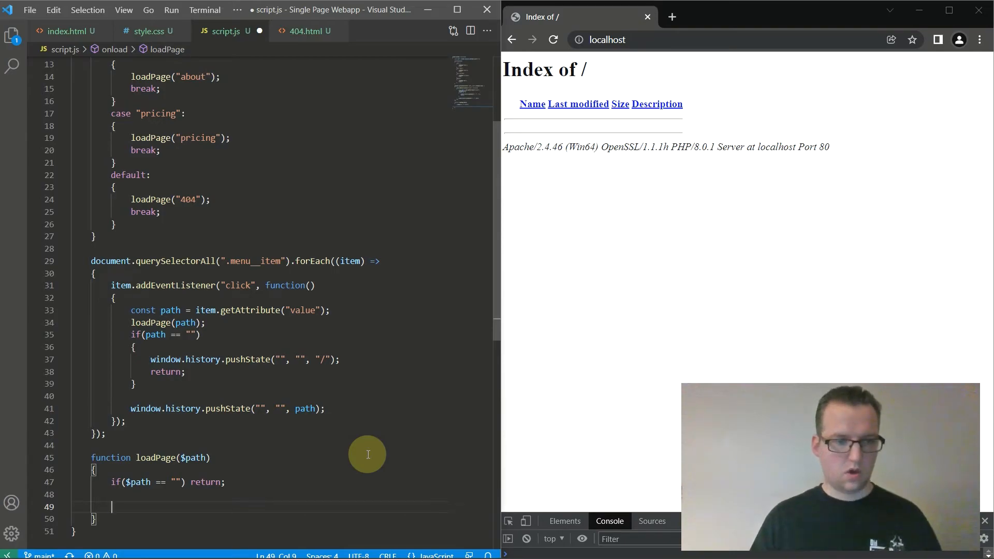
text(const)
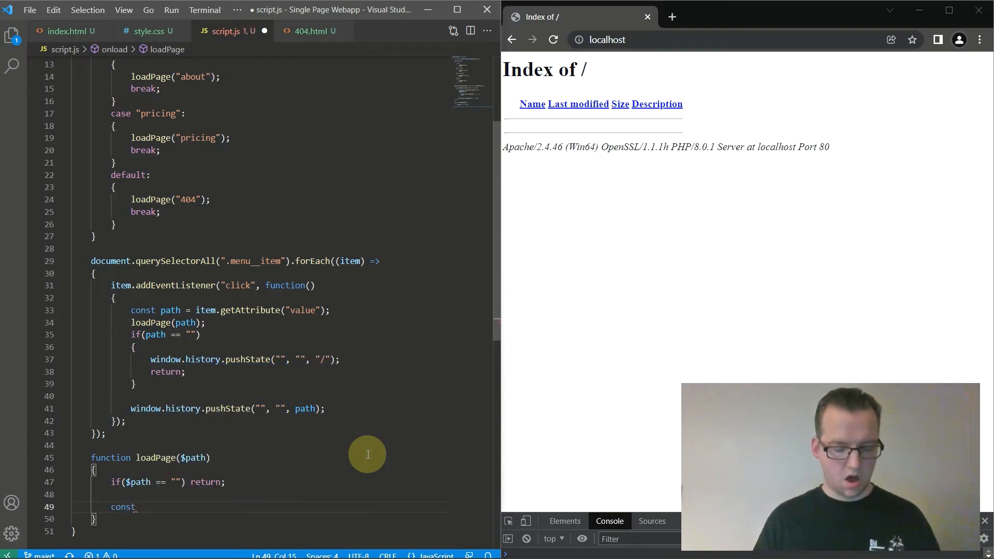
text(container = document.getElementById()
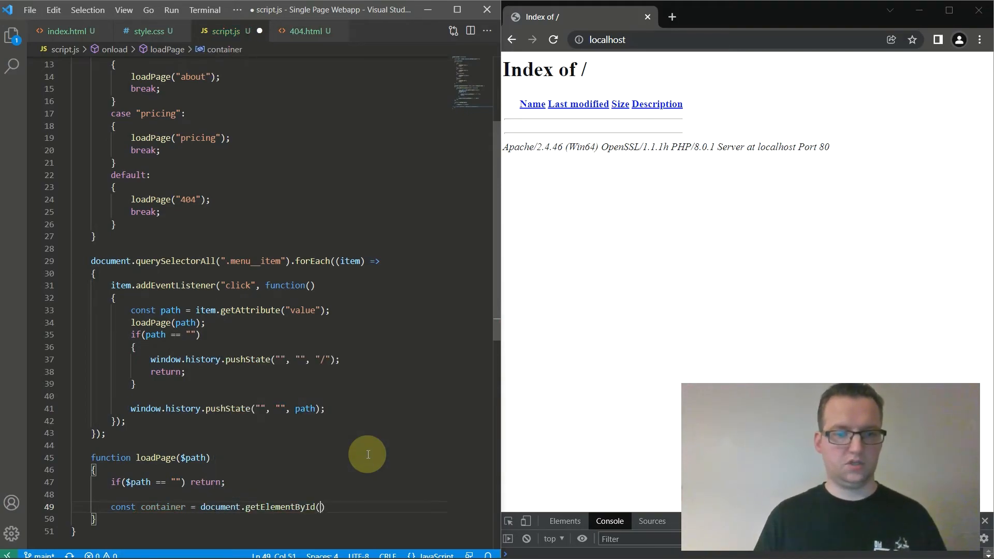
text("container")
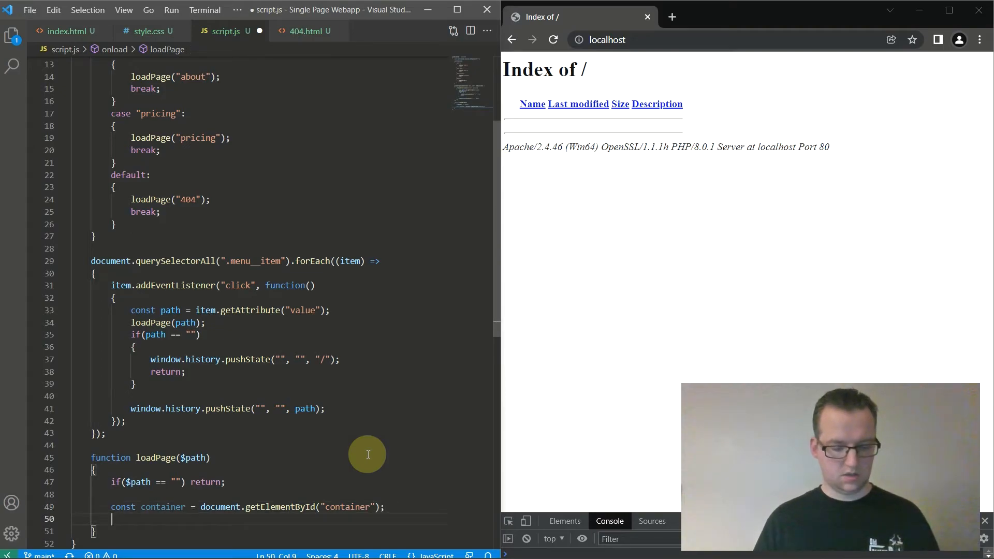
- Create an XMLHttpRequest and open a GET for "pages/" + $path + ".html"
text(const)
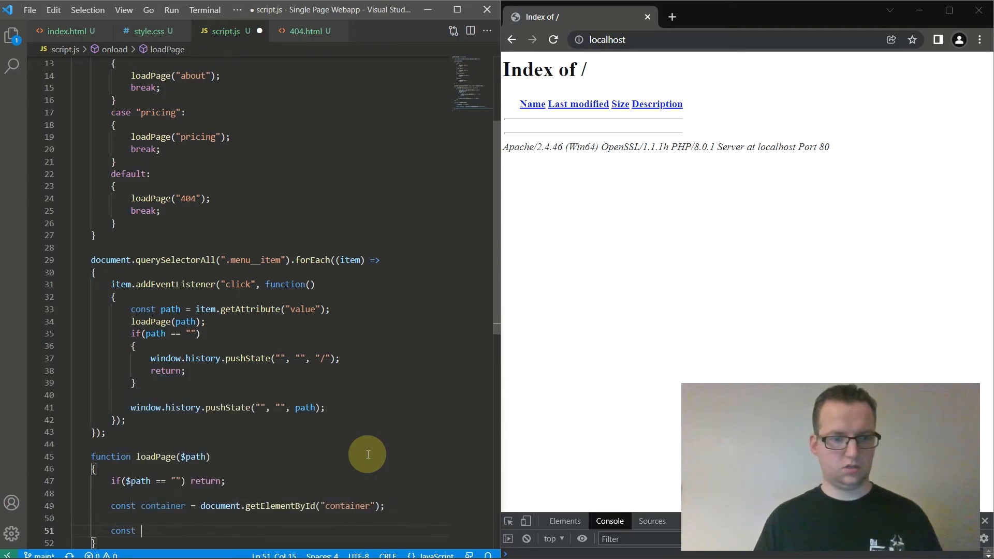
text(request =)
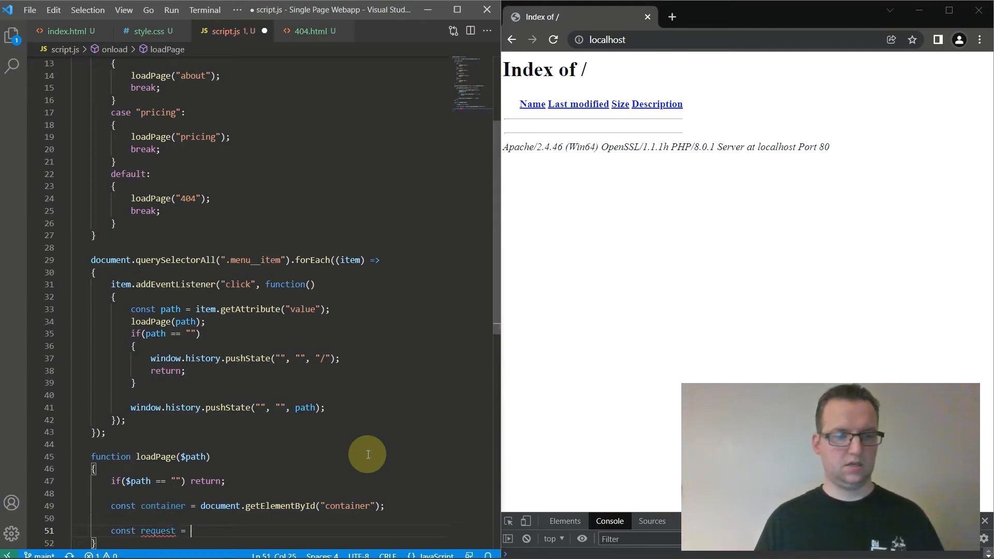
text(new)
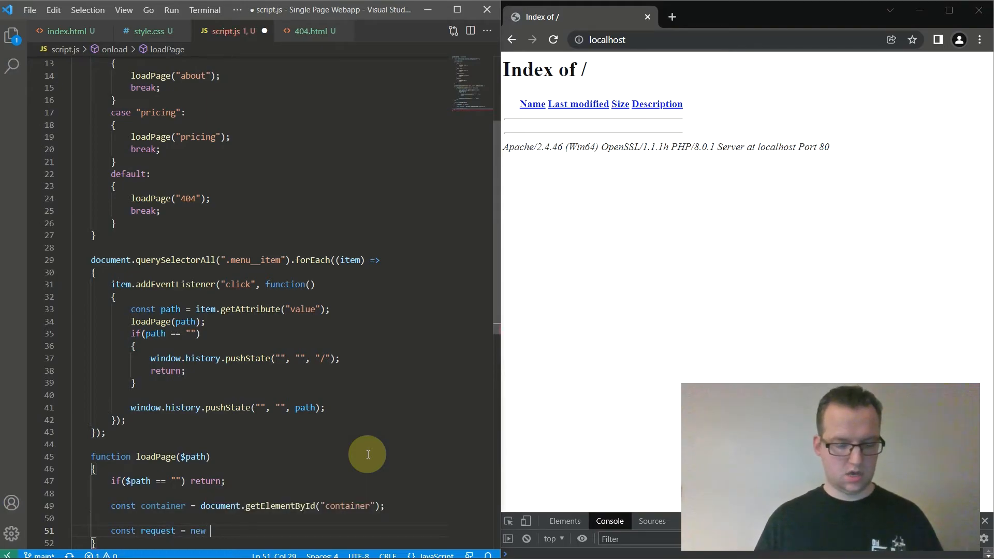
text(XMLHttpRequest();)
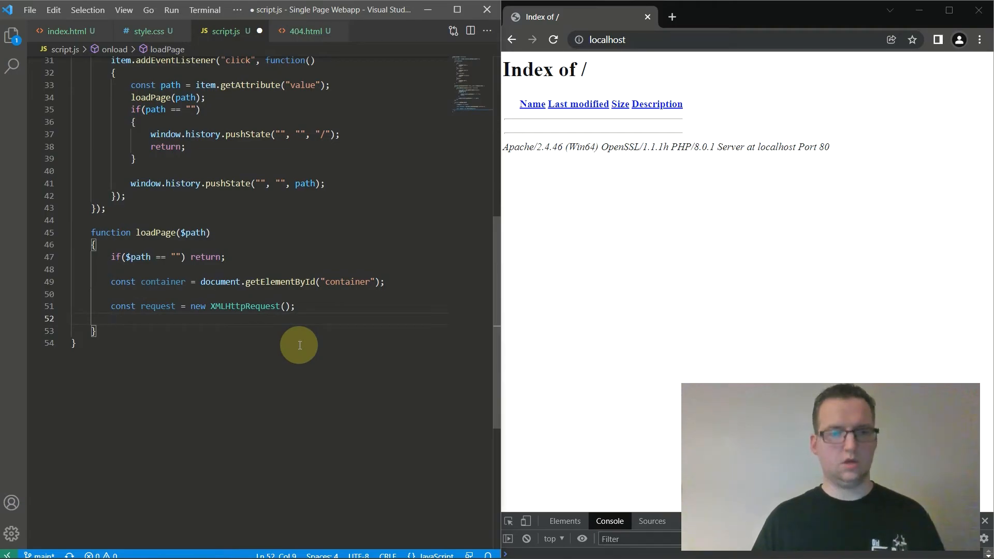
text(request.o)
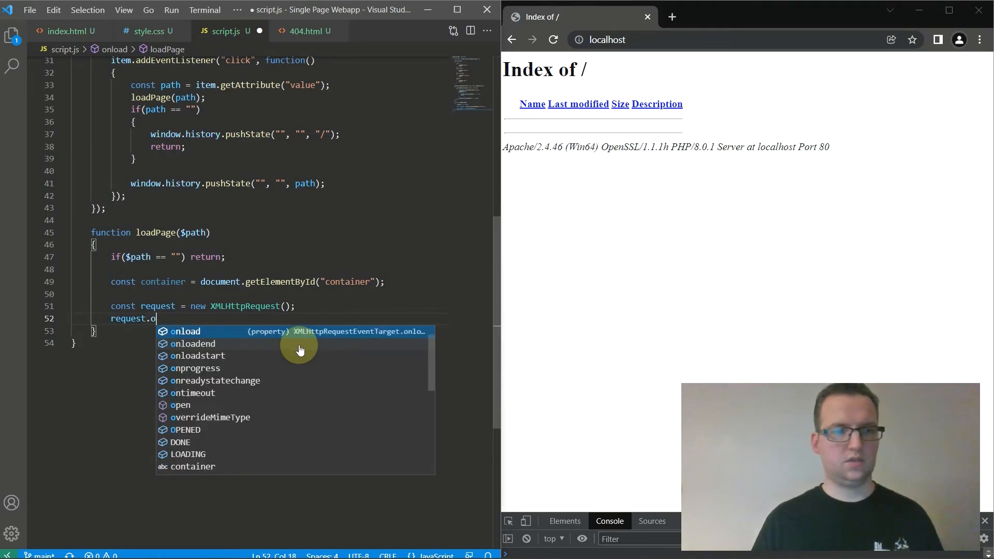
text(pen)
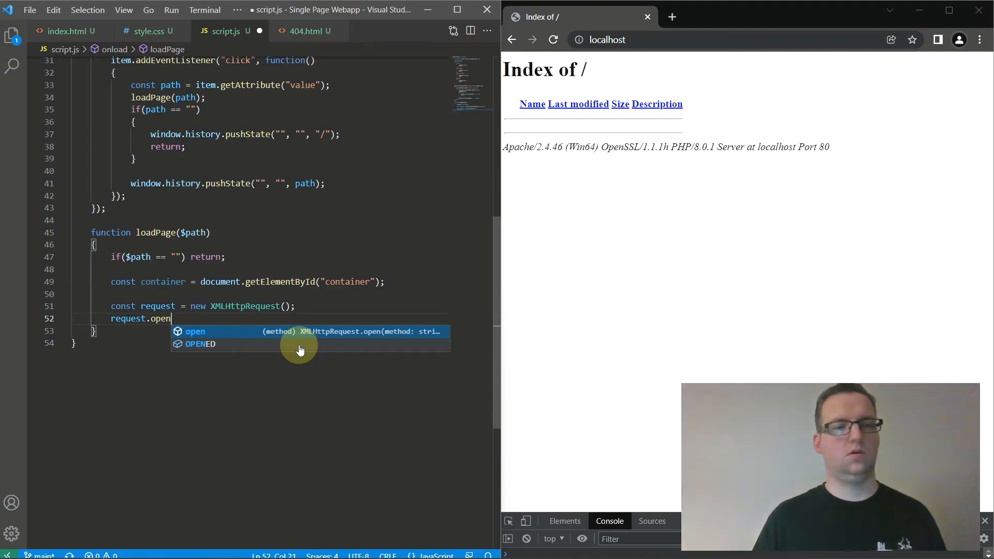
text((""))
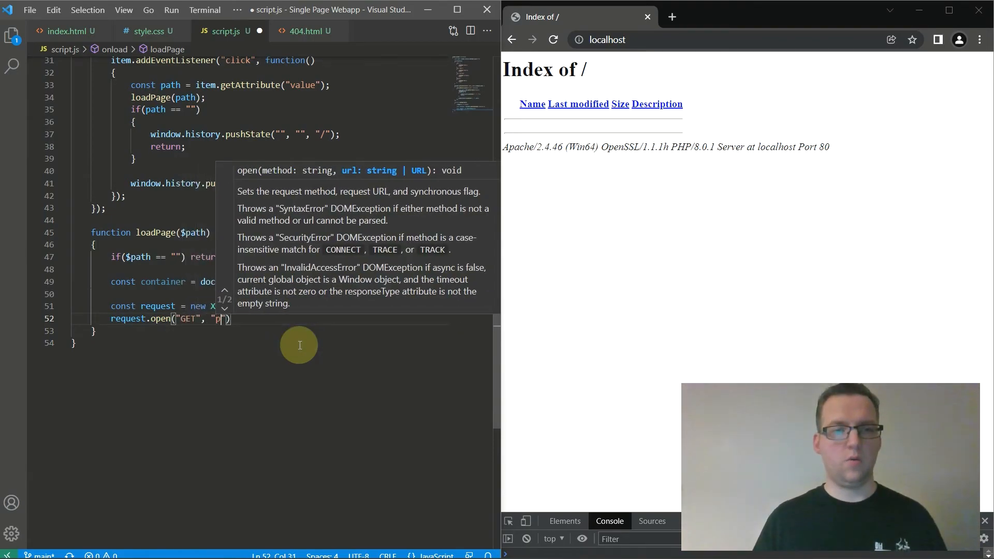
text(ages/)
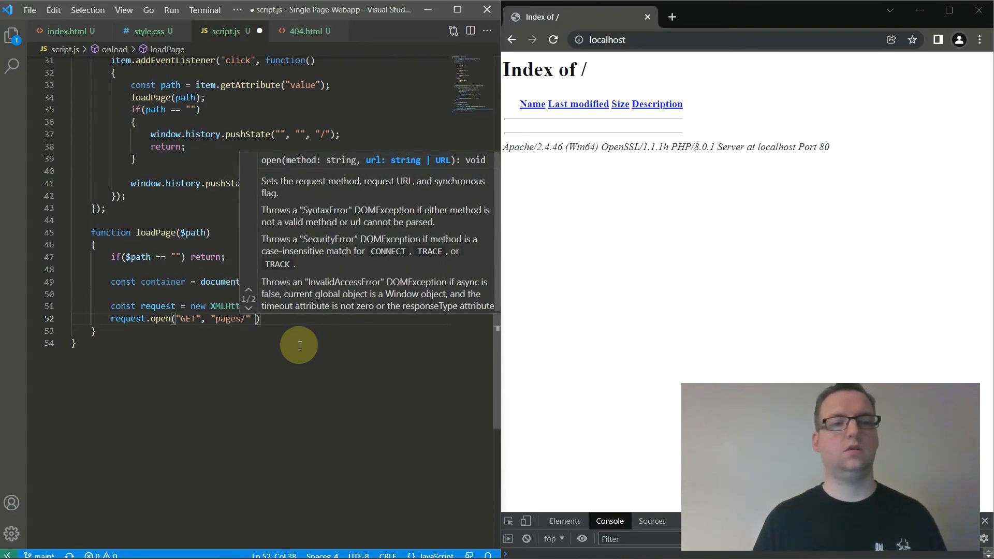
text(+ $path + ".html)
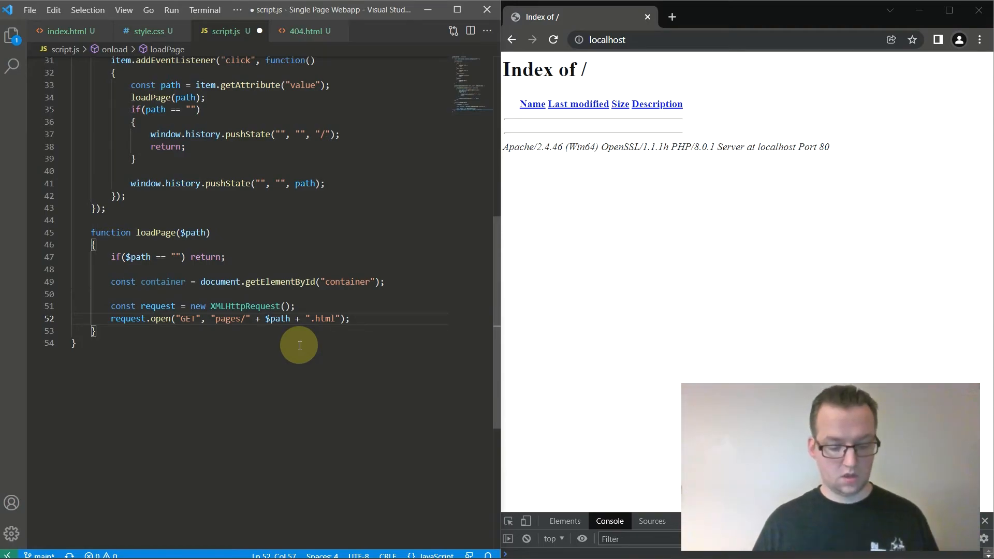
- Add request.onload setting container.innerHTML to request.responseText when status is 200
text(request.send();)
text(request.onload = functiuo)
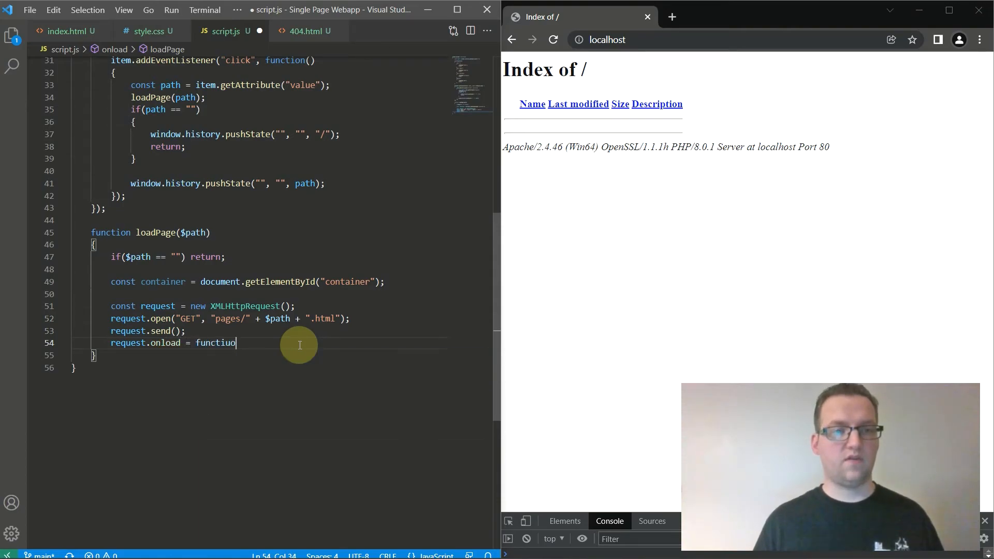
text(n())
text({)
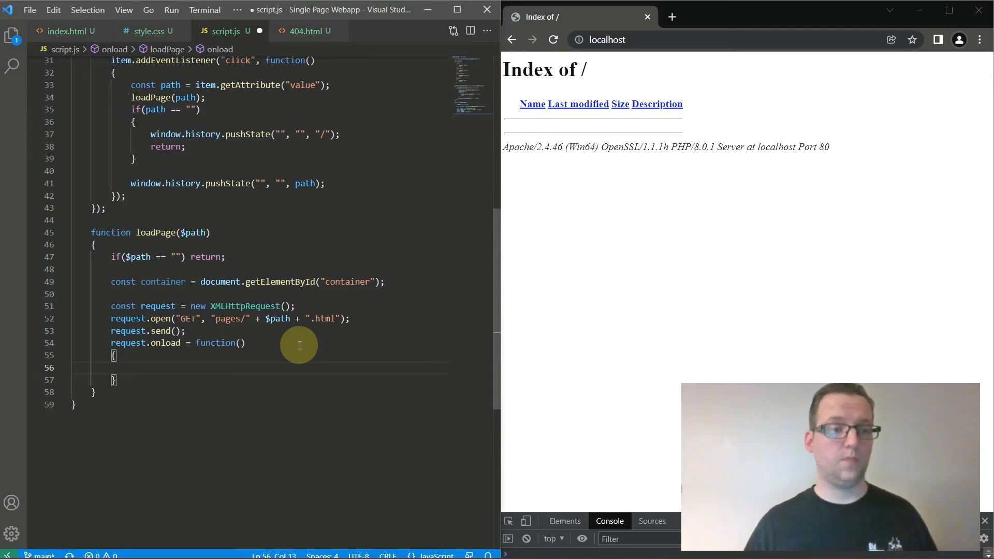
text(i)
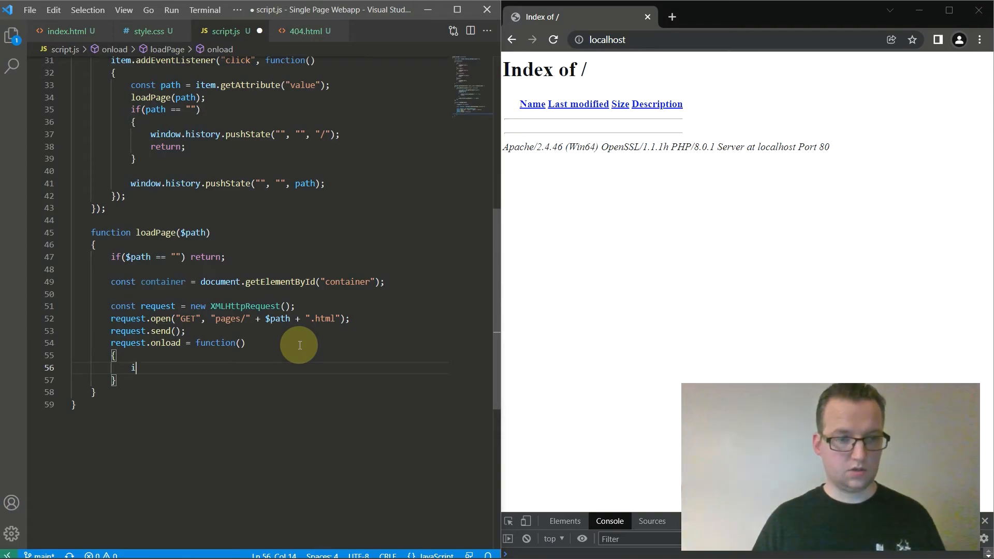
text(f(request.status == 200)
text({)
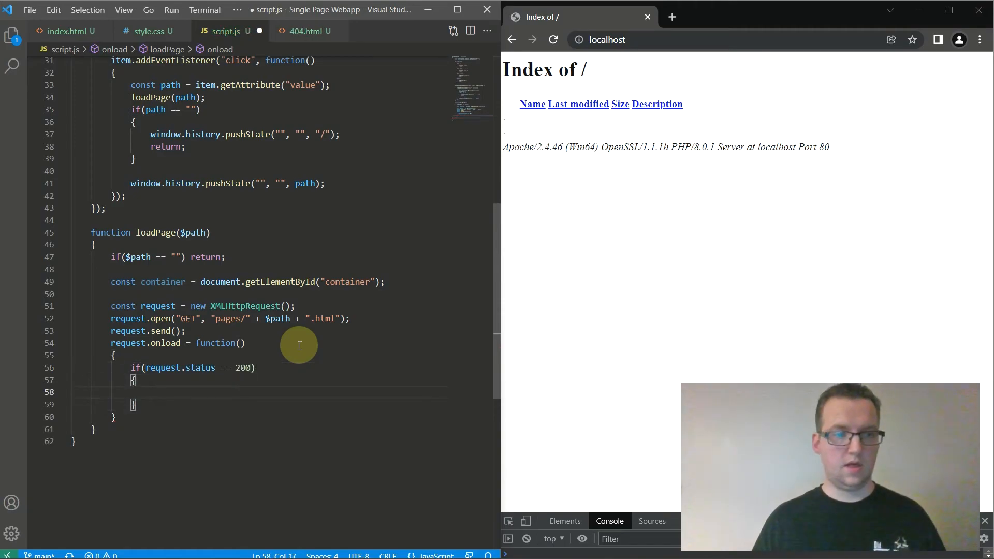
text(container)
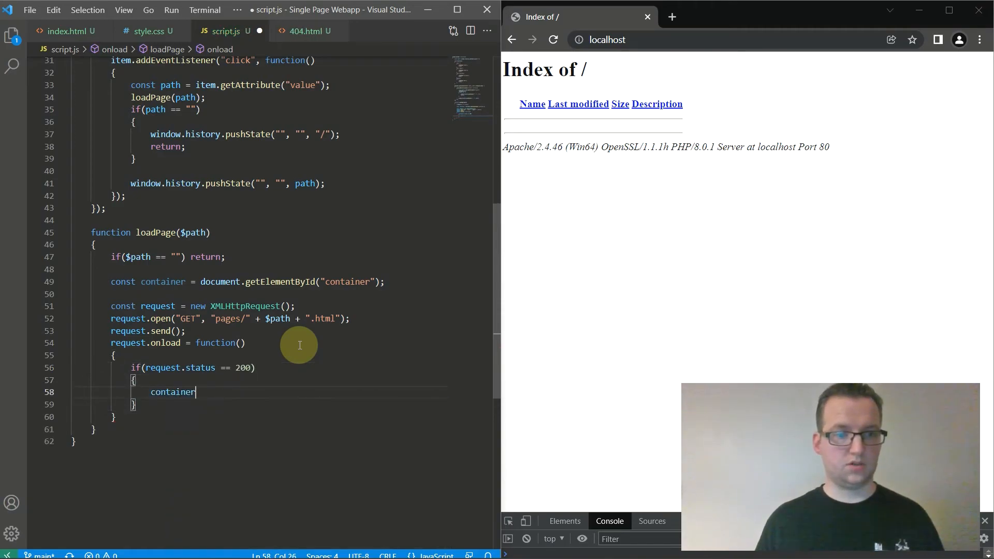
text(.innerHTML =)
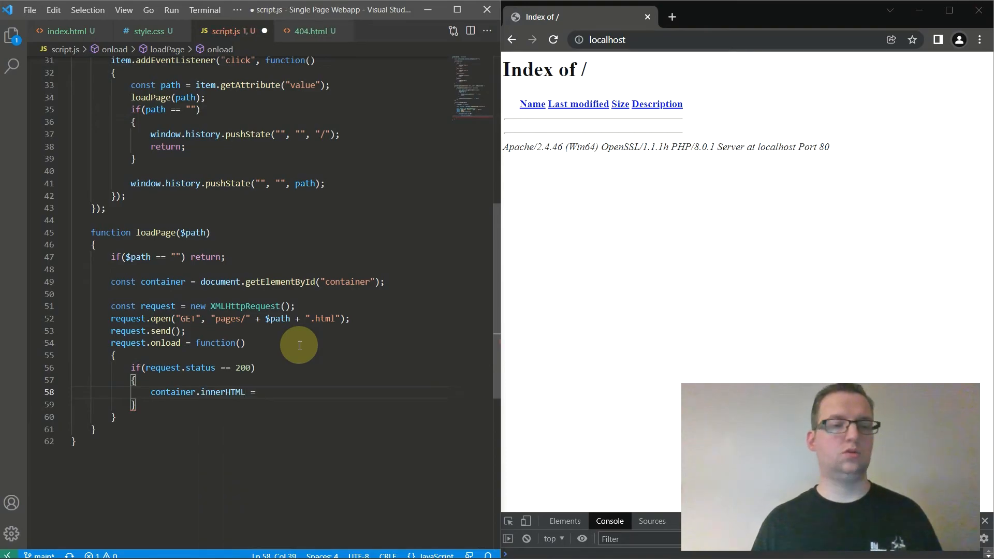
text(r)
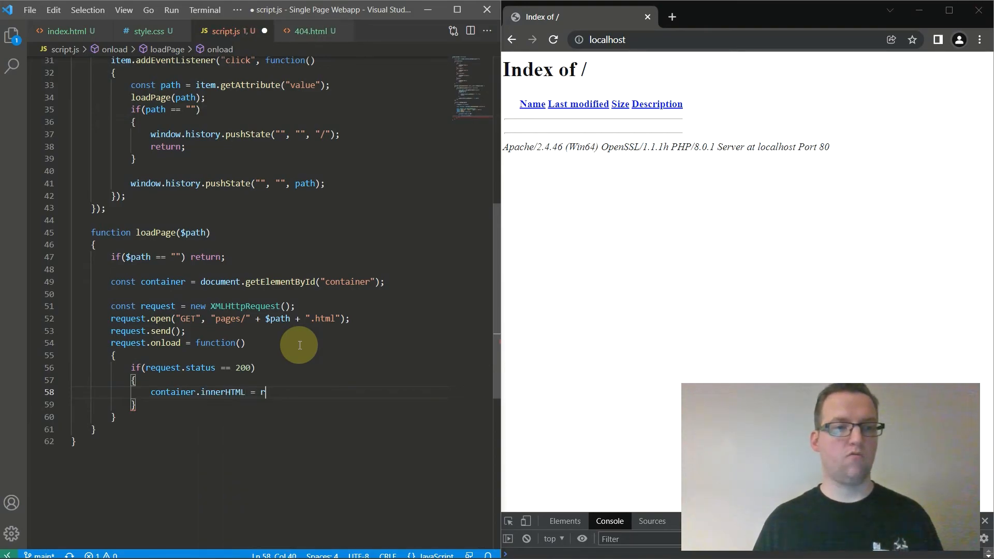
text(equest.responseText;)
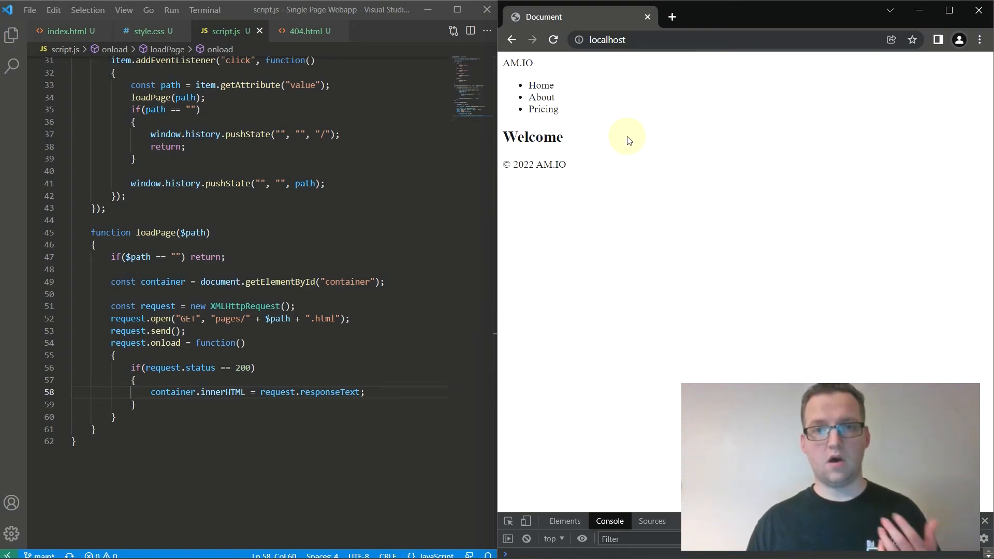
mouse_move(570, 127)
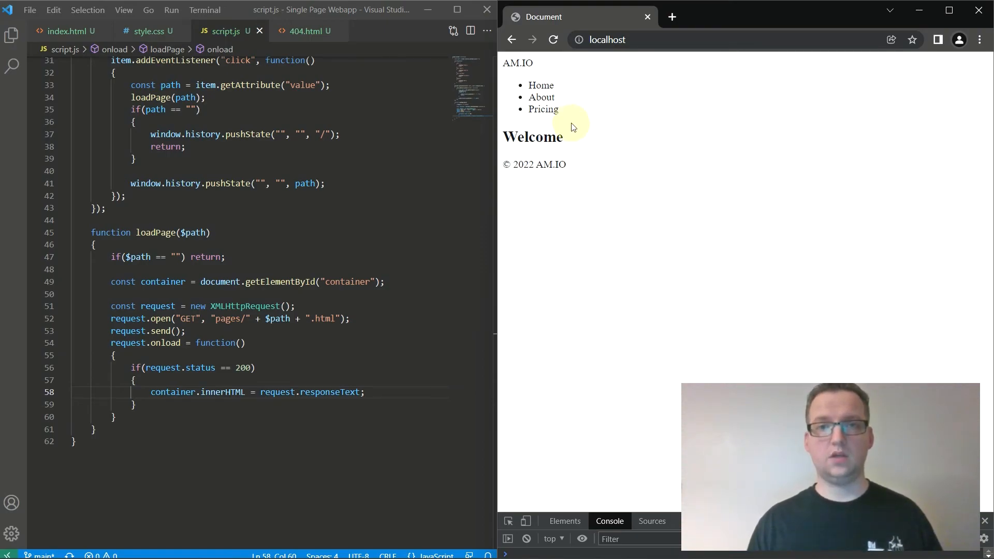
- Navigate About, Pricing (404 page) and Home from the page menu to verify loading
click(540, 97)
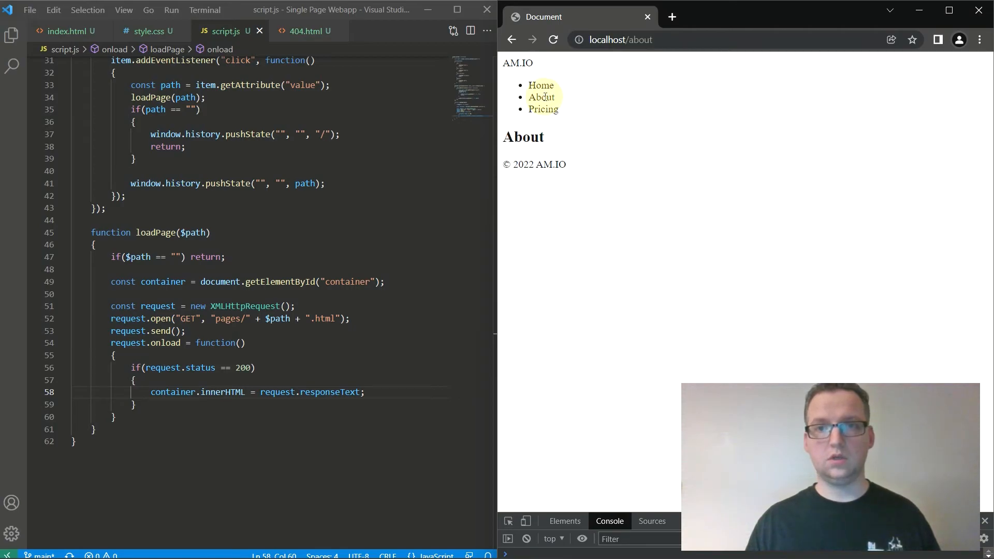
mouse_move(580, 73)
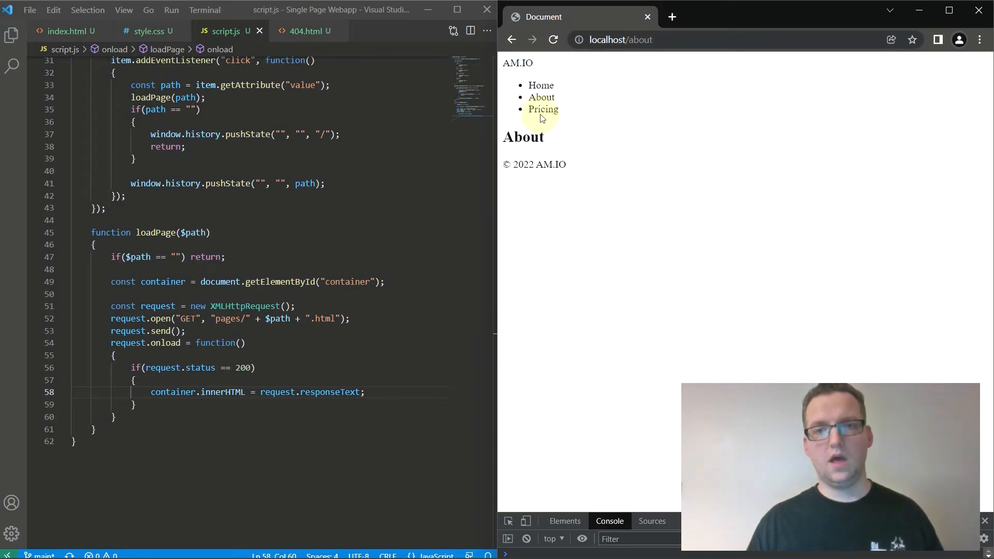
click(543, 109)
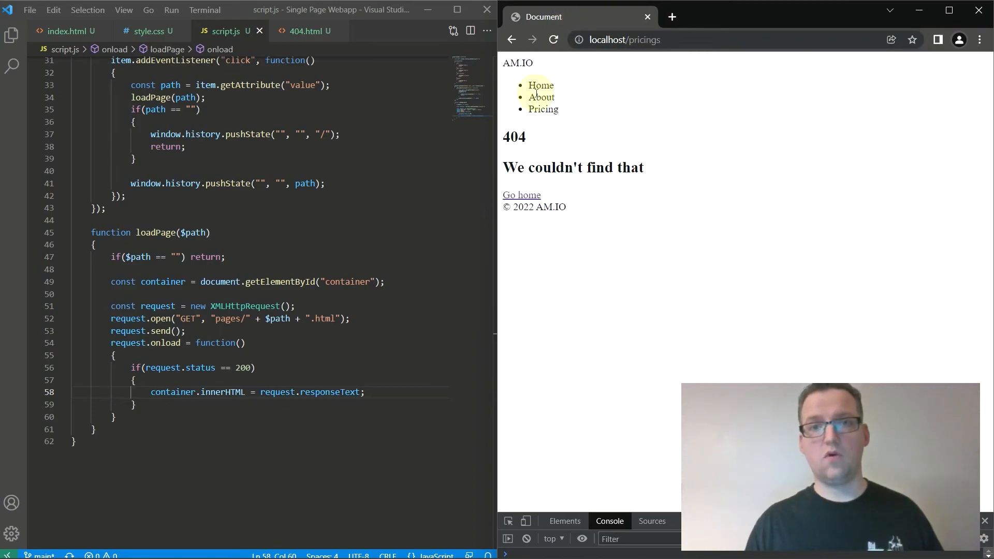
click(540, 85)
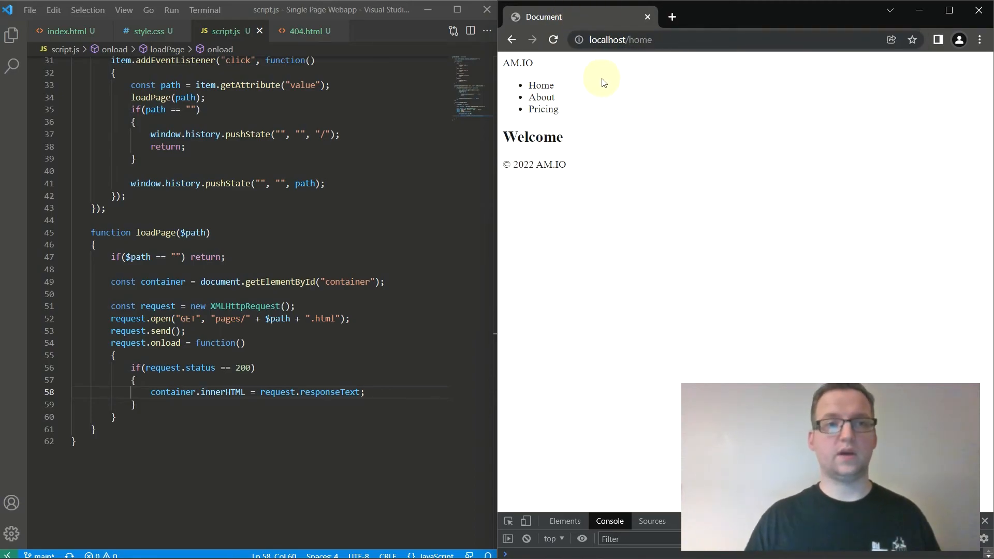
mouse_move(425, 117)
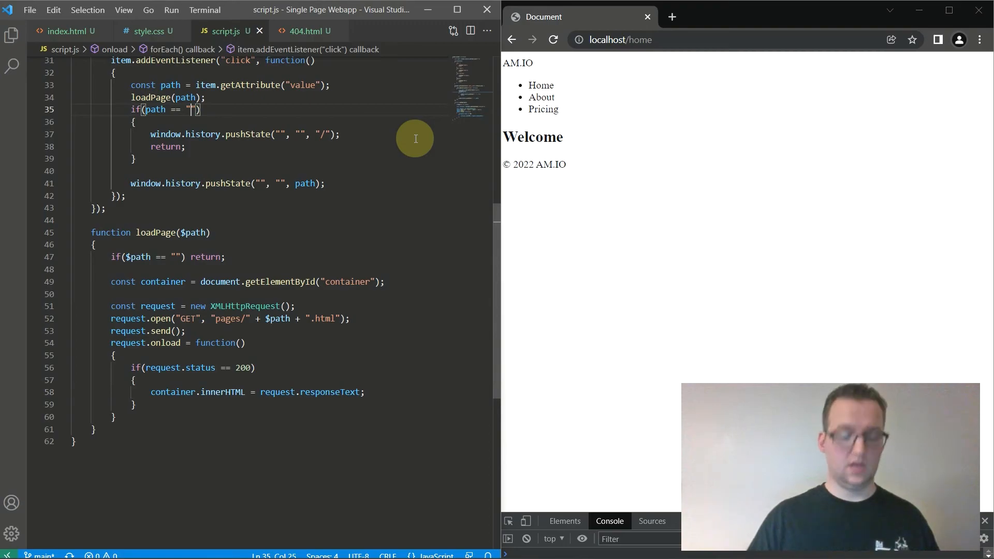
- Change the root check to path == "home", then retest Home, About and Home
text(home)
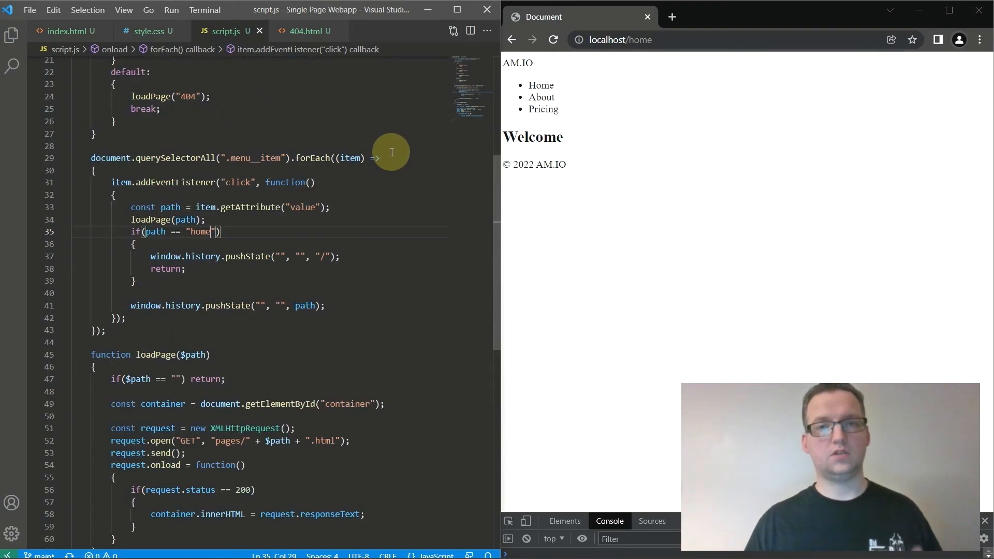
mouse_move(572, 74)
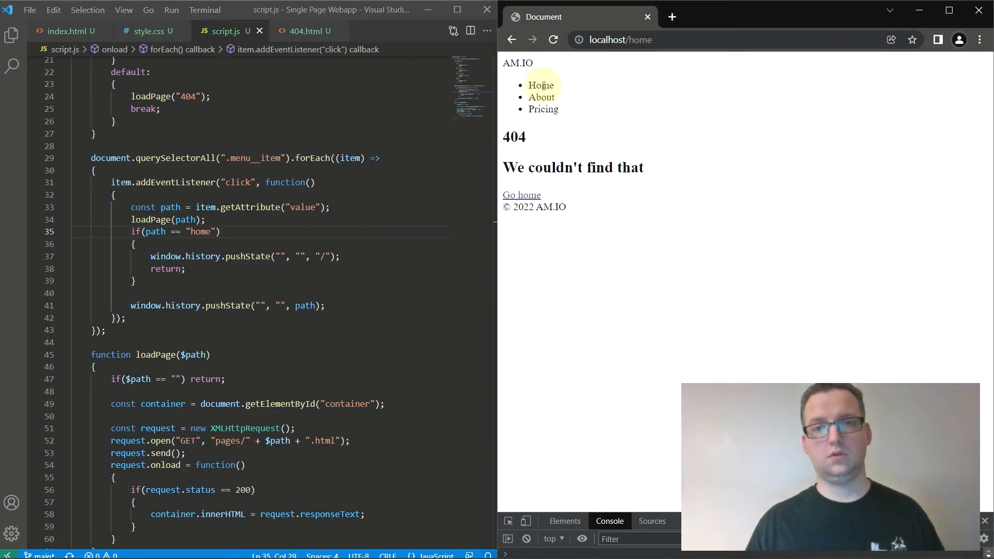
click(540, 84)
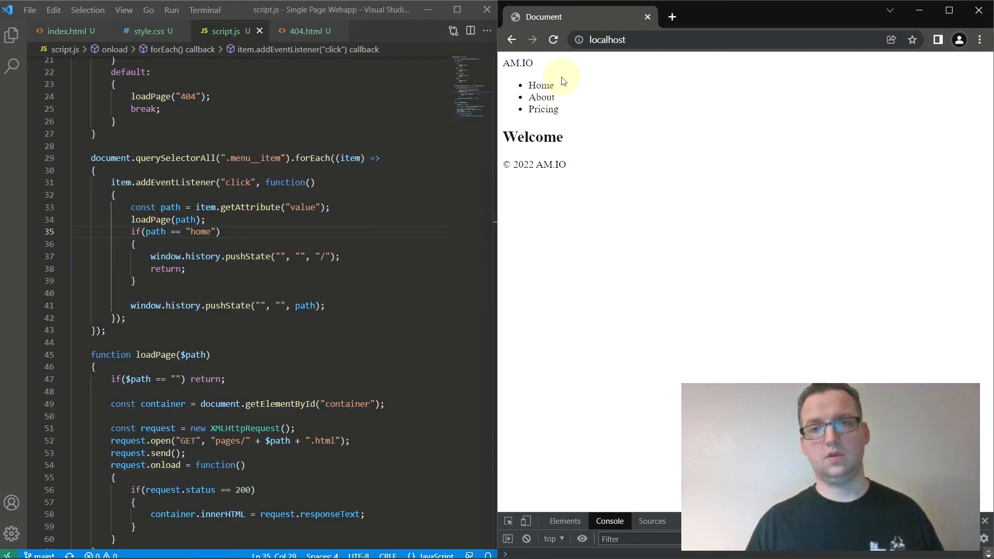
click(542, 96)
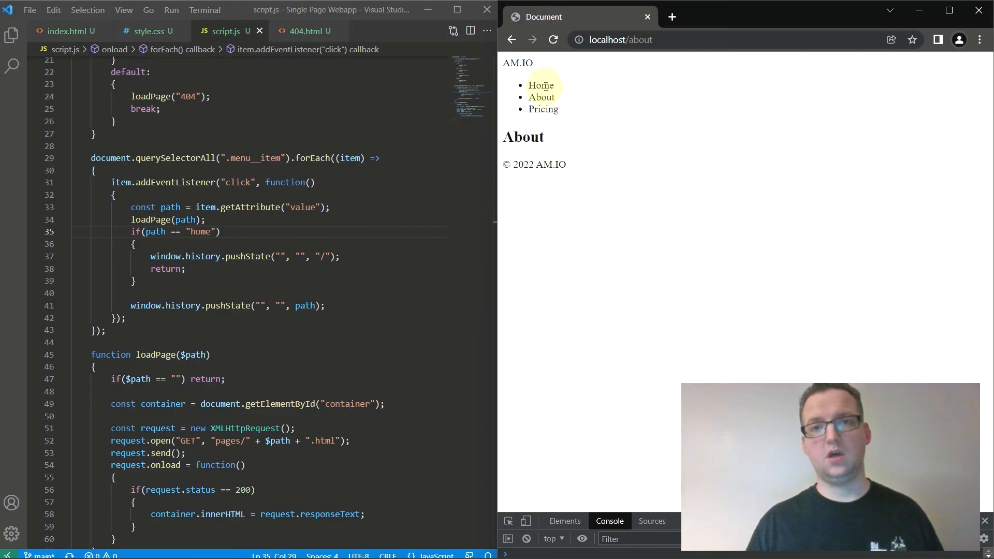
click(540, 85)
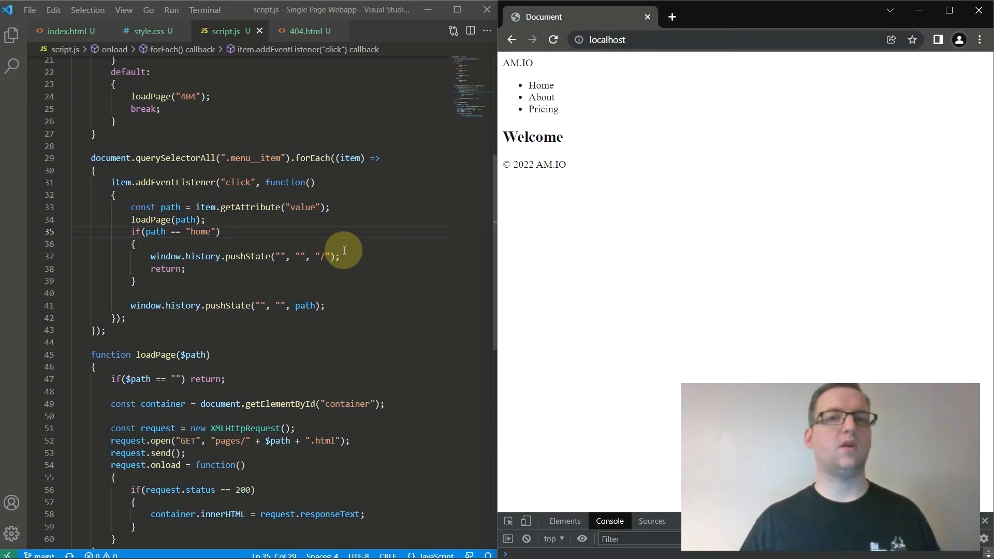
- Add document.title = $path; below the innerHTML line and check the Home tab title
scroll(down, 3)
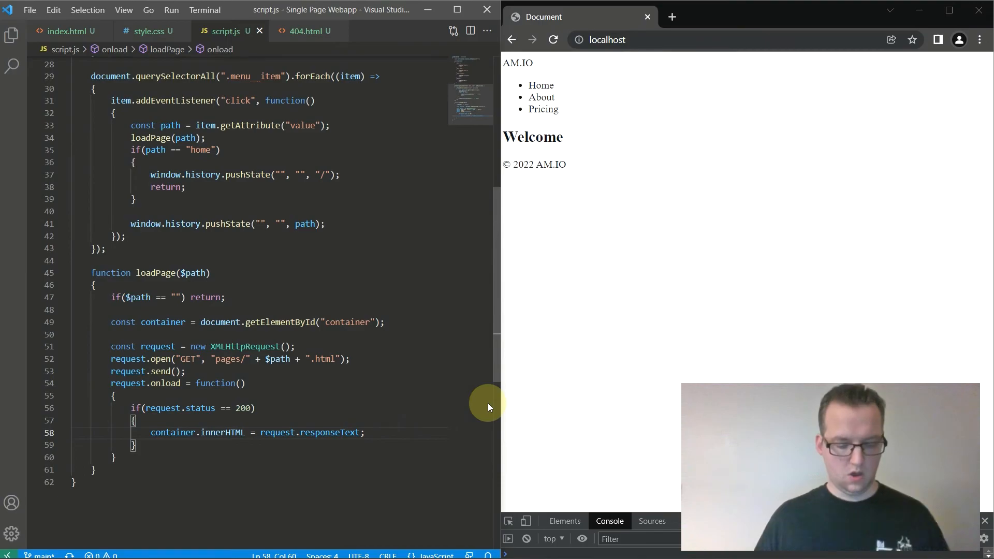
text(document.title =)
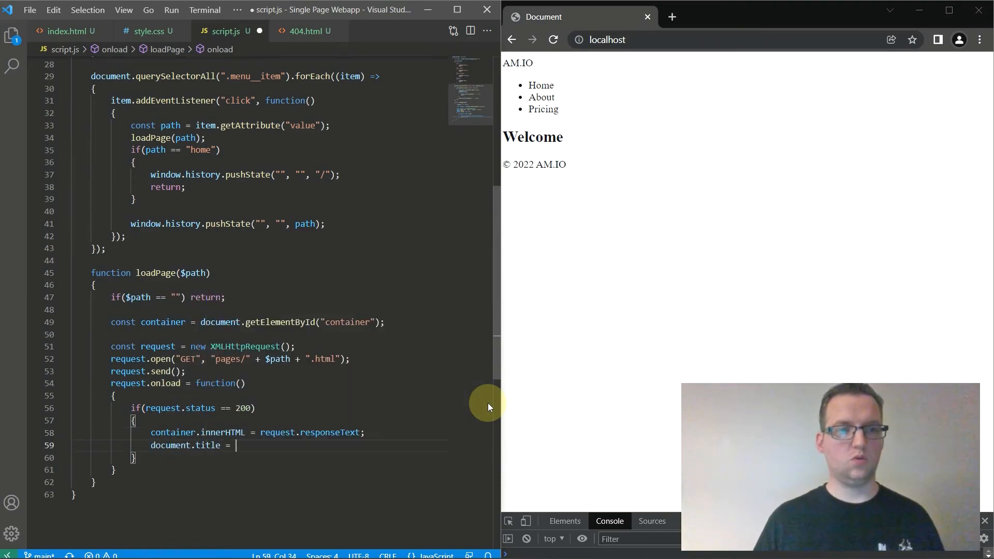
text($path;)
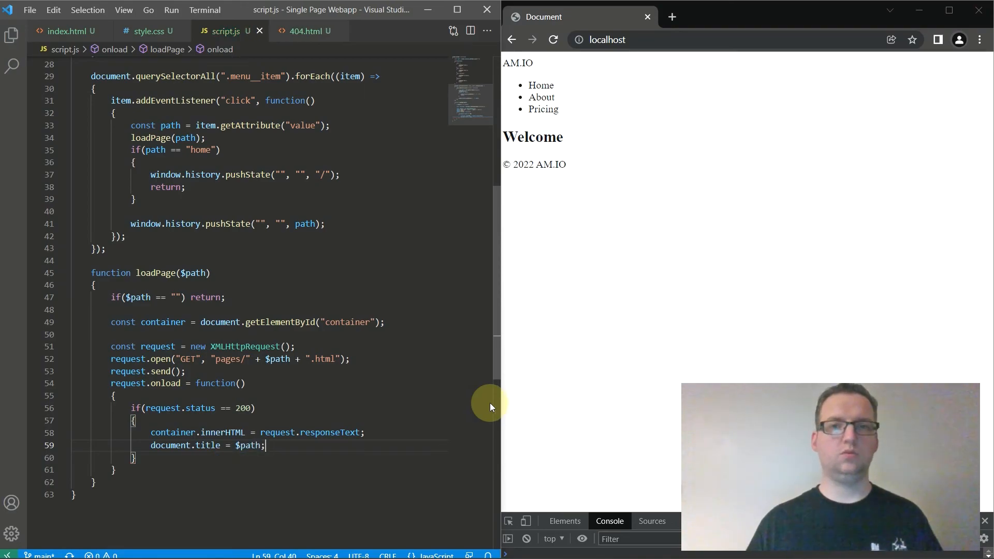
click(539, 86)
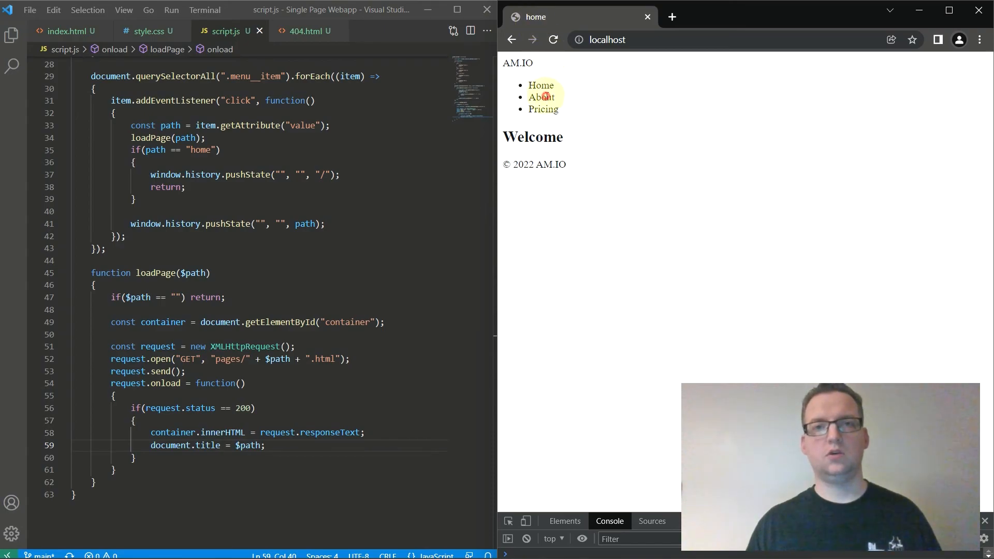
- Visit About and Pricing, inspect the Back history list, then open Pricing again
click(543, 109)
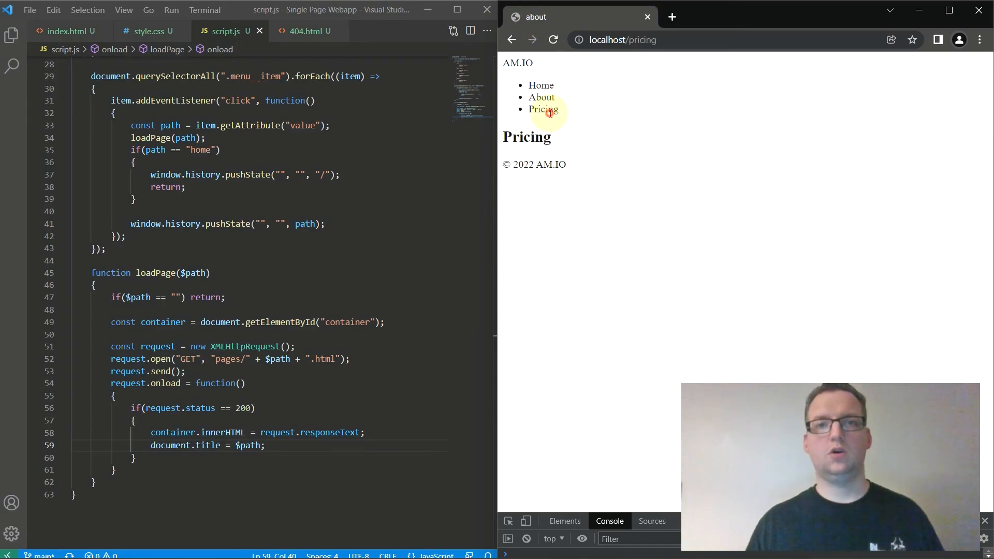
click(512, 40)
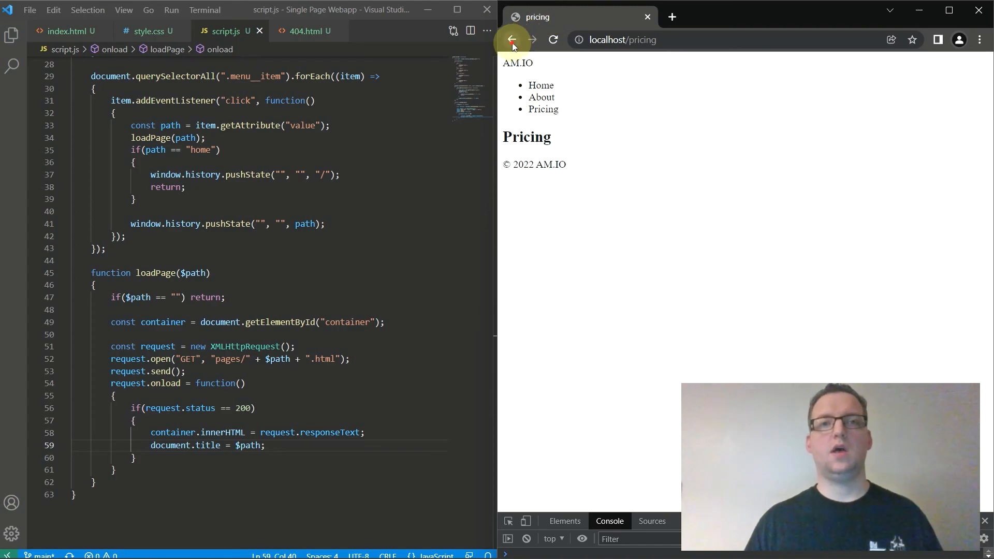
click(511, 40)
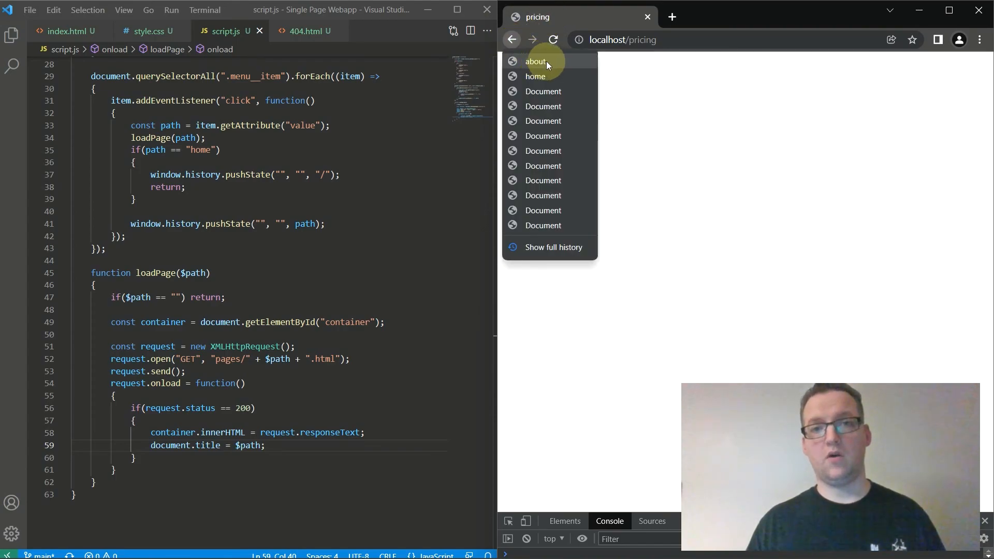
mouse_move(646, 84)
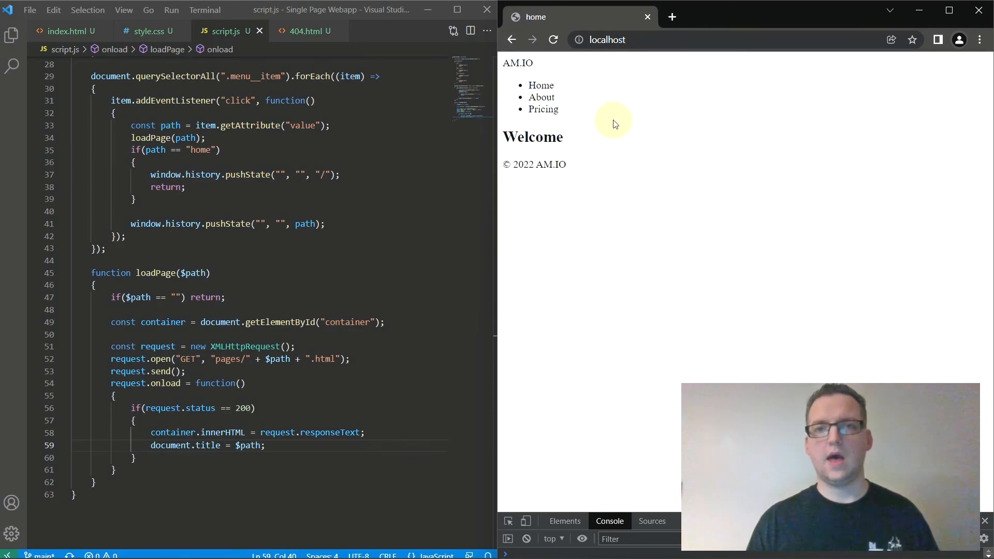
click(542, 109)
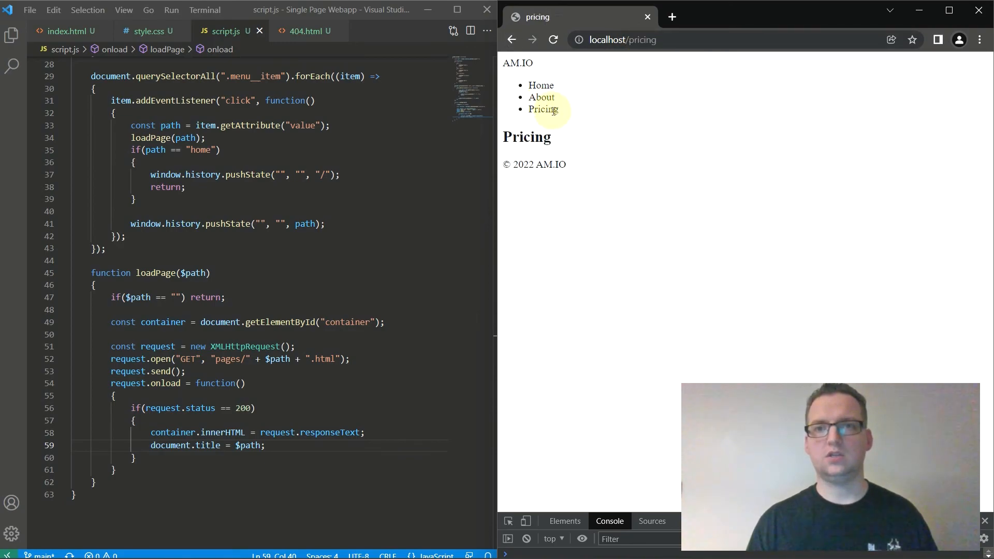